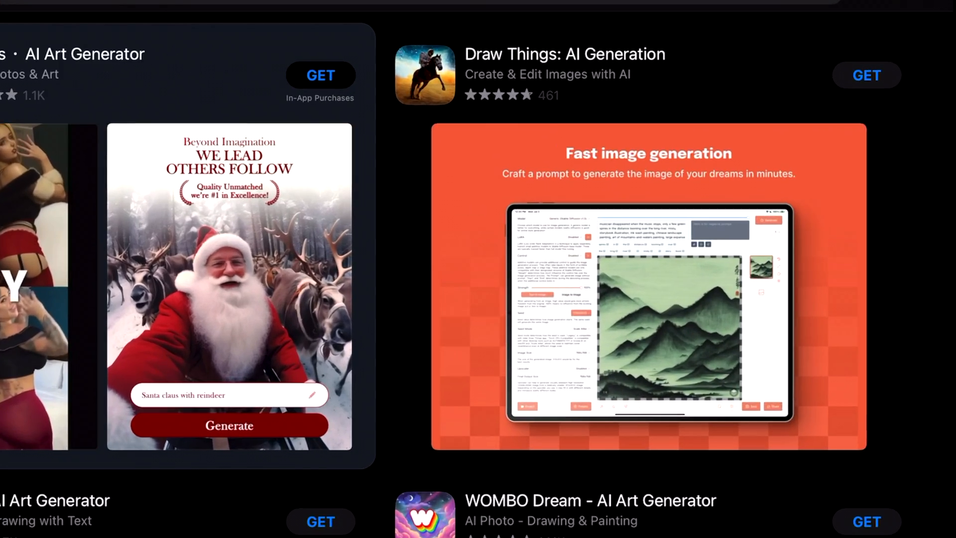
- Get the Draw Things: AI Generation app from the App Store results
{"action": "left_click", "coordinate": [866, 75]}
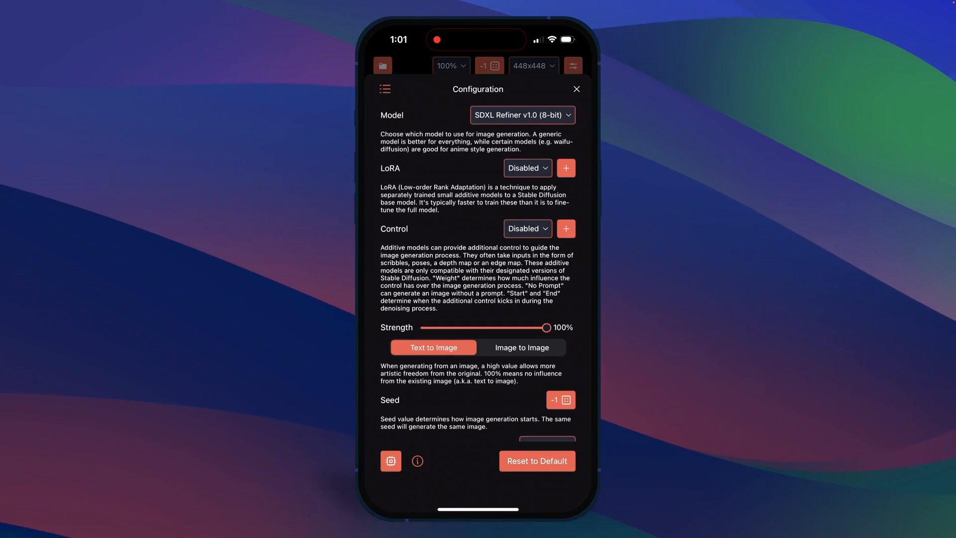
{"action": "scroll", "scroll_direction": "down", "scroll_amount": 3}
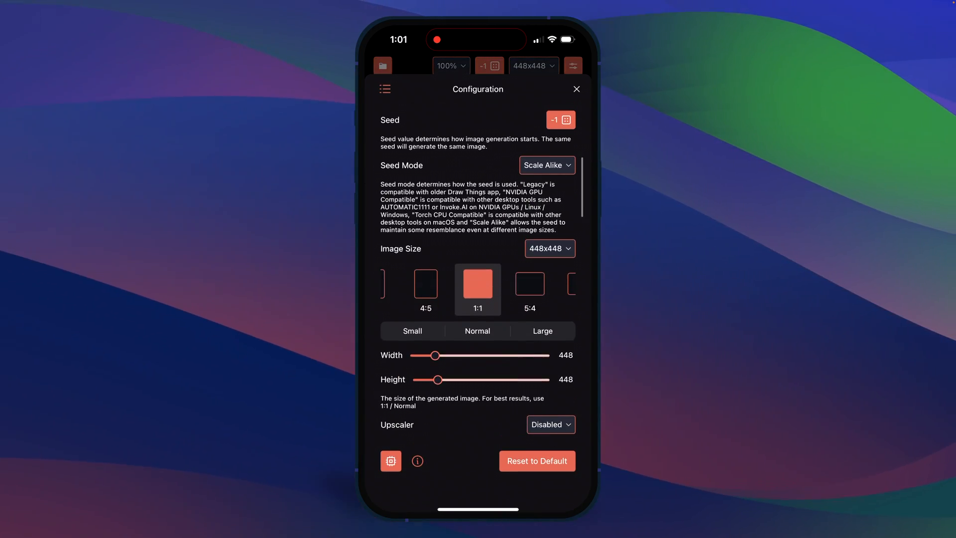
{"action": "scroll", "scroll_direction": "down", "scroll_amount": 3}
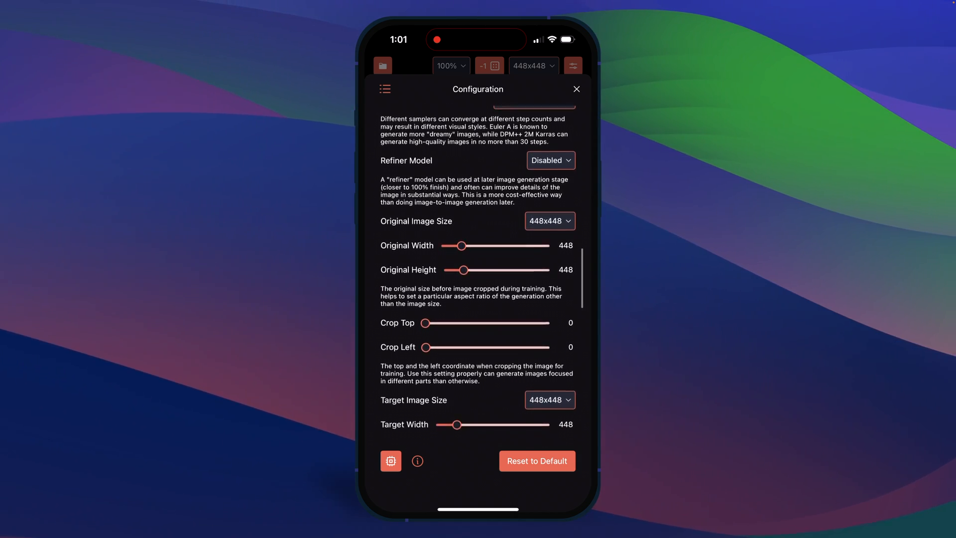
{"action": "scroll", "scroll_direction": "down", "scroll_amount": 3}
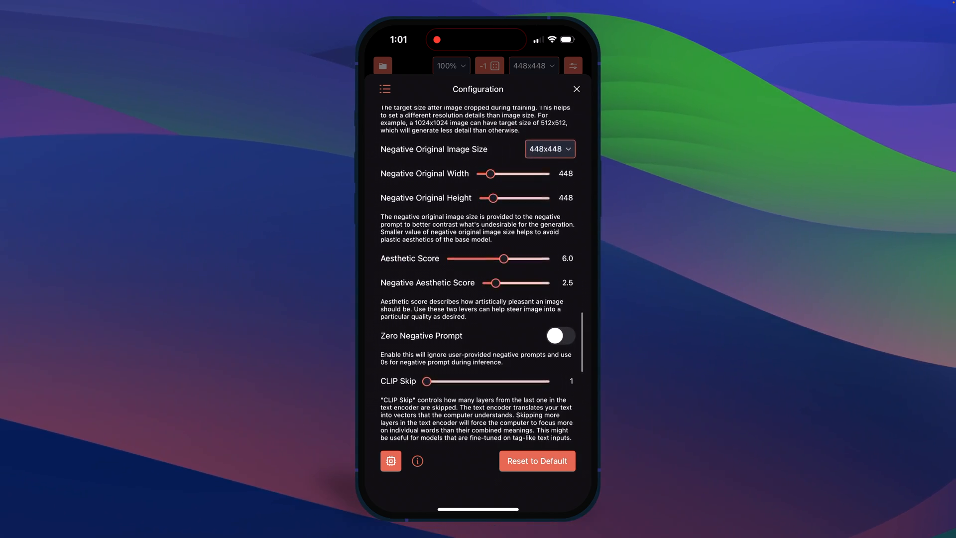
{"action": "scroll", "scroll_direction": "down", "scroll_amount": 3}
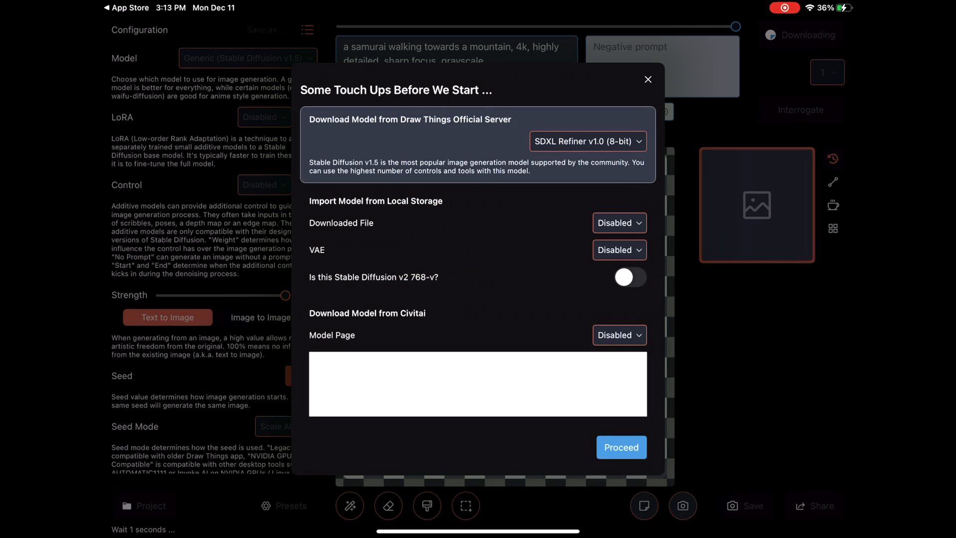
- Bring up the custom model import sheet and proceed with the import
{"action": "left_click", "coordinate": [586, 141]}
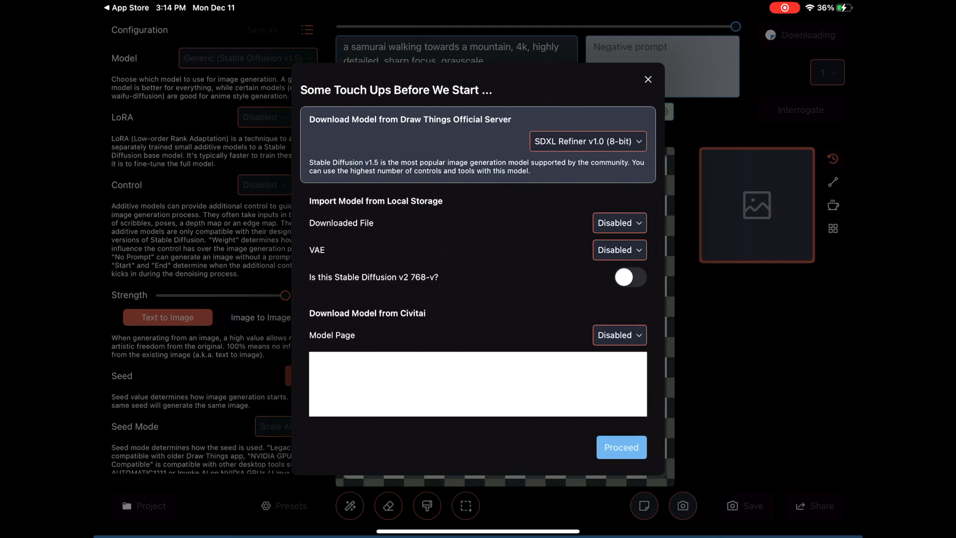
{"action": "left_click", "coordinate": [622, 448]}
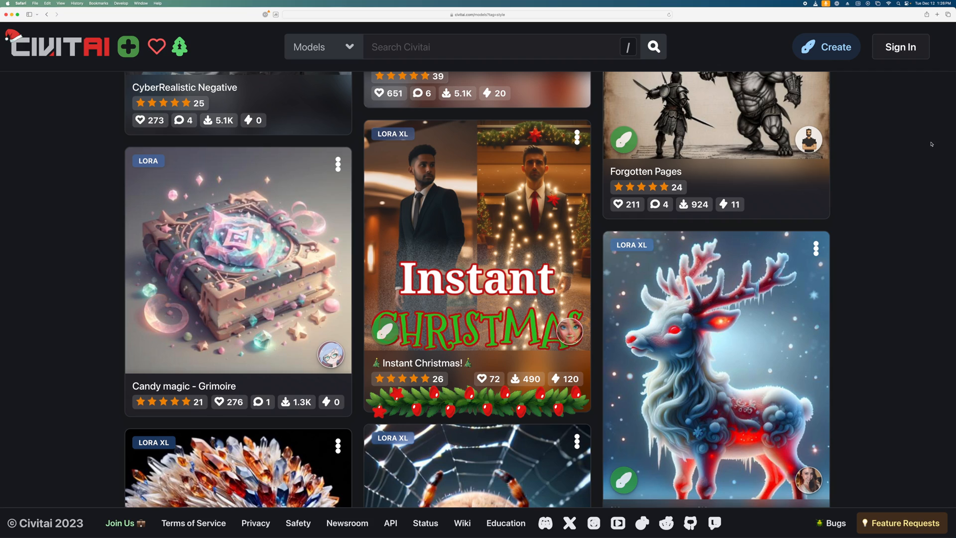
- Browse the Civitai models feed and open an SD 1.5 checkpoint merge model page
{"action": "scroll", "scroll_direction": "down", "scroll_amount": 3}
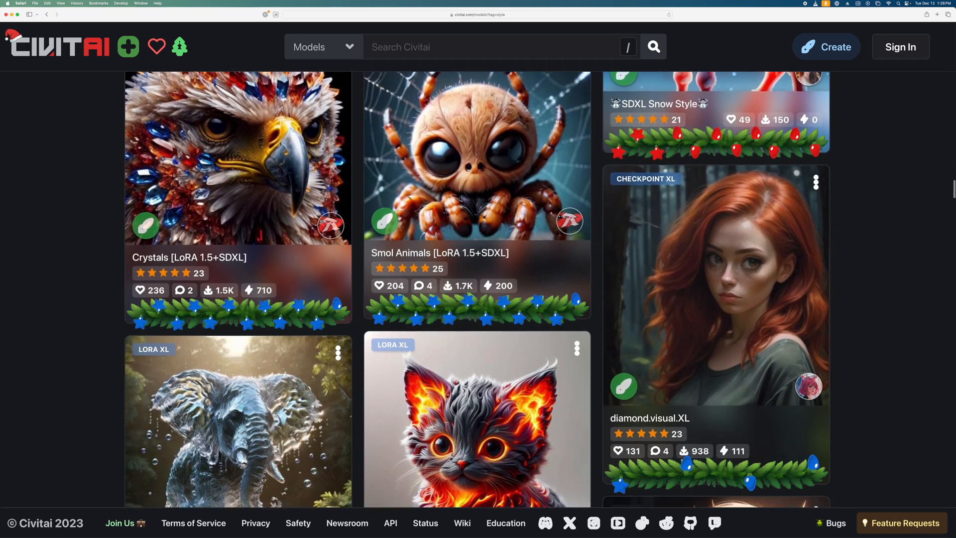
{"action": "scroll", "scroll_direction": "down", "scroll_amount": 3}
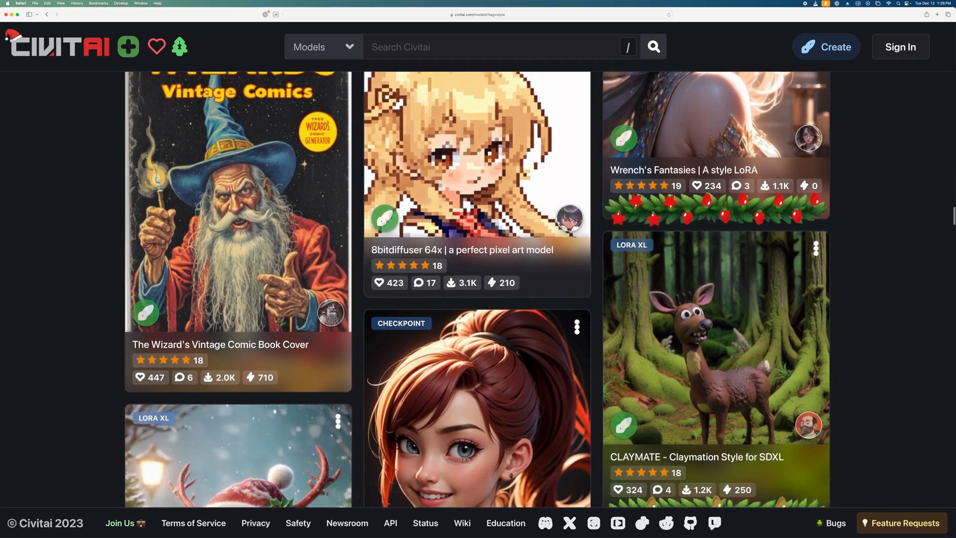
{"action": "scroll", "scroll_direction": "down", "scroll_amount": 3}
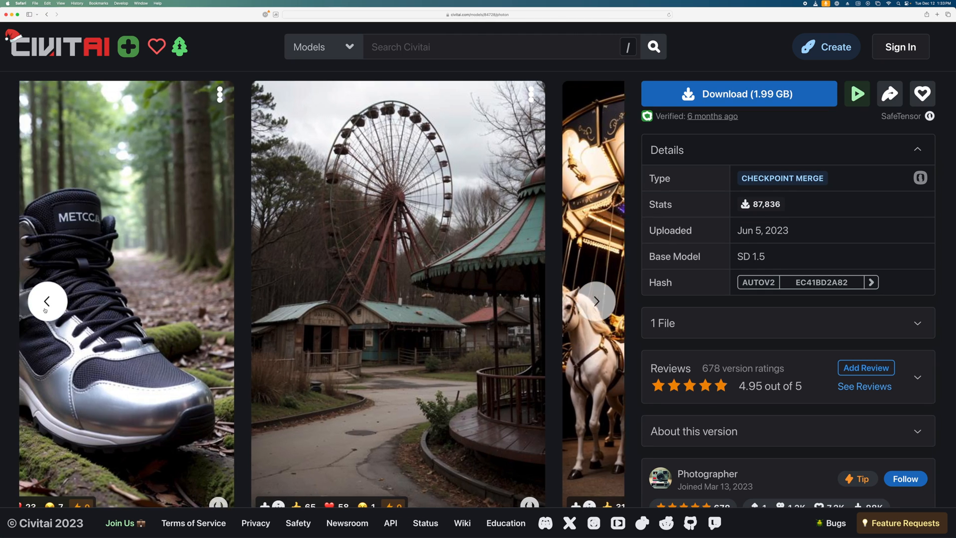
{"action": "left_click", "coordinate": [597, 300]}
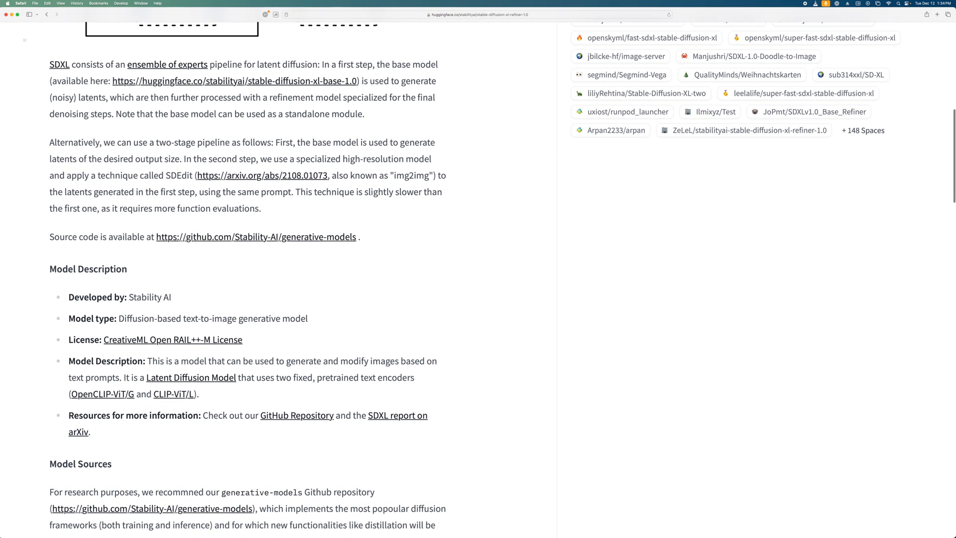
- Select a line of text on the SDXL refiner 1.0 Hugging Face model card
{"action": "triple_click", "coordinate": [121, 297]}
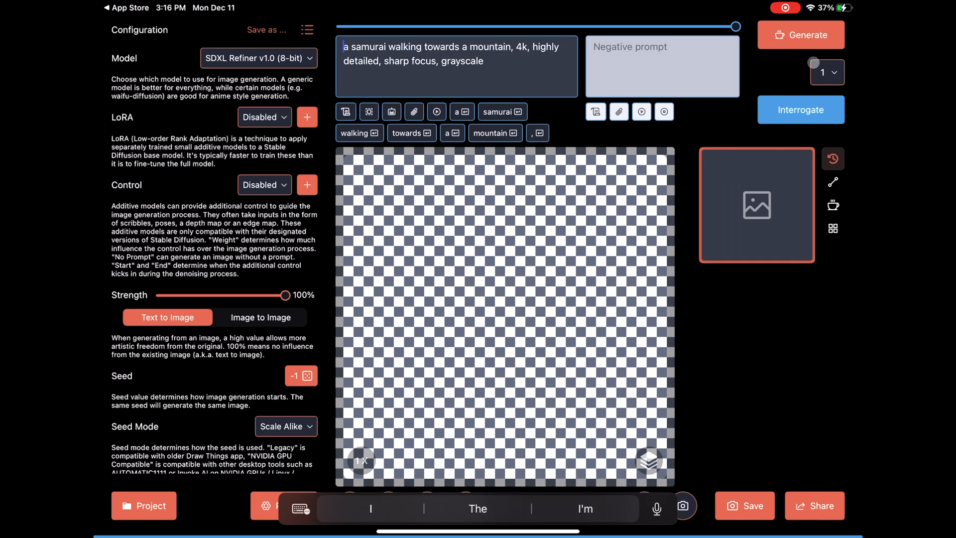
- Replace the prompt with 'A fire breathing dragon eating marshmallows'
{"action": "left_click", "coordinate": [801, 34]}
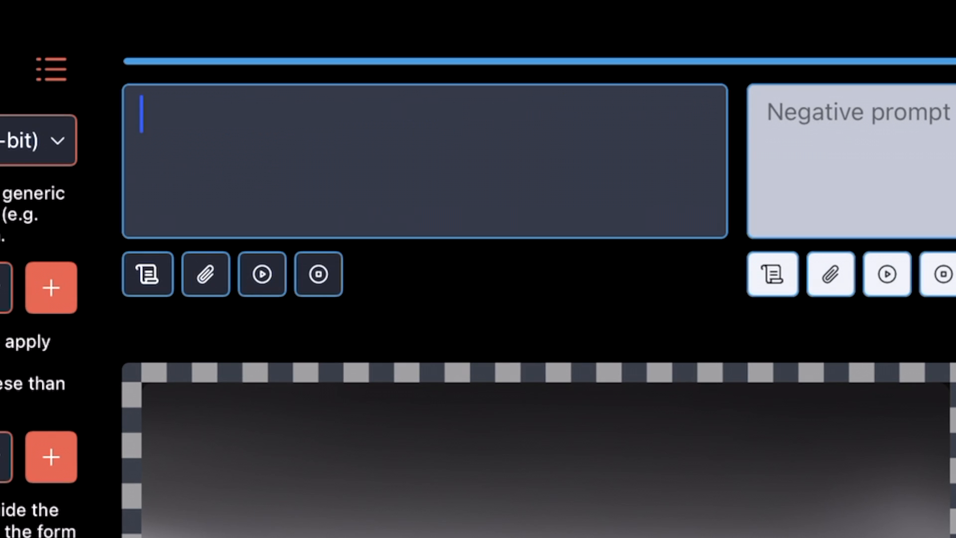
{"action": "type", "text": "A fire b"}
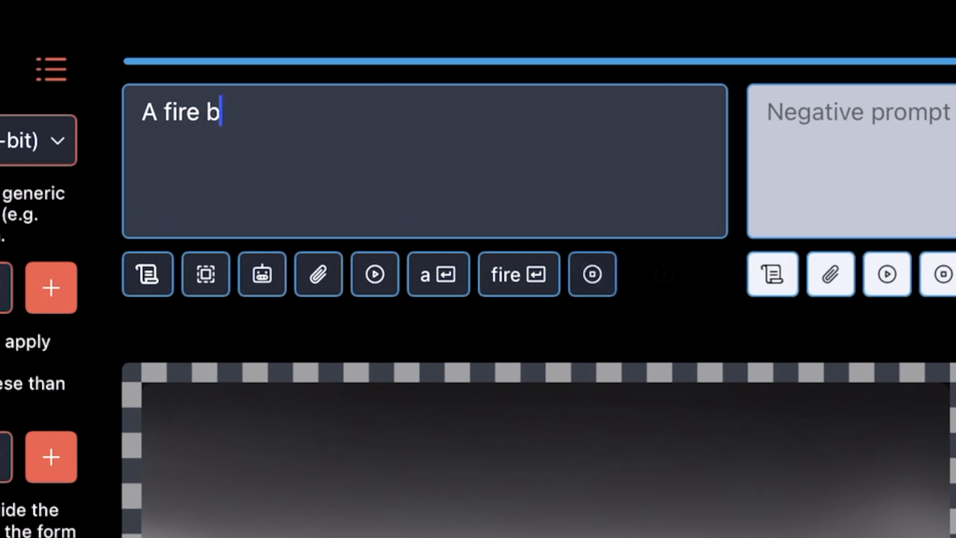
{"action": "type", "text": "reathing"}
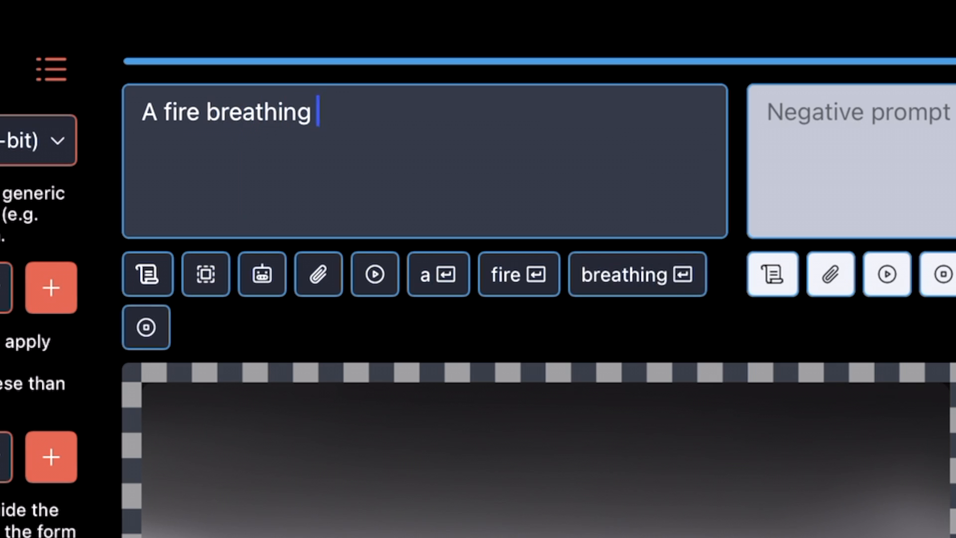
{"action": "type", "text": "dragon ea"}
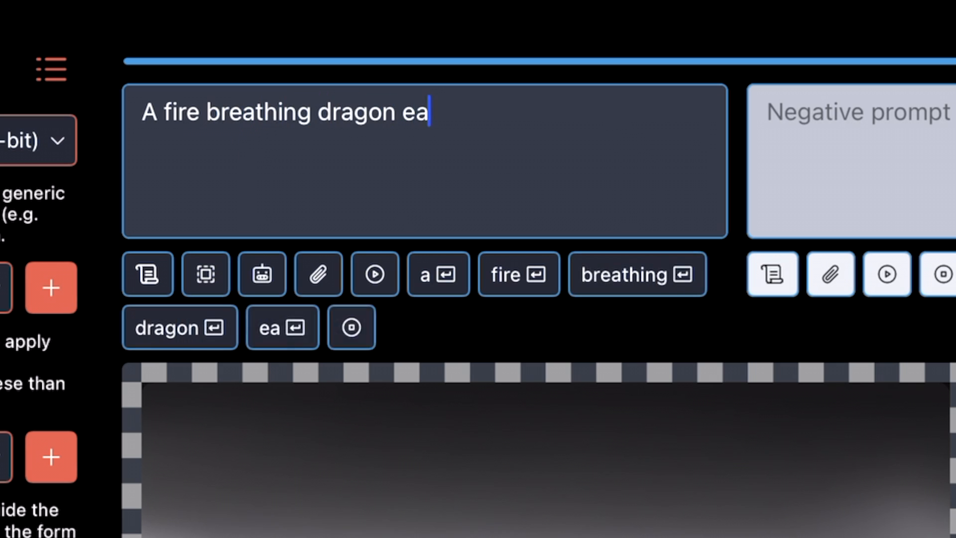
{"action": "type", "text": "ting marah"}
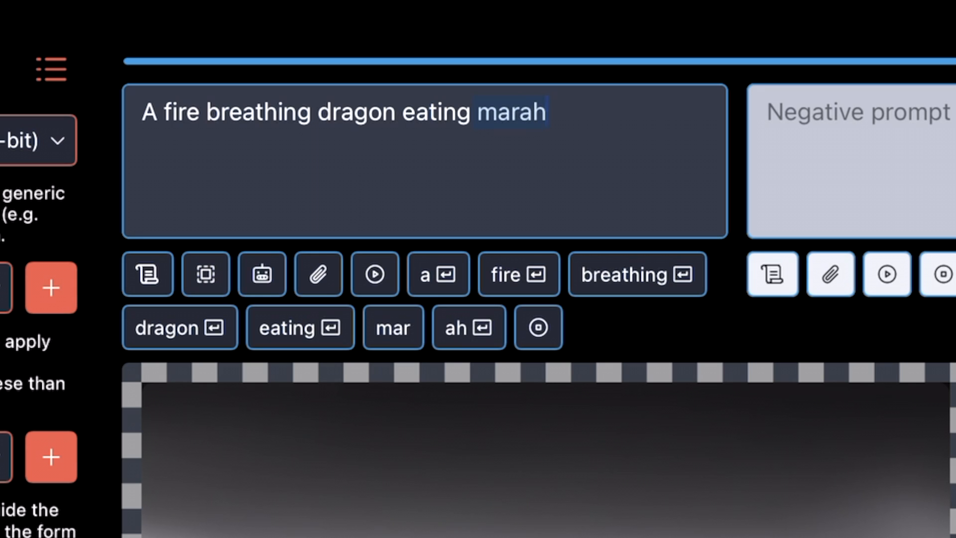
{"action": "type", "text": "shme"}
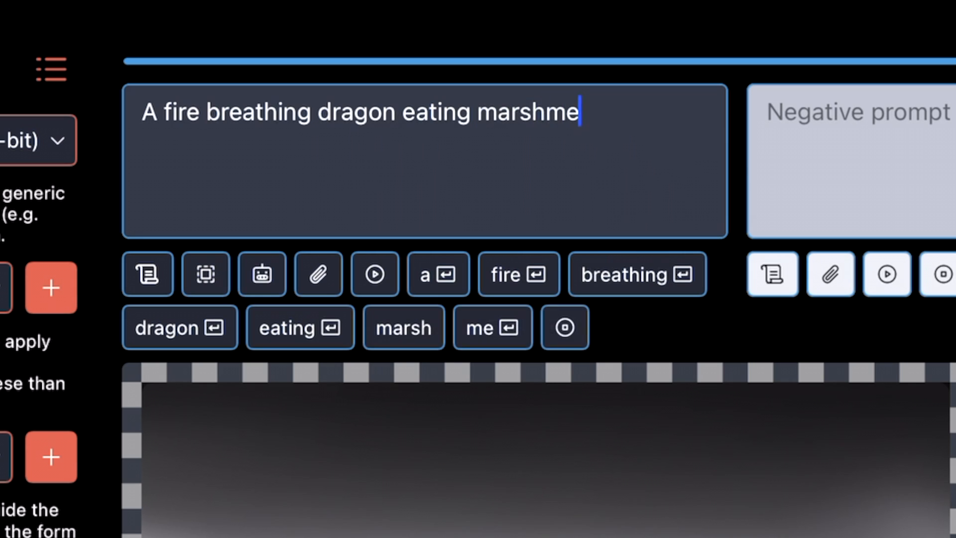
{"action": "type", "text": "llows"}
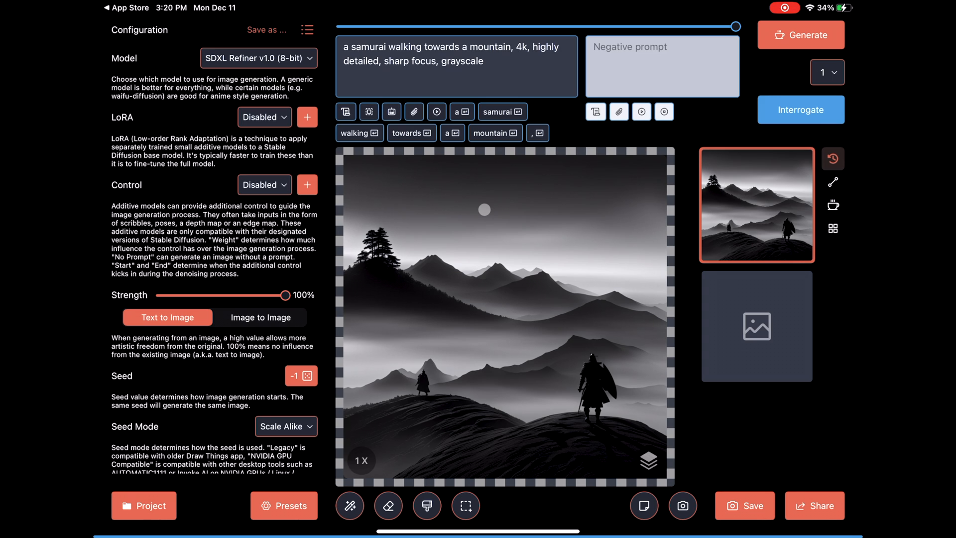
- Switch the model to Realistic Vision v3.0, allow its download, and generate a samurai image
{"action": "left_click", "coordinate": [257, 58]}
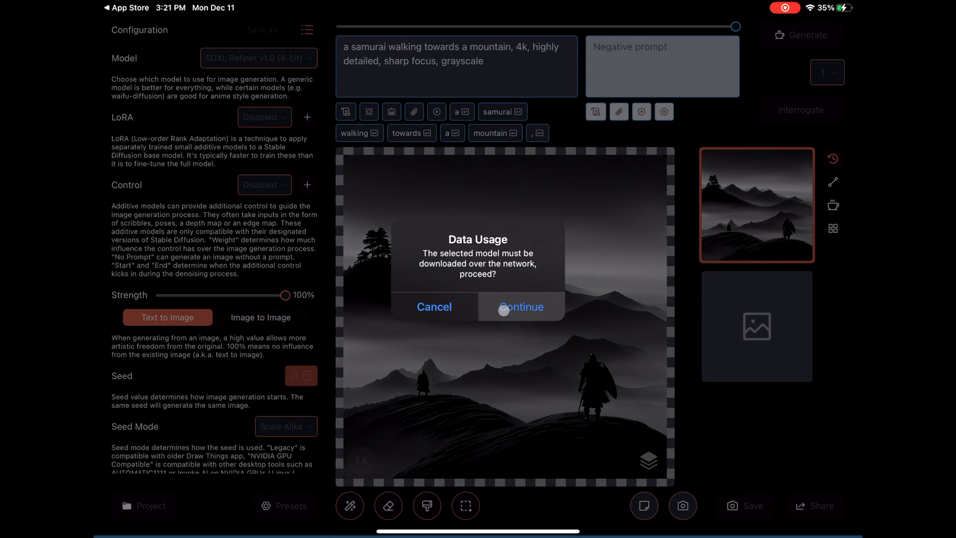
{"action": "left_click", "coordinate": [521, 307]}
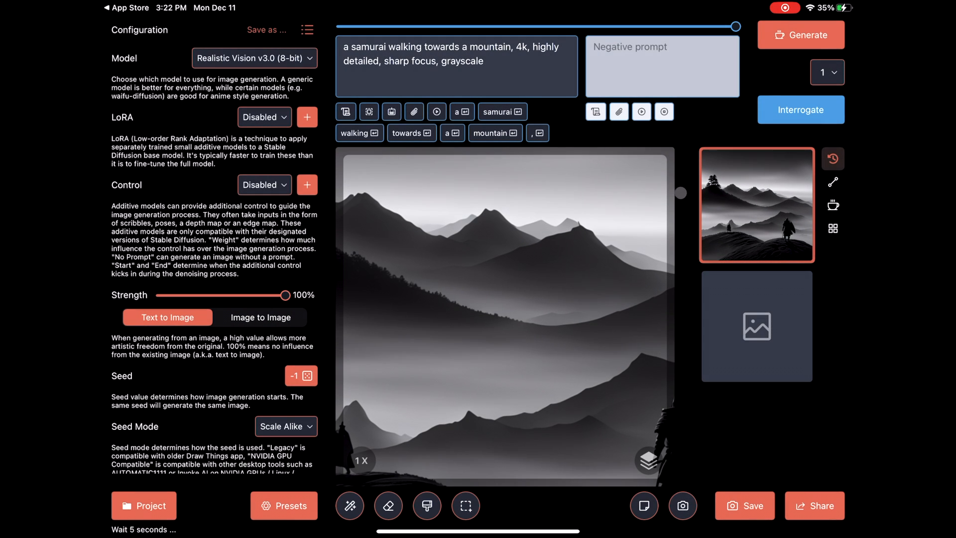
{"action": "left_click", "coordinate": [801, 34]}
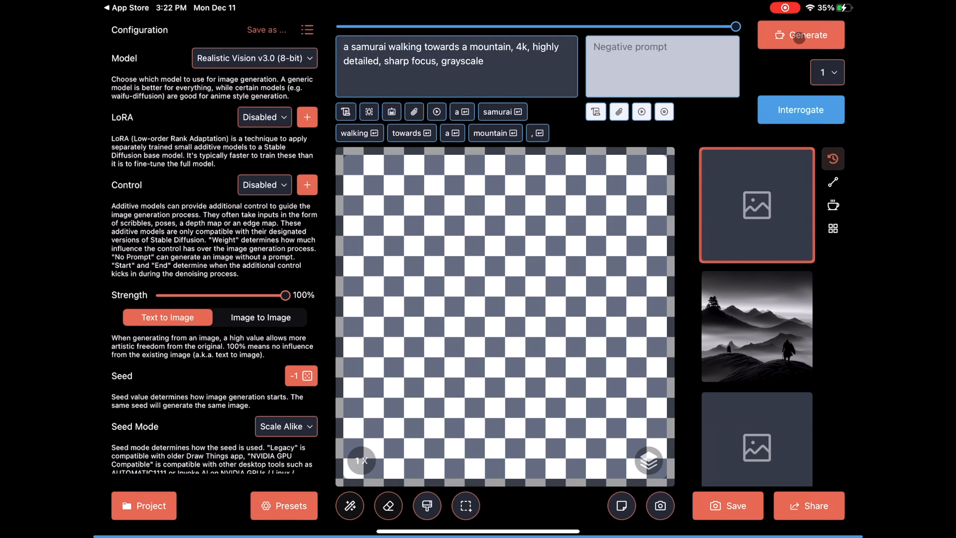
{"action": "left_click", "coordinate": [801, 35]}
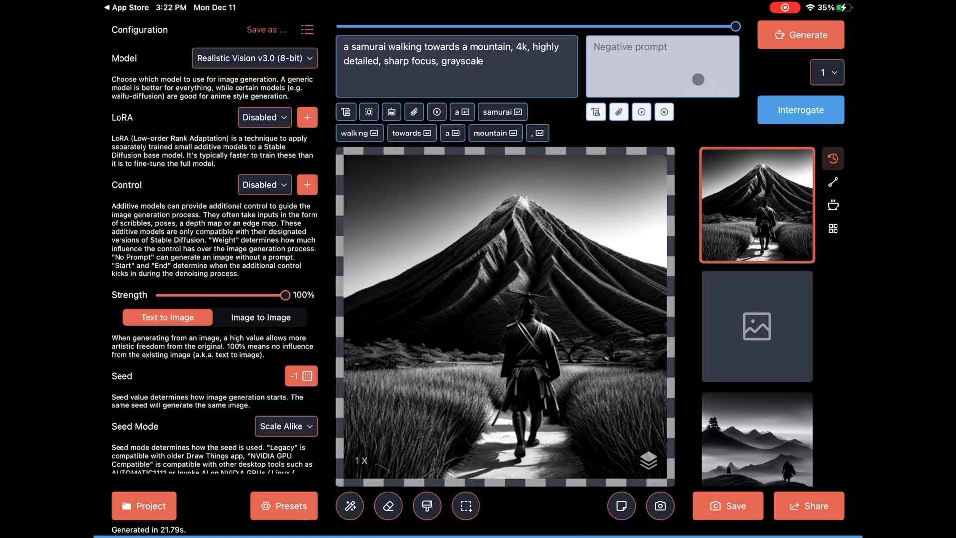
- Add a negative prompt 'Facing away from camera, blurry, jpeg' and generate a colour samurai image
{"action": "left_click", "coordinate": [662, 65]}
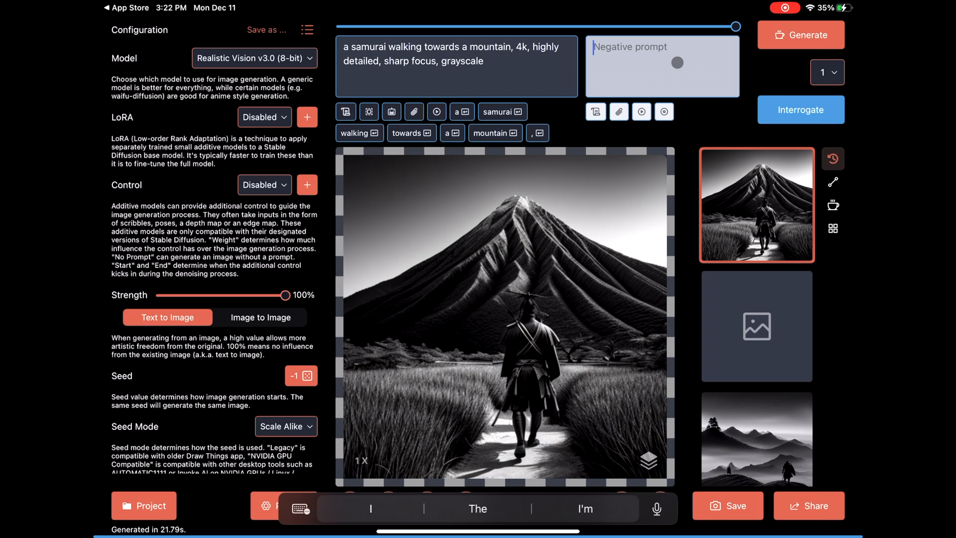
{"action": "type", "text": "Facing away"}
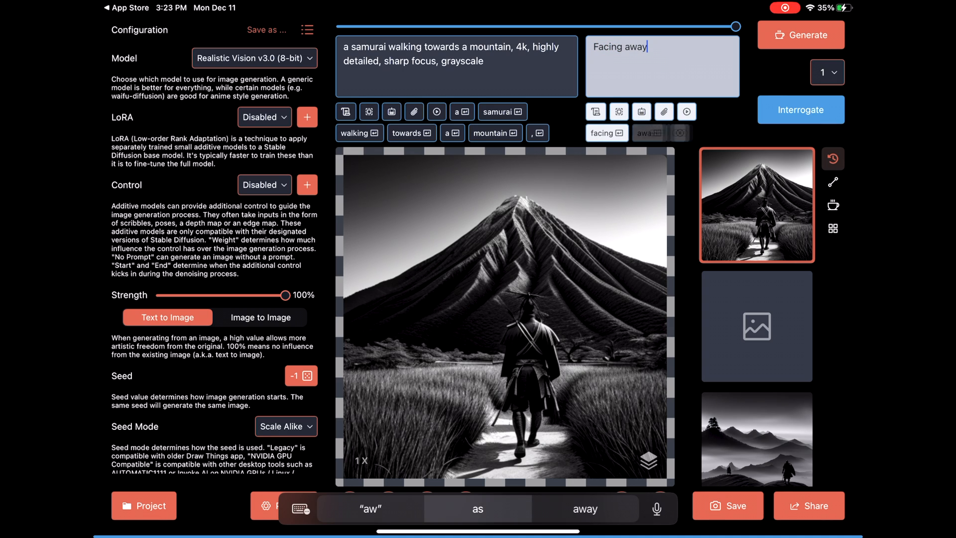
{"action": "type", "text": "from camera,"}
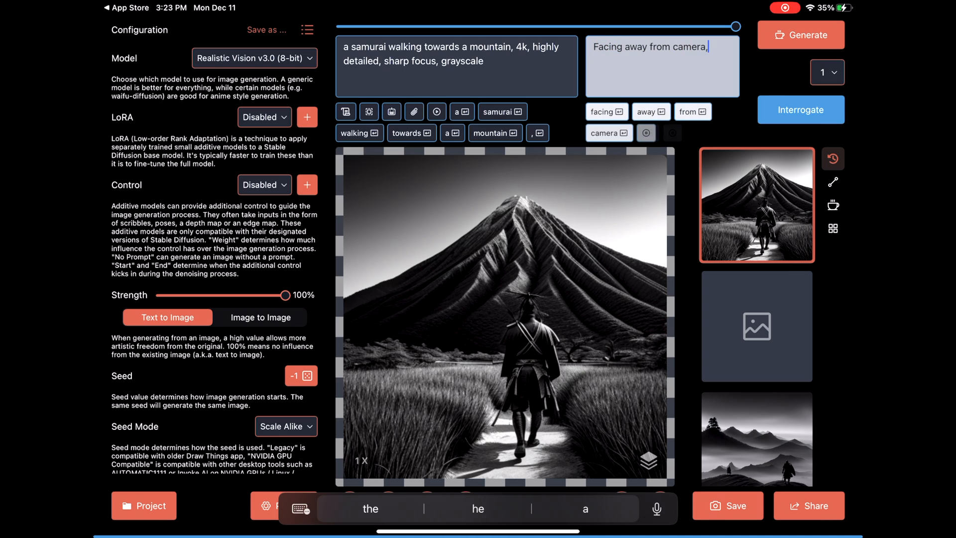
{"action": "type", "text": "blurry,"}
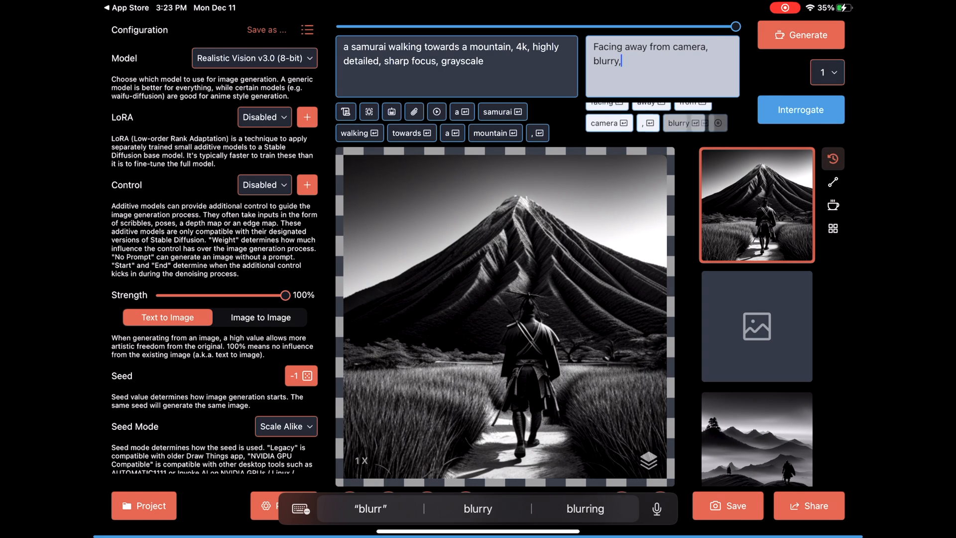
{"action": "type", "text": "jpeg, an"}
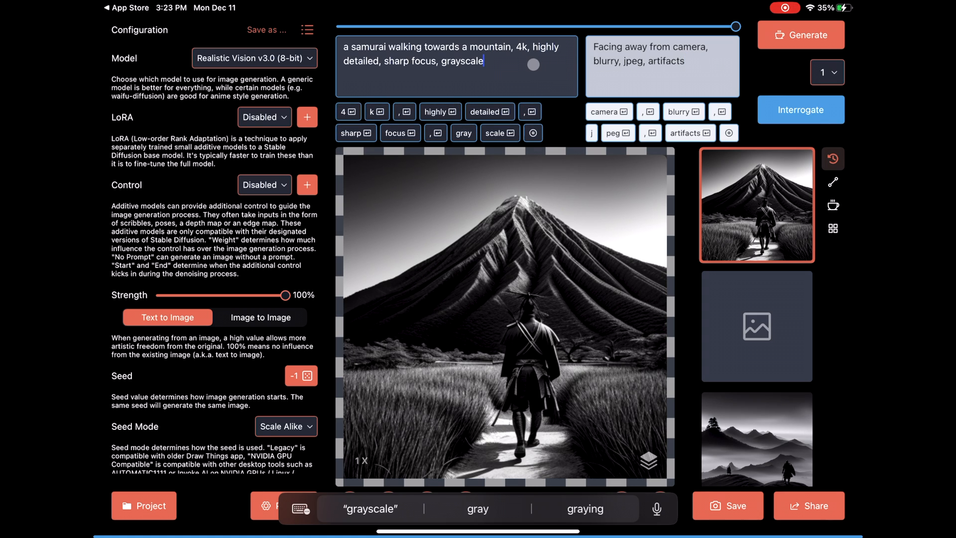
{"action": "type", "text": "face in frame"}
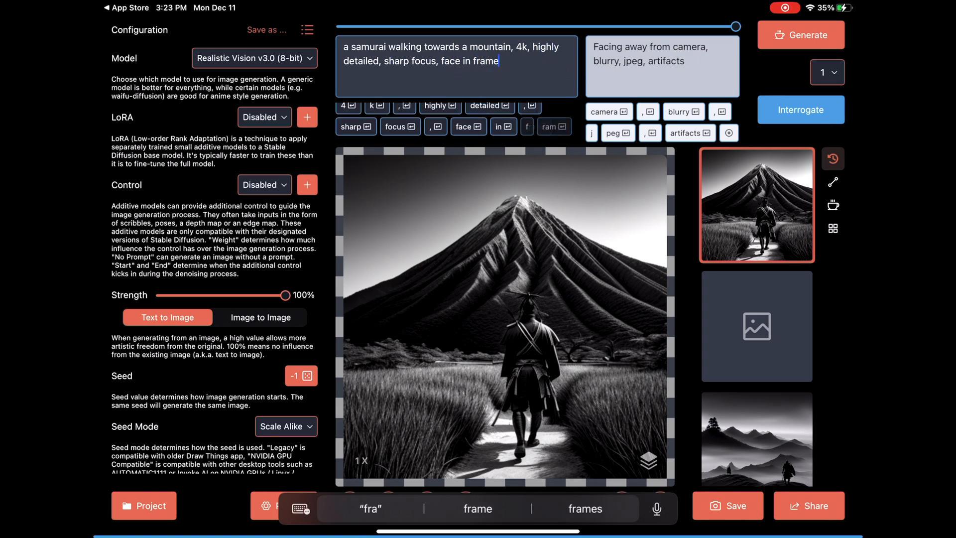
{"action": "left_click", "coordinate": [800, 35]}
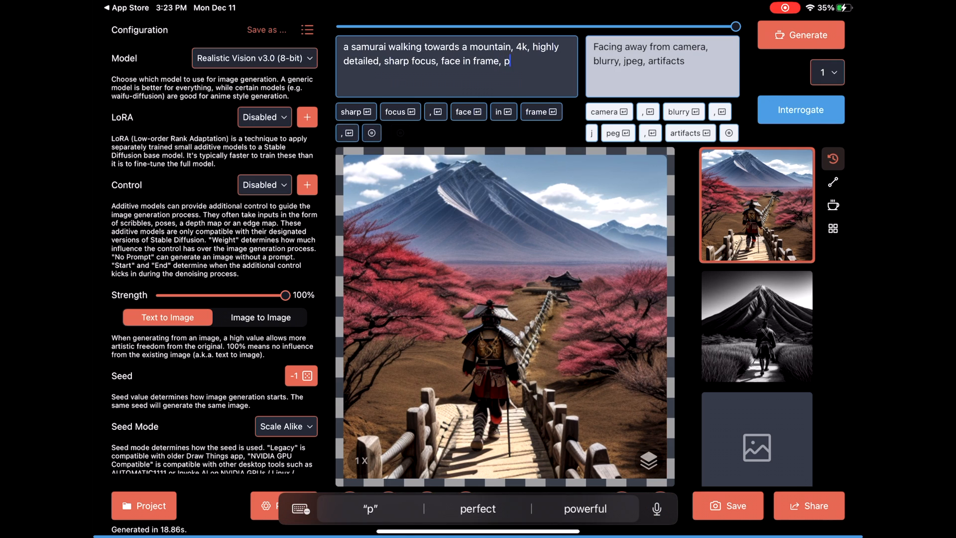
- Extend the prompt with 'photo realistic, from waist up' and generate two images per run
{"action": "type", "text": "hoto realistic,"}
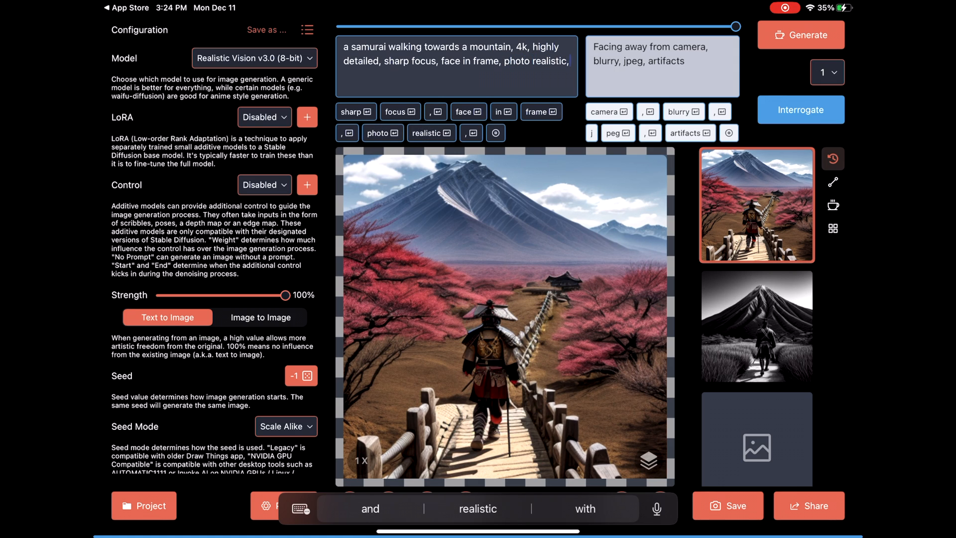
{"action": "type", "text": "from waist up,"}
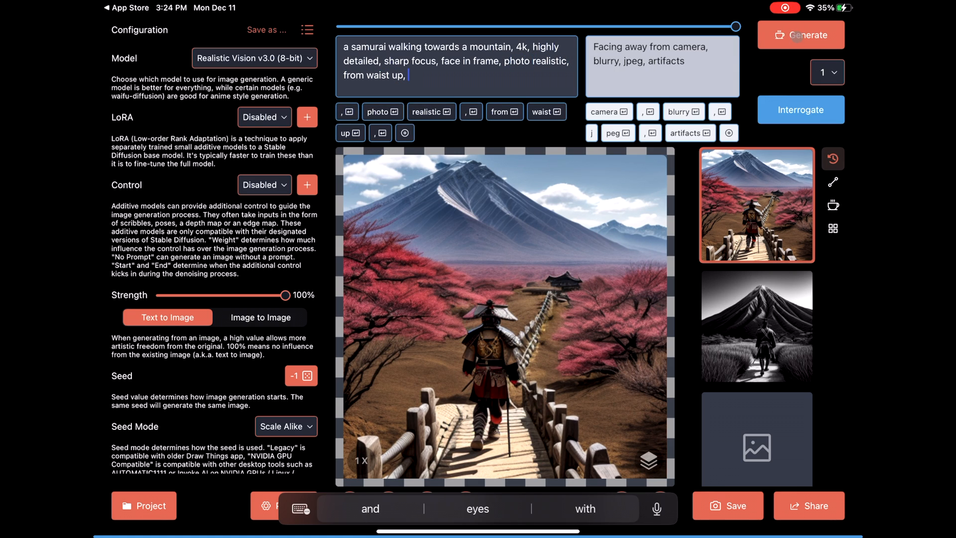
{"action": "left_click", "coordinate": [826, 71]}
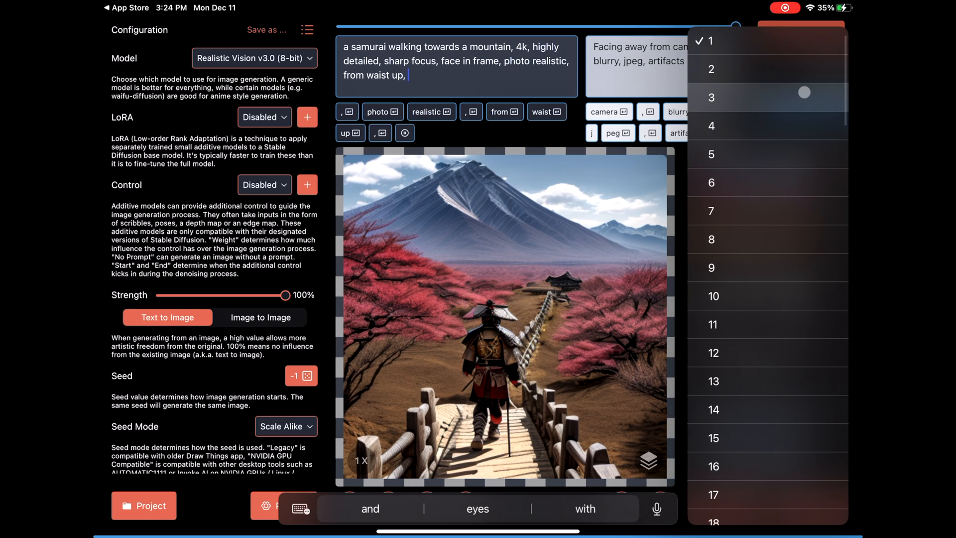
{"action": "left_click", "coordinate": [711, 68]}
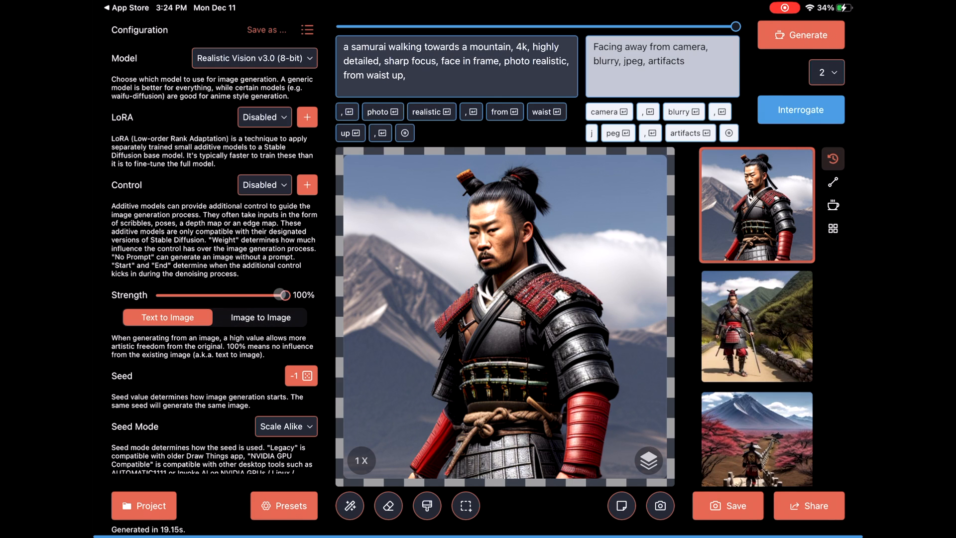
- Switch to image-to-image at 70% strength, add 'wearing hat' to the prompt and generate
{"action": "left_click", "coordinate": [260, 317]}
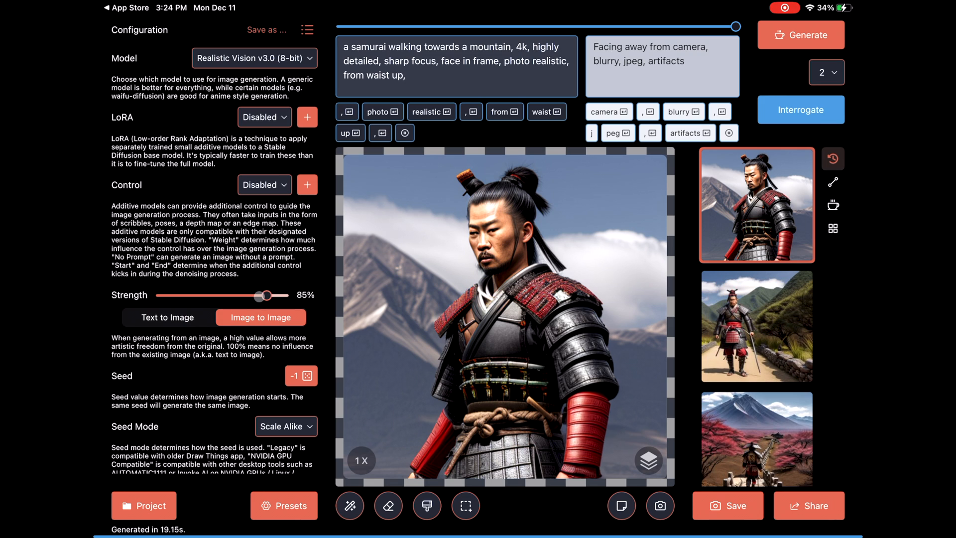
{"action": "left_click_drag", "start_coordinate": [267, 296], "coordinate": [241, 296]}
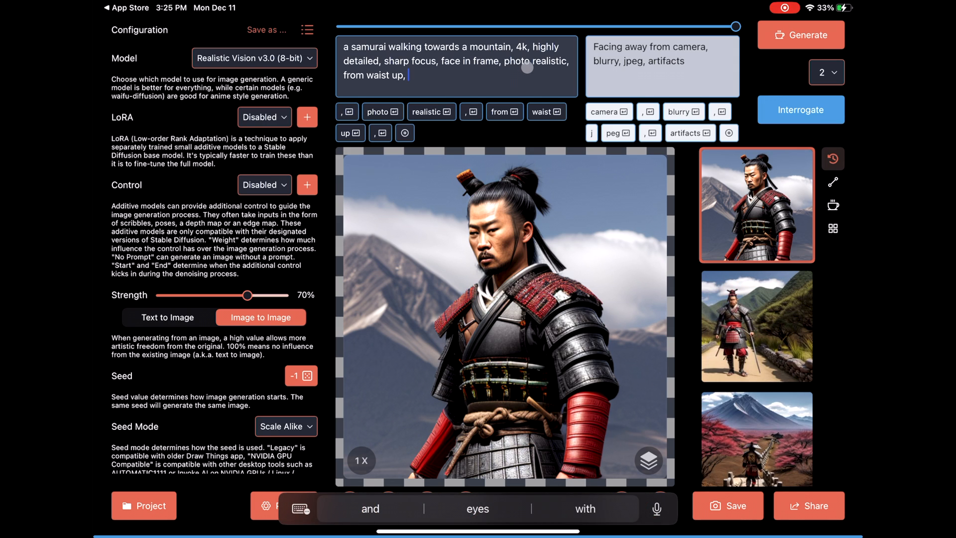
{"action": "type", "text": "wearing hat,"}
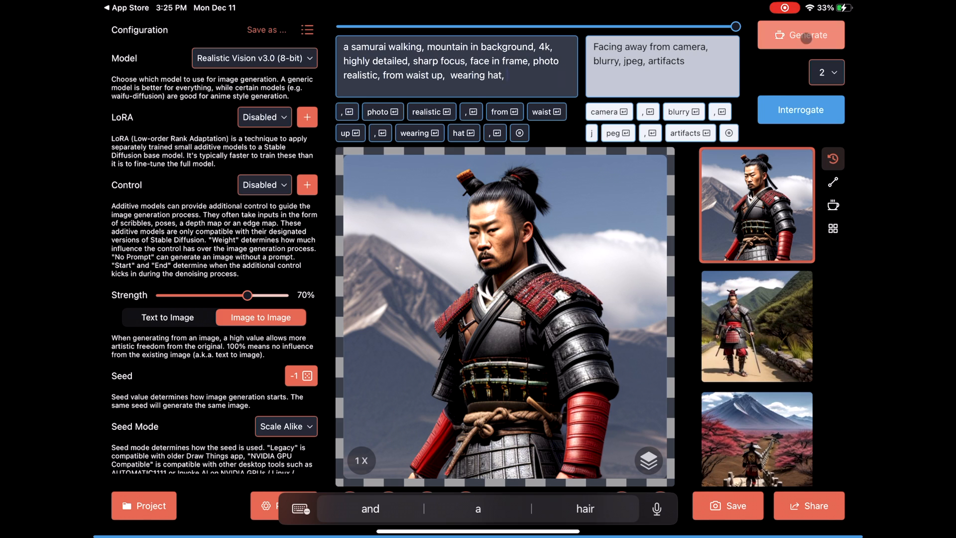
{"action": "left_click", "coordinate": [801, 34]}
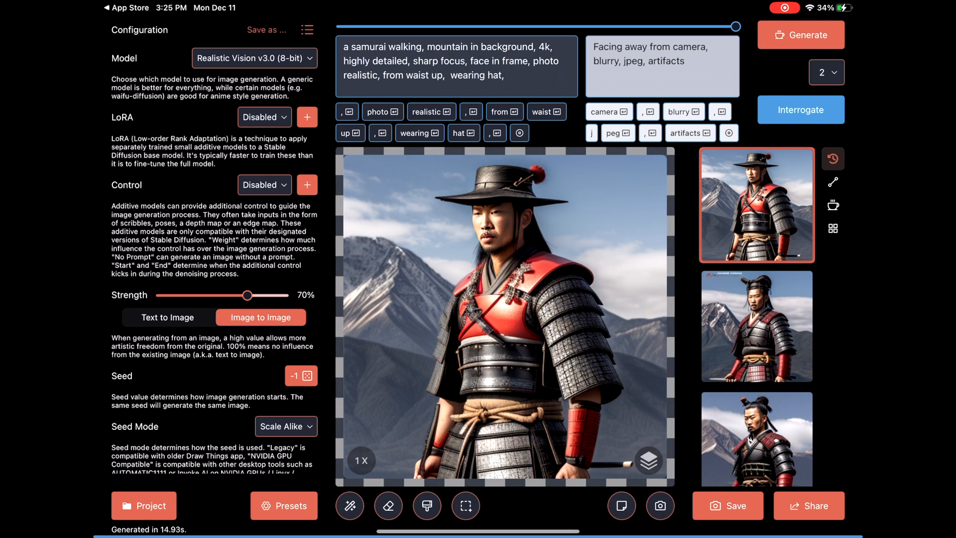
- Revise the prompt to 'jingasa, light armor' and keep strength near 70%
{"action": "type", "text": "jingasa"}
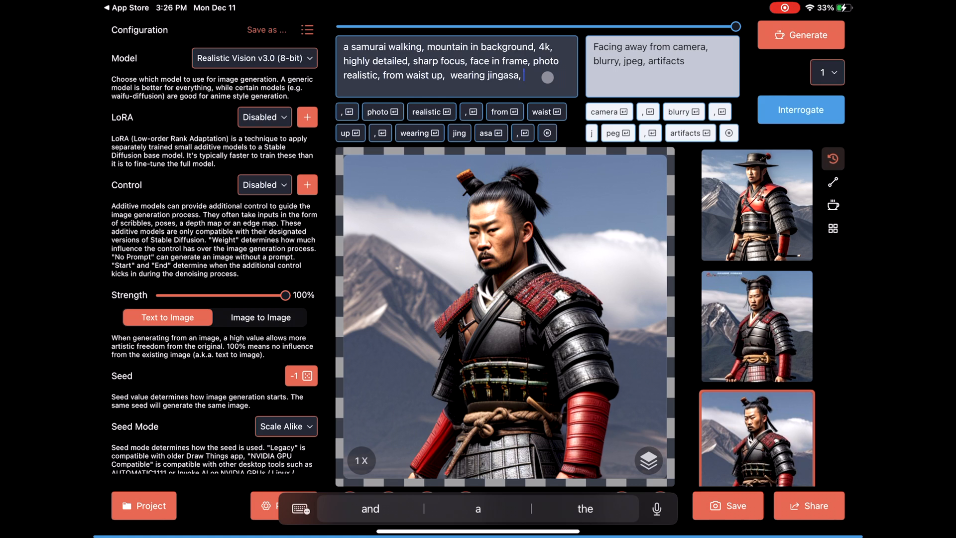
{"action": "type", "text": "light armor, smirking expression"}
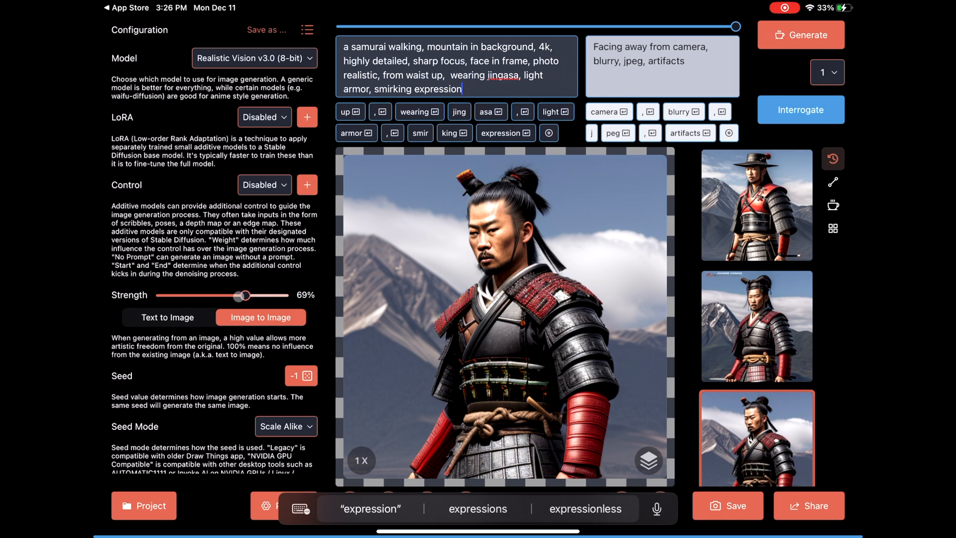
{"action": "left_click_drag", "start_coordinate": [238, 295], "coordinate": [246, 295]}
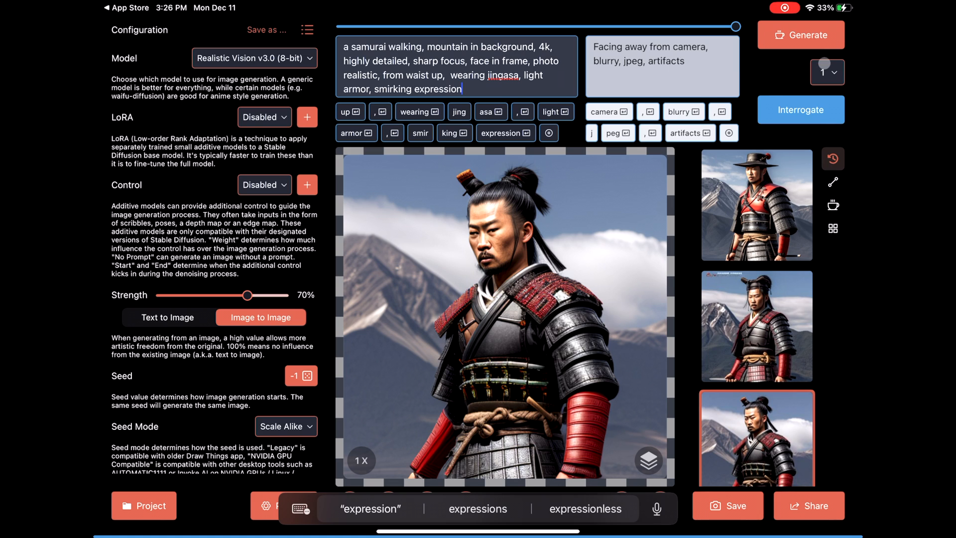
{"action": "left_click", "coordinate": [822, 71]}
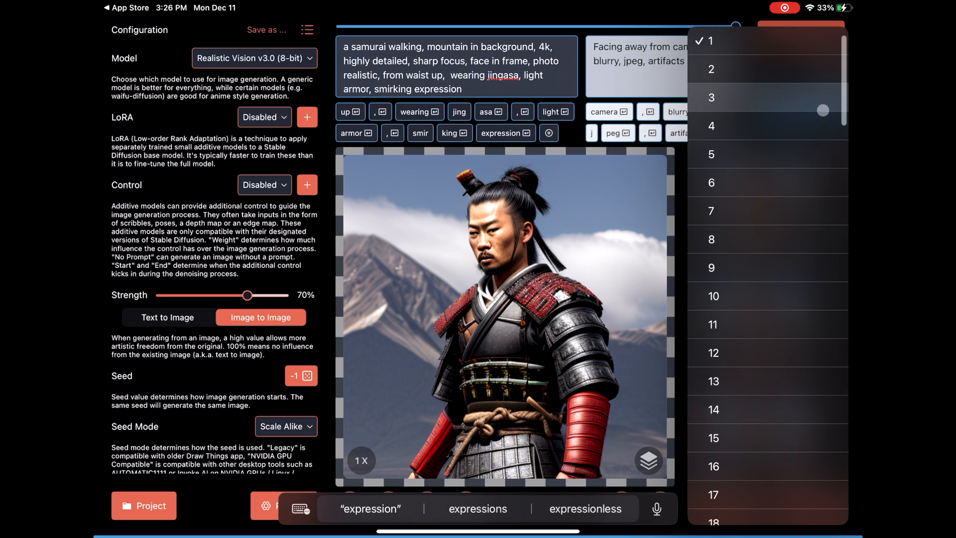
- Set the number of images per generation to three
{"action": "left_click", "coordinate": [710, 97]}
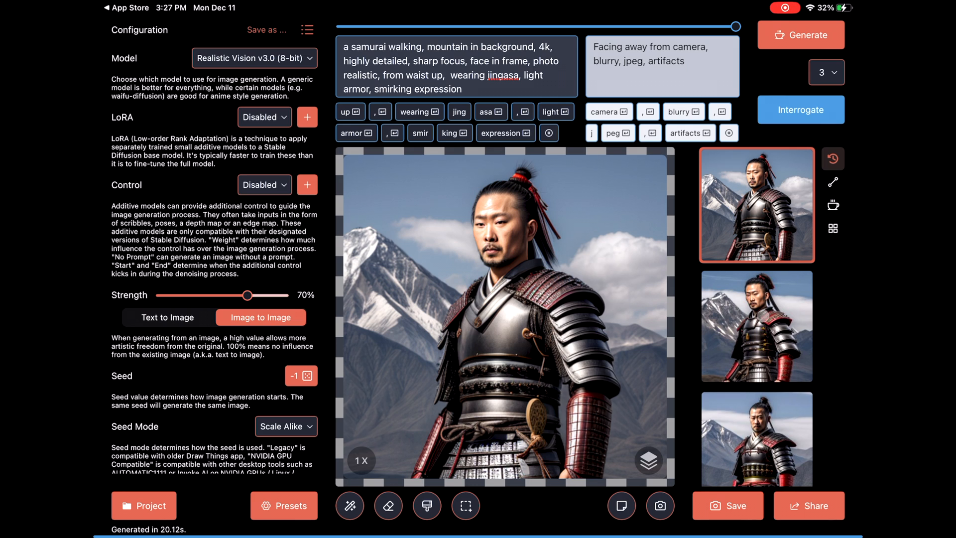
- Bring up the second of the newly generated samurai portraits from the history column
{"action": "left_click", "coordinate": [756, 326]}
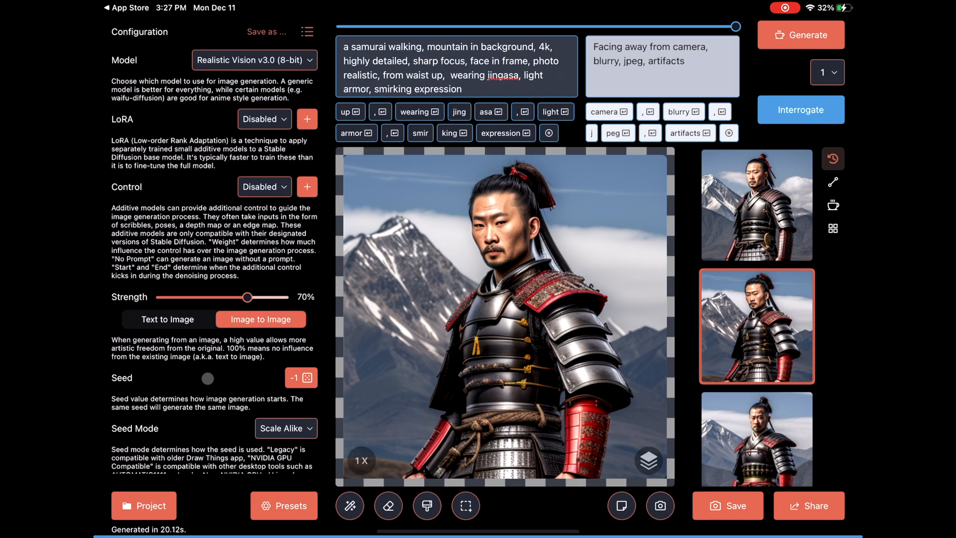
- Set the Image Size to 768x768 (1:1) in the configuration panel
{"action": "scroll", "scroll_direction": "down", "scroll_amount": 3}
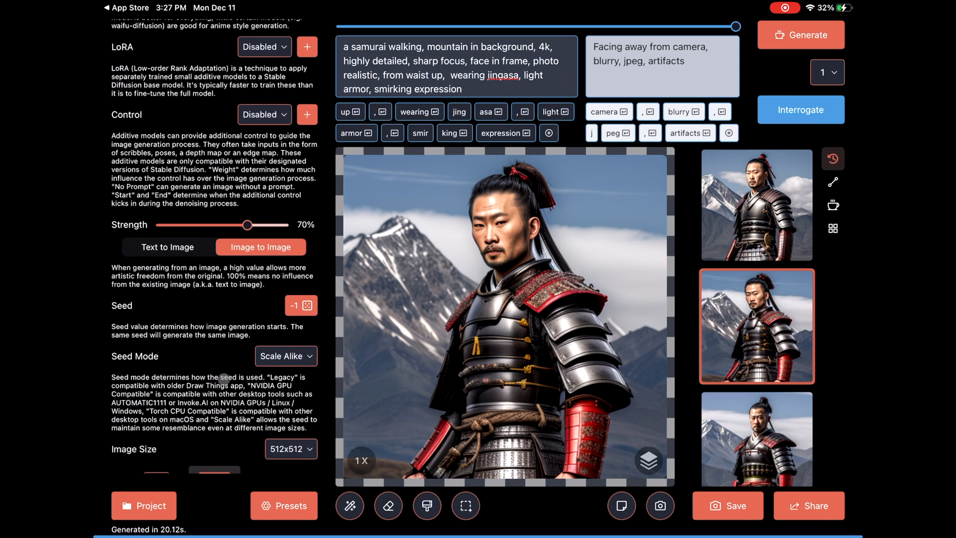
{"action": "scroll", "scroll_direction": "down", "scroll_amount": 3}
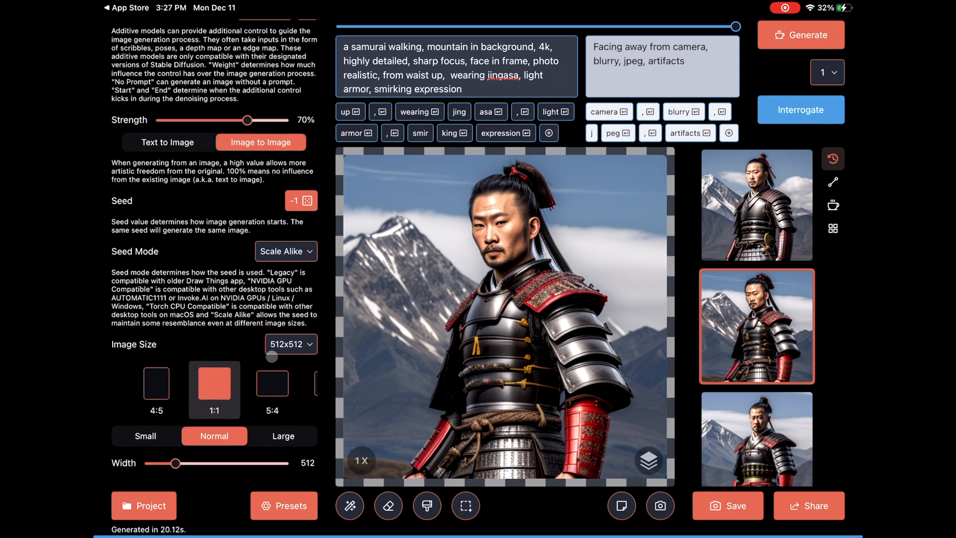
{"action": "left_click", "coordinate": [291, 343]}
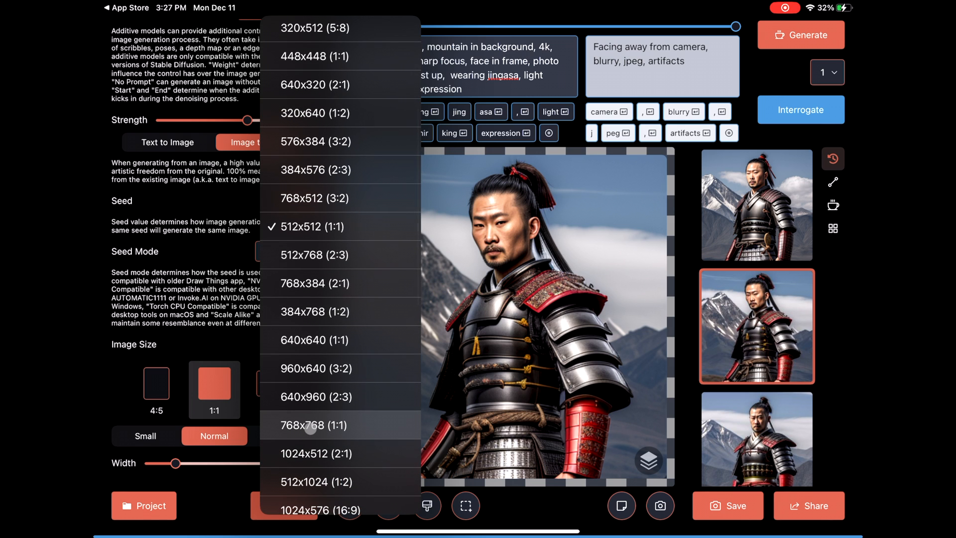
{"action": "left_click", "coordinate": [312, 425]}
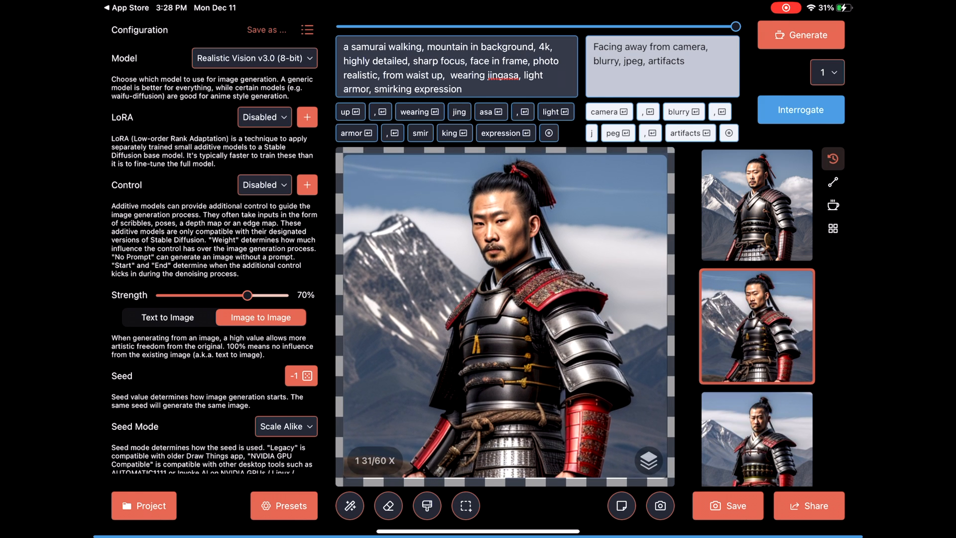
- Try 2 and 3 images per run with strength at 70%, then settle on 2 images at 50% strength
{"action": "left_click", "coordinate": [822, 72]}
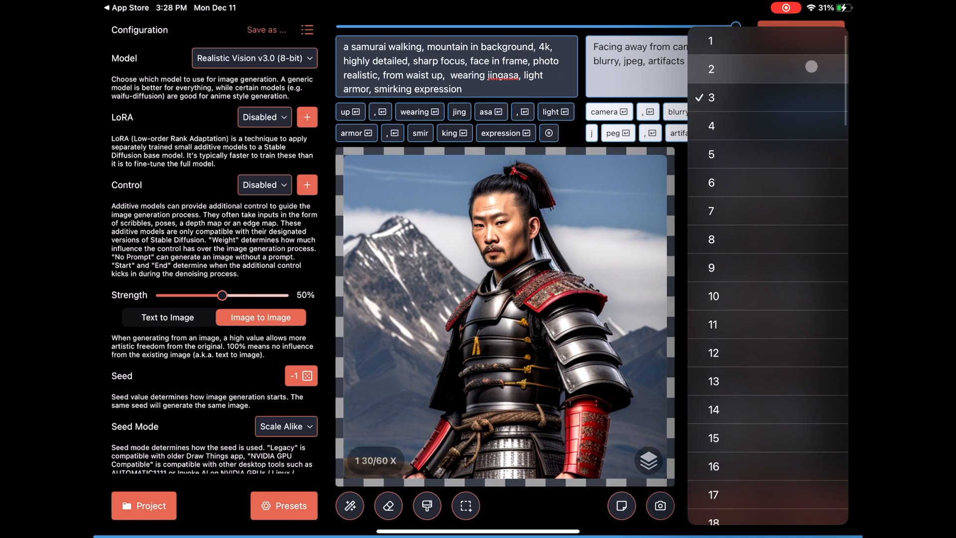
{"action": "left_click", "coordinate": [710, 69]}
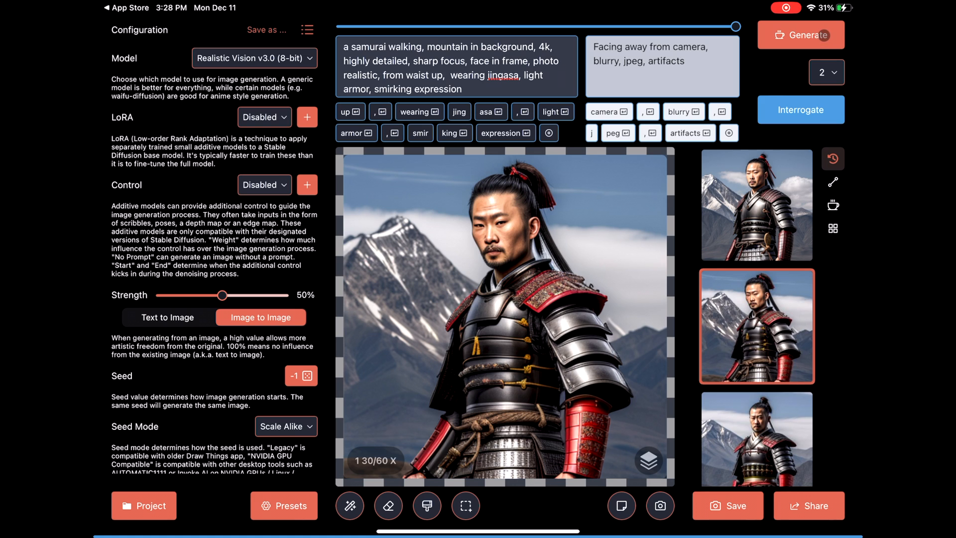
{"action": "left_click_drag", "start_coordinate": [222, 294], "coordinate": [246, 295]}
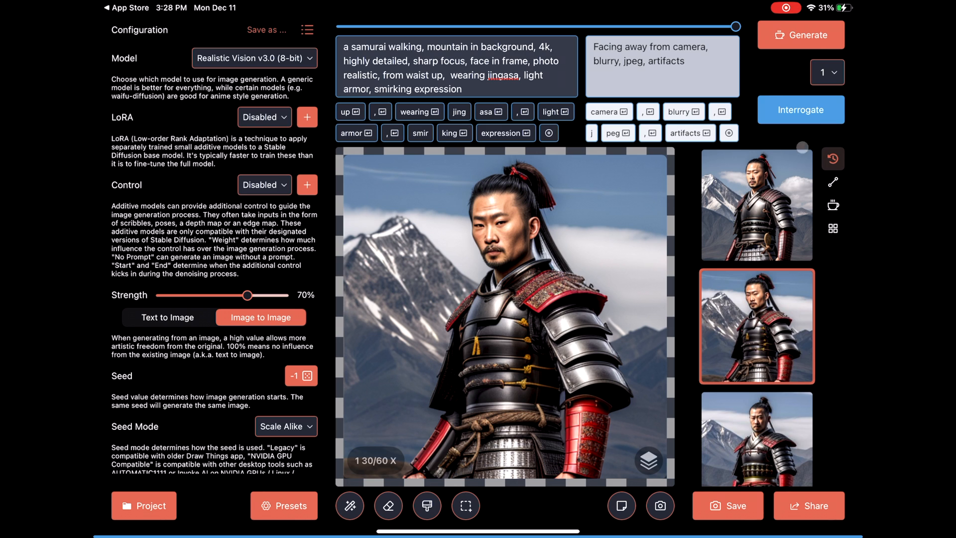
{"action": "left_click", "coordinate": [827, 71]}
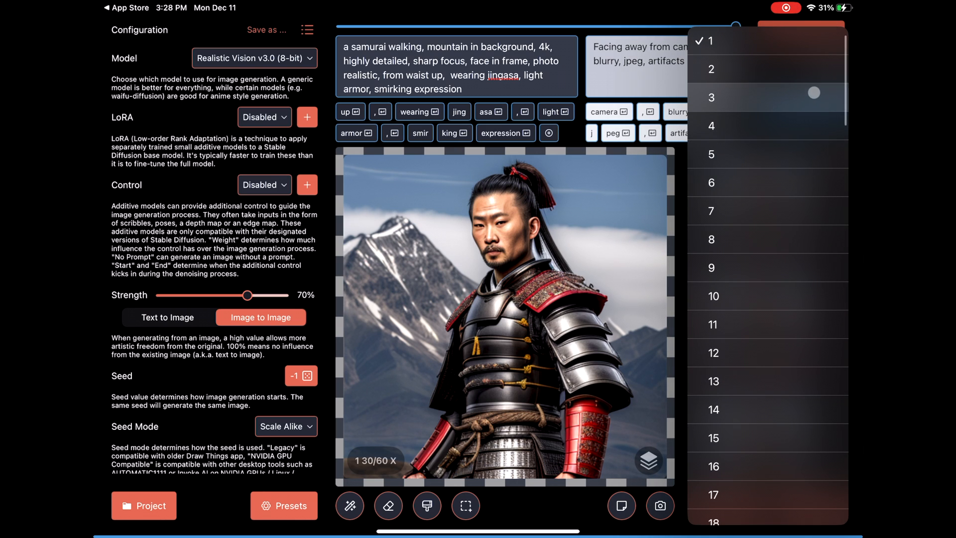
{"action": "left_click", "coordinate": [710, 97]}
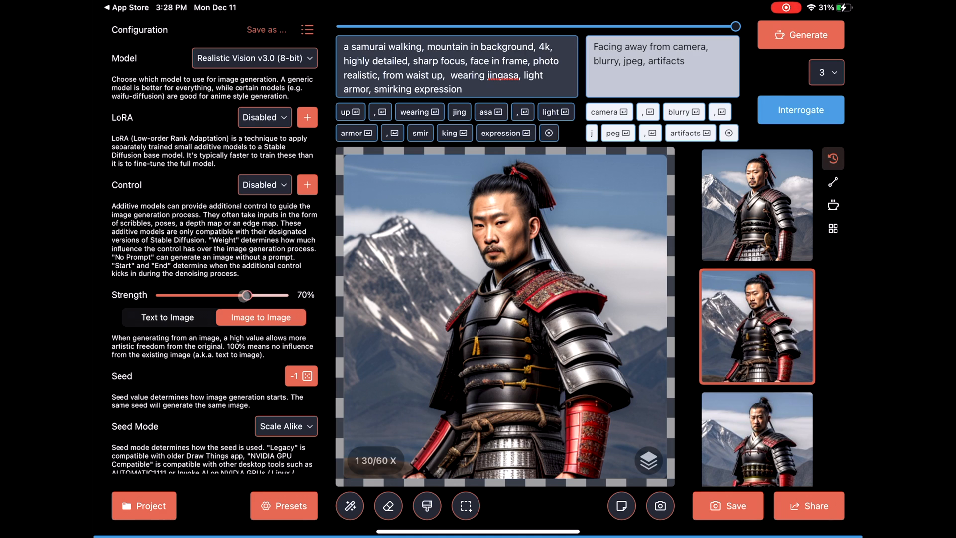
{"action": "left_click_drag", "start_coordinate": [246, 295], "coordinate": [221, 295]}
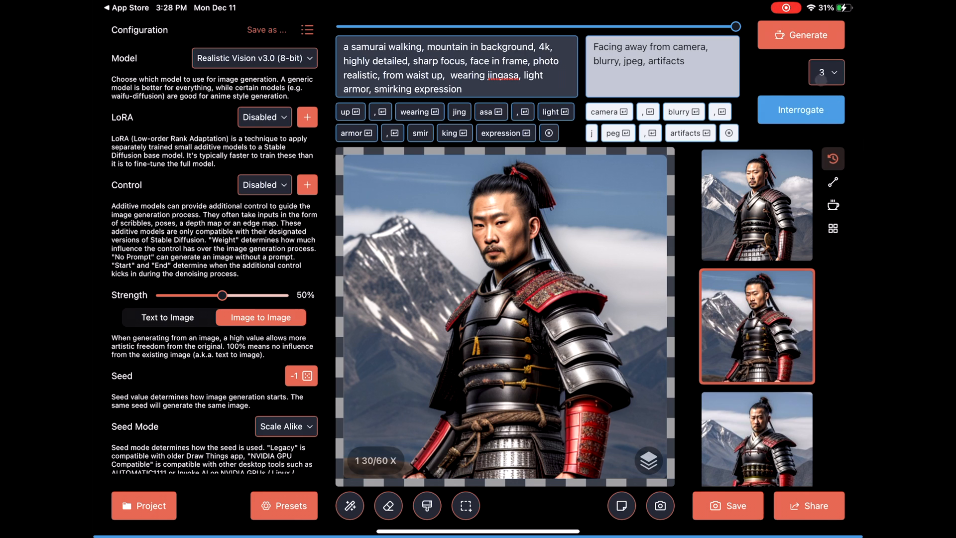
{"action": "left_click", "coordinate": [826, 72]}
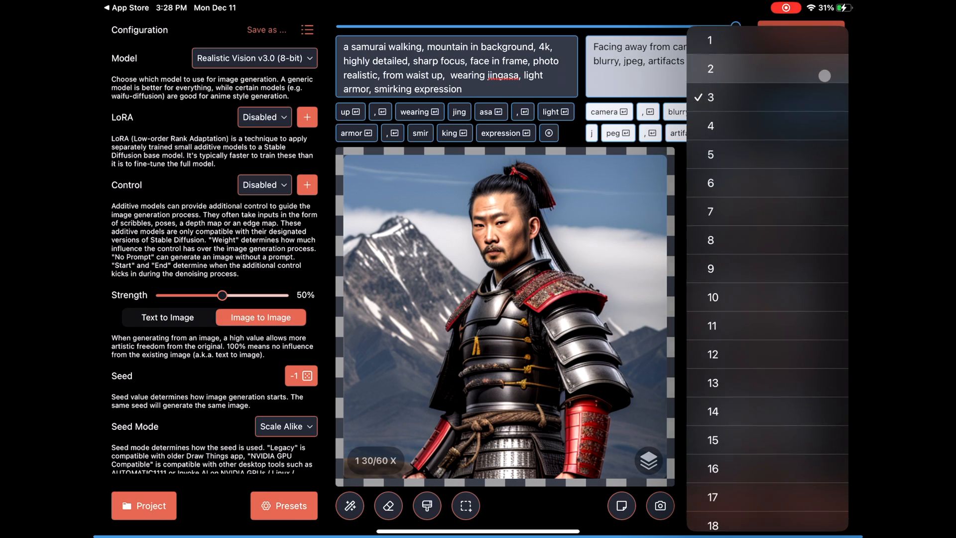
{"action": "left_click", "coordinate": [709, 69]}
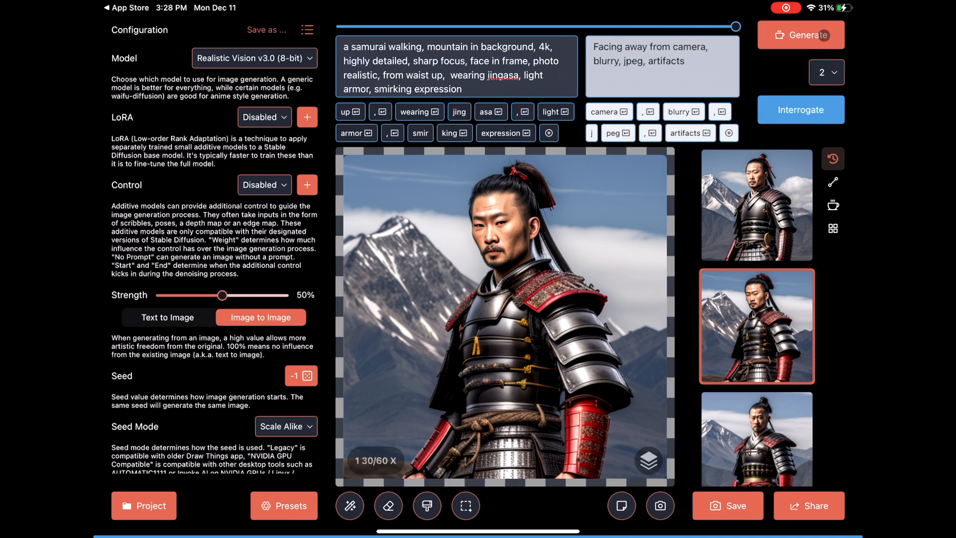
- Choose Real-ESRGAN X2+ as the upscaler and agree to download the model
{"action": "scroll", "scroll_direction": "down", "scroll_amount": 3}
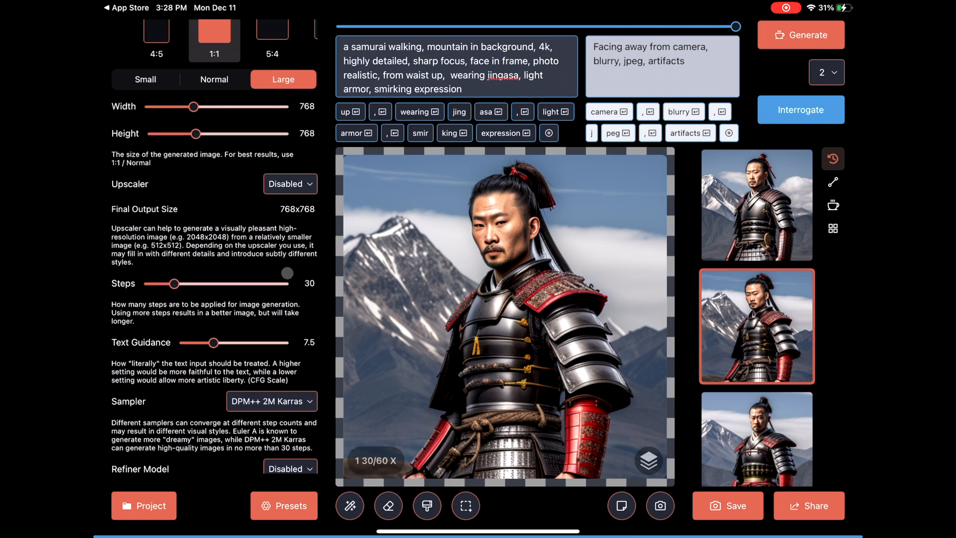
{"action": "left_click", "coordinate": [290, 183]}
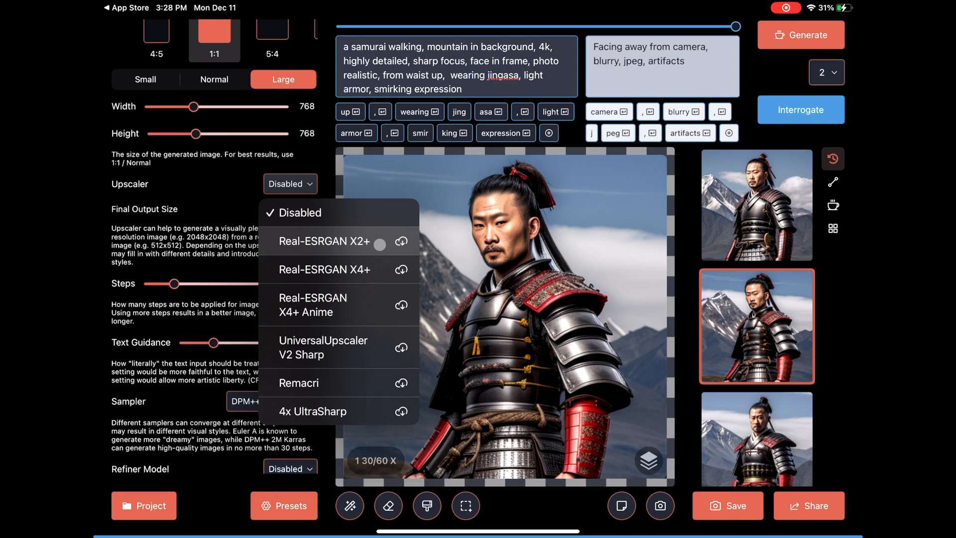
{"action": "left_click", "coordinate": [323, 241]}
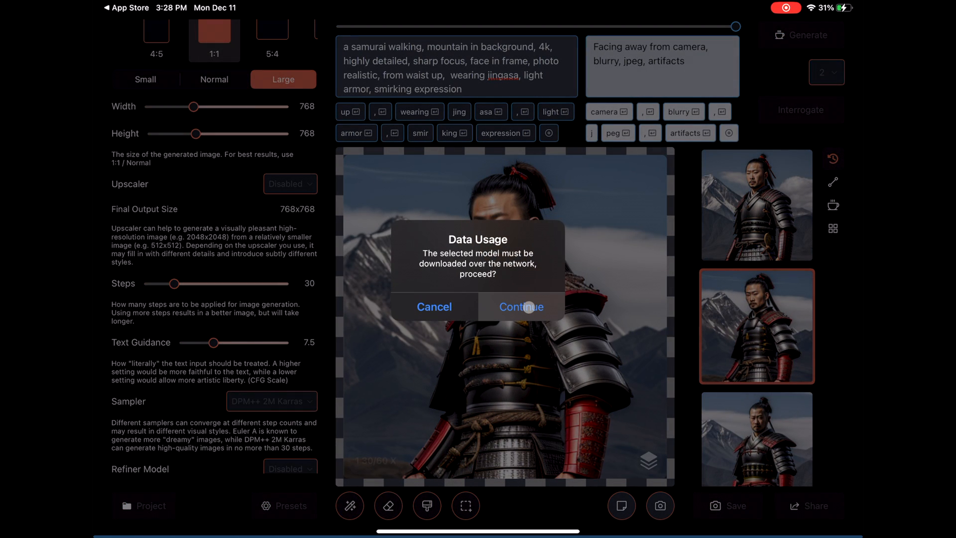
{"action": "left_click", "coordinate": [521, 307]}
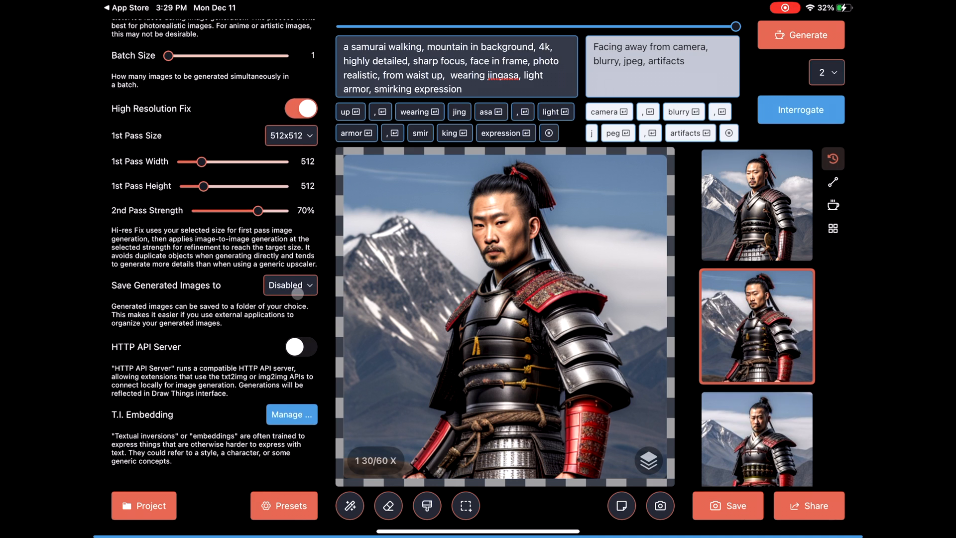
- Set Save Generated Images to the Pictures folder
{"action": "left_click", "coordinate": [290, 285]}
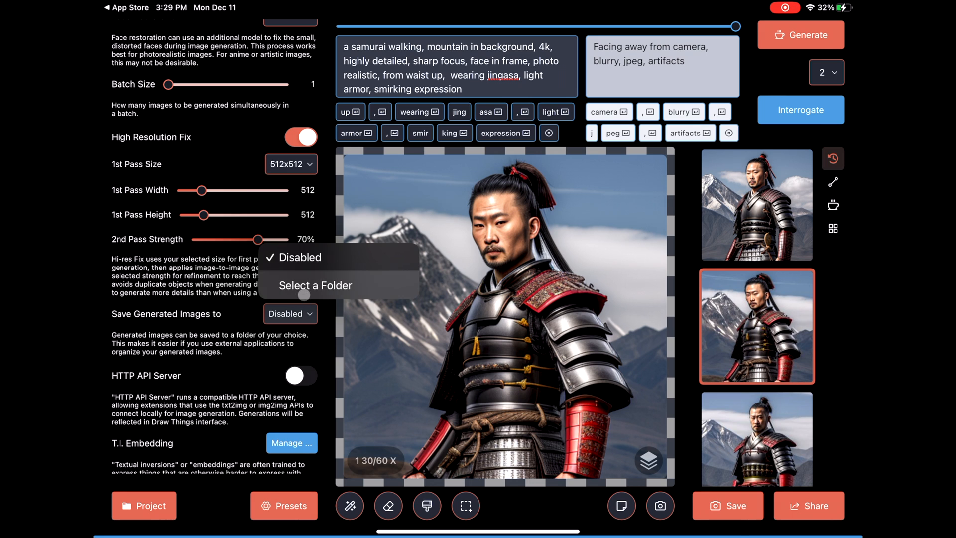
{"action": "left_click", "coordinate": [316, 285]}
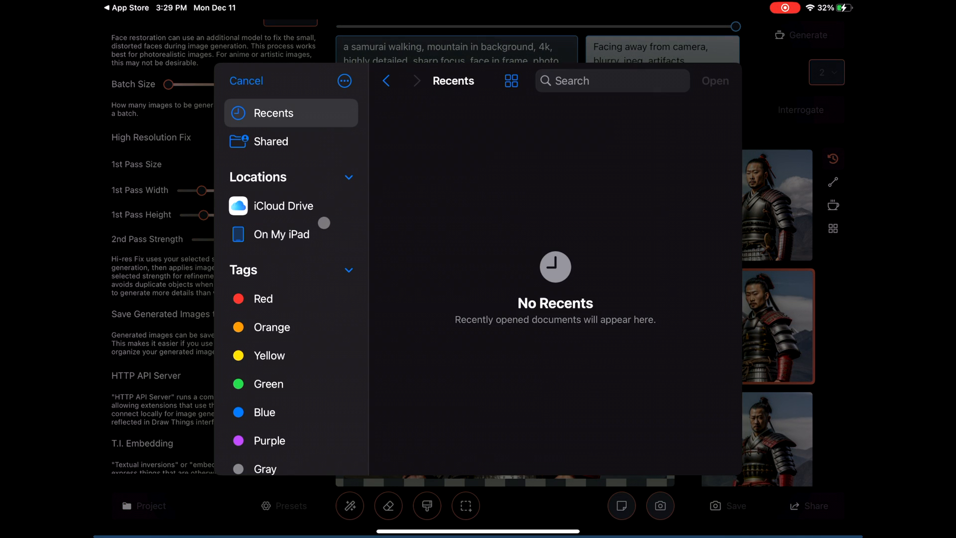
{"action": "left_click", "coordinate": [282, 234]}
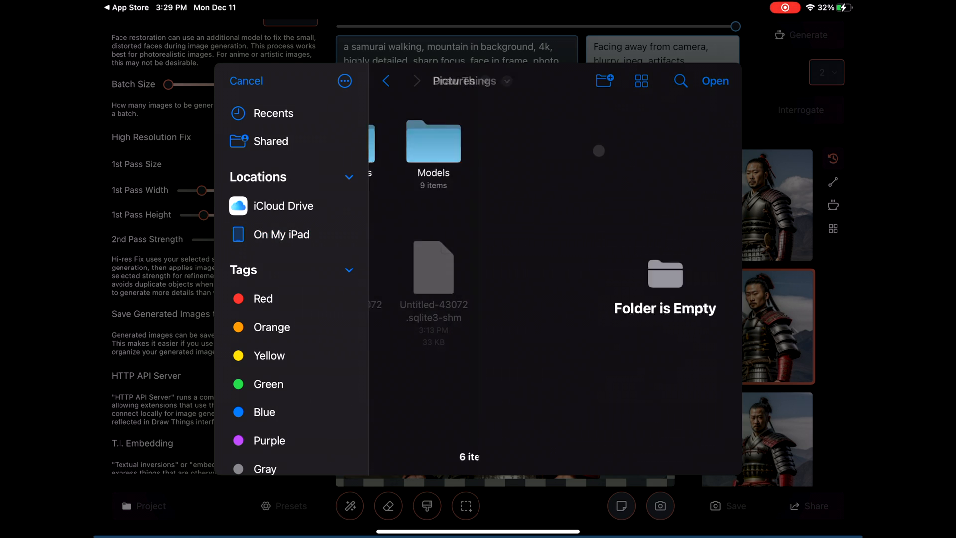
{"action": "left_click", "coordinate": [246, 80]}
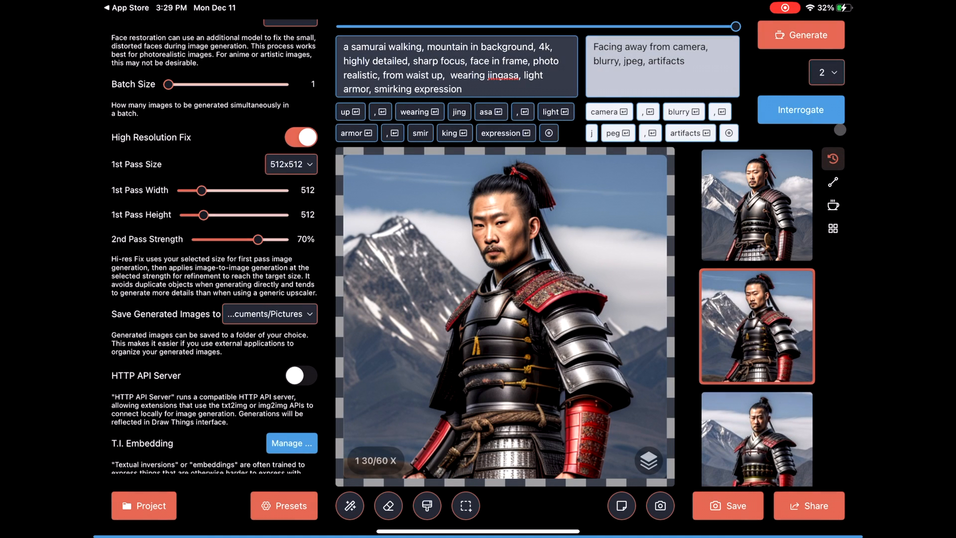
- Generate a new samurai image and return to one image per run
{"action": "left_click", "coordinate": [801, 34]}
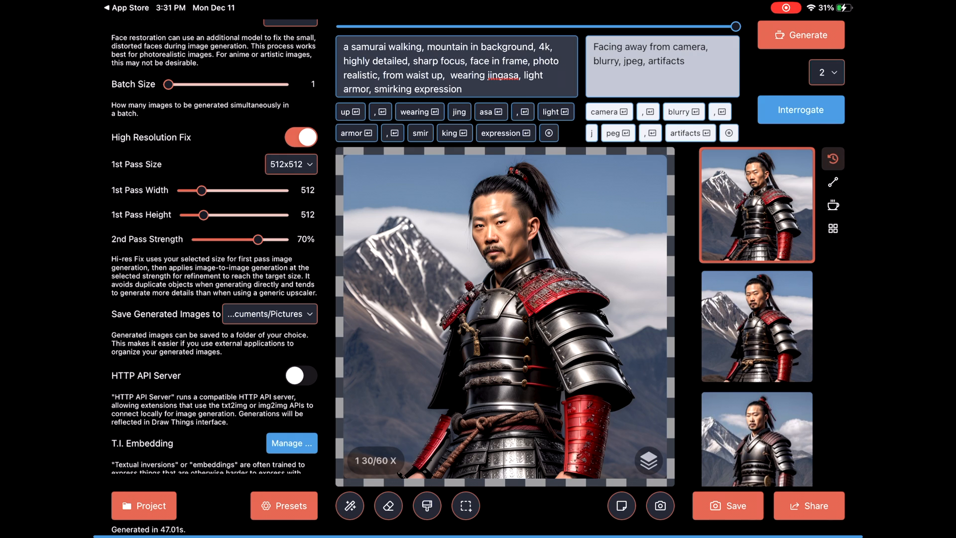
{"action": "left_click", "coordinate": [755, 325]}
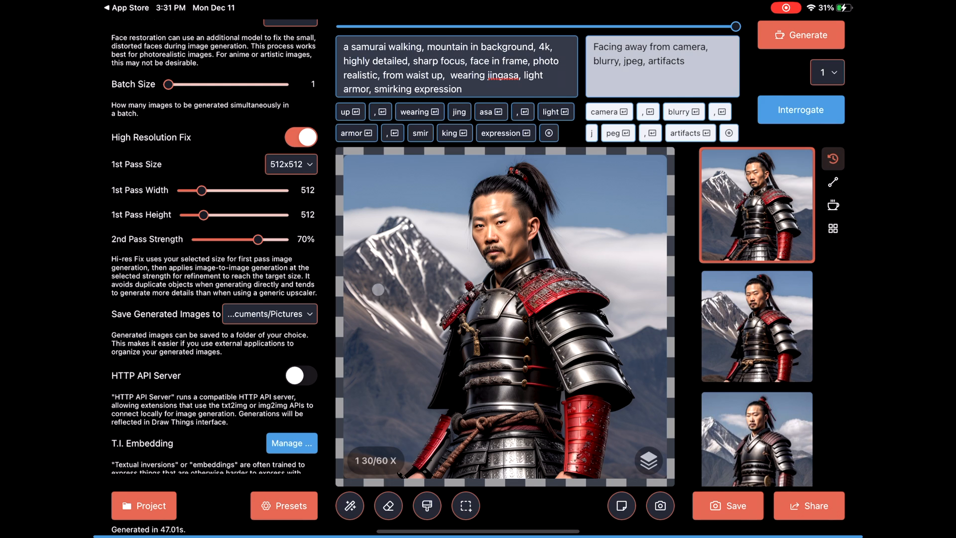
{"action": "scroll", "scroll_direction": "down", "scroll_amount": 3}
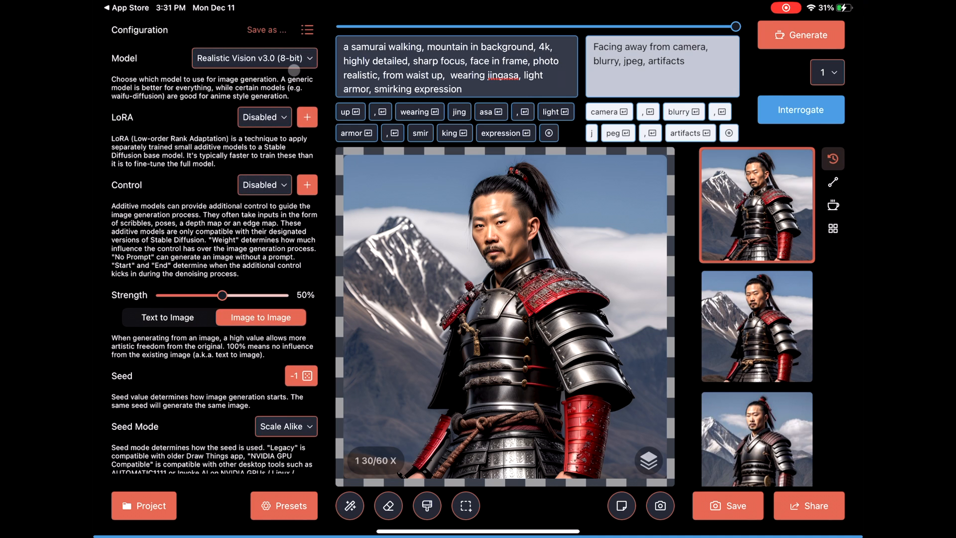
- Search the model picker for 'Inp' to find the Stable Diffusion v2.0 inpainting model, declining one download
{"action": "left_click", "coordinate": [254, 58]}
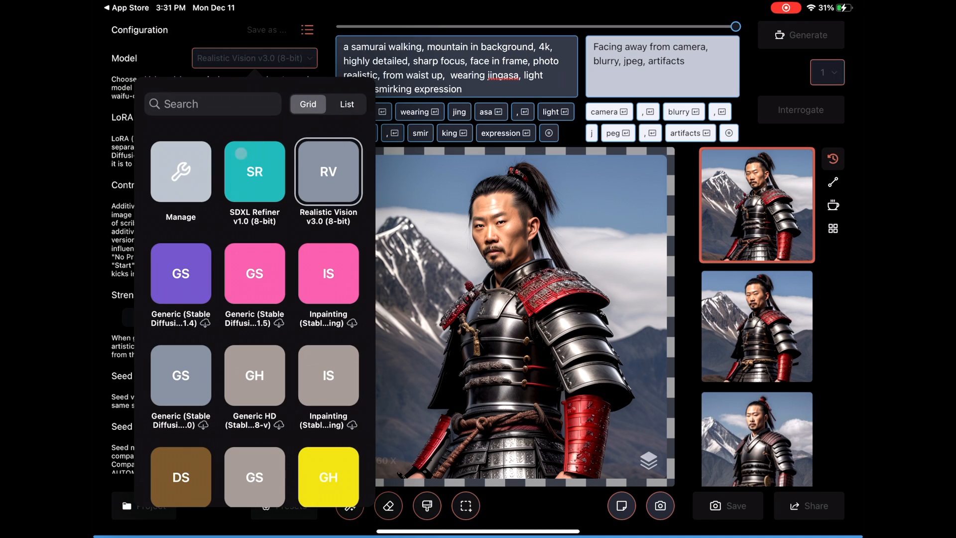
{"action": "left_click", "coordinate": [212, 103]}
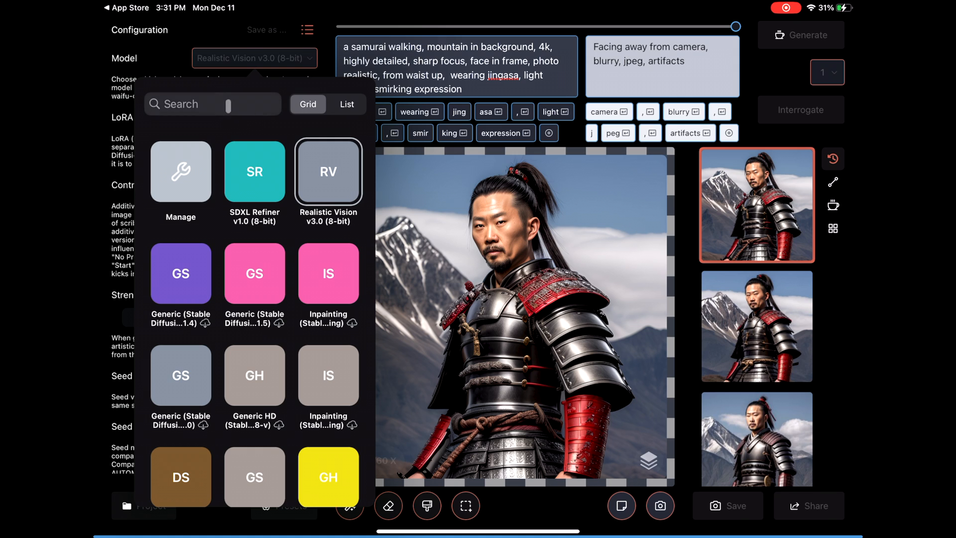
{"action": "type", "text": "Inpai"}
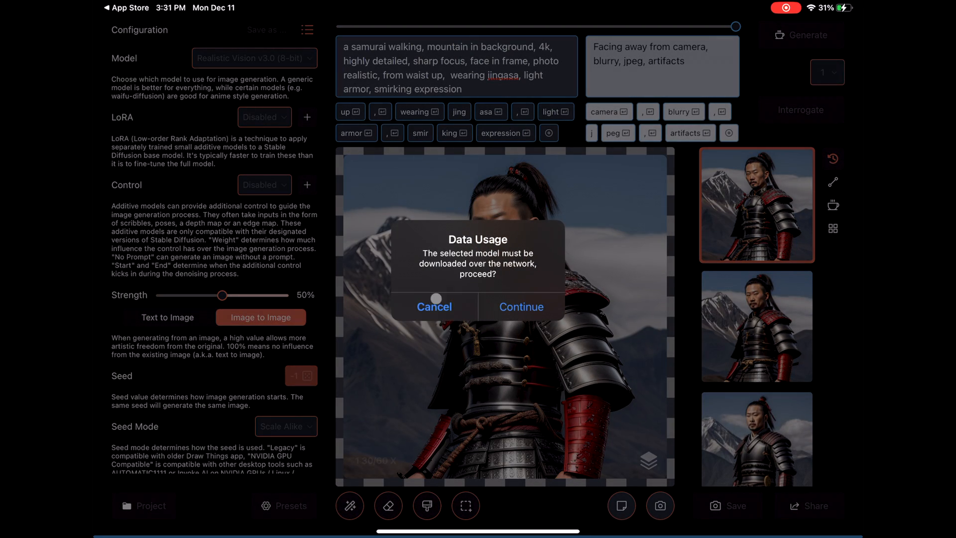
{"action": "left_click", "coordinate": [434, 307]}
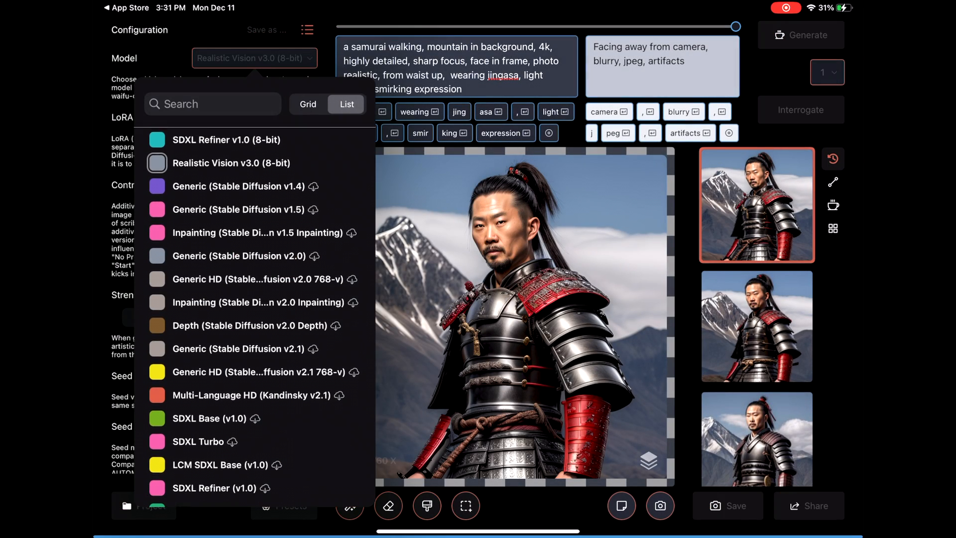
{"action": "type", "text": "Inp"}
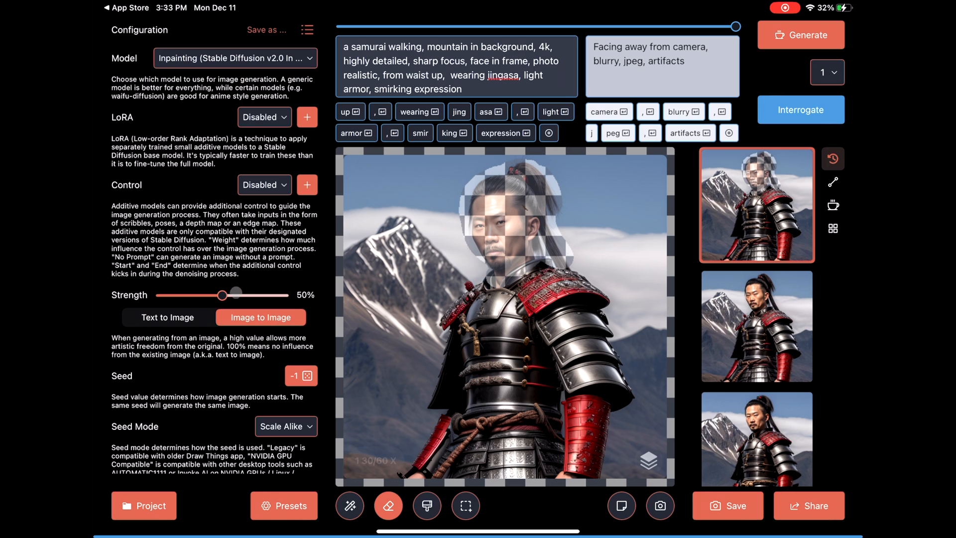
- Raise strength to 90%, erase the rest of the samurai's head, and increase Text Guidance
{"action": "left_click_drag", "start_coordinate": [222, 294], "coordinate": [270, 299]}
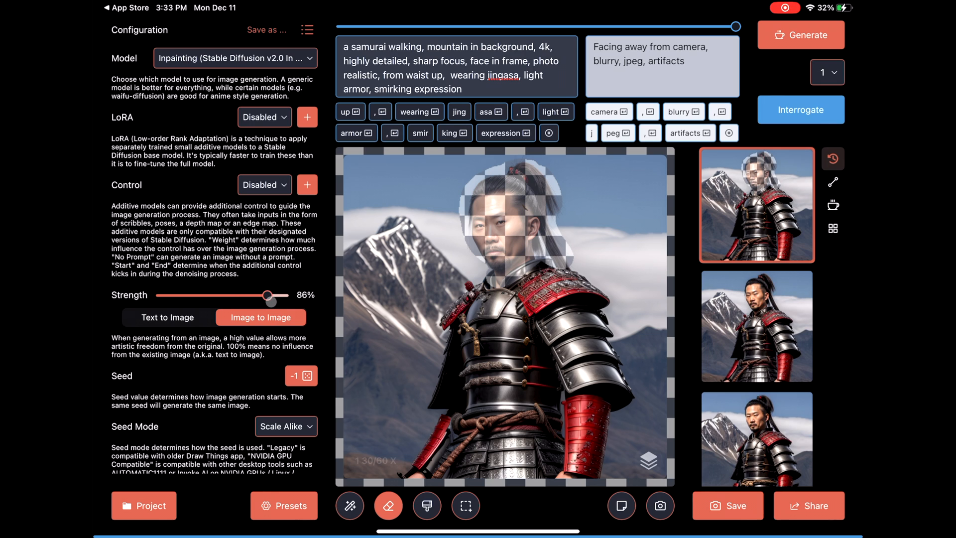
{"action": "left_click_drag", "start_coordinate": [268, 297], "coordinate": [277, 294]}
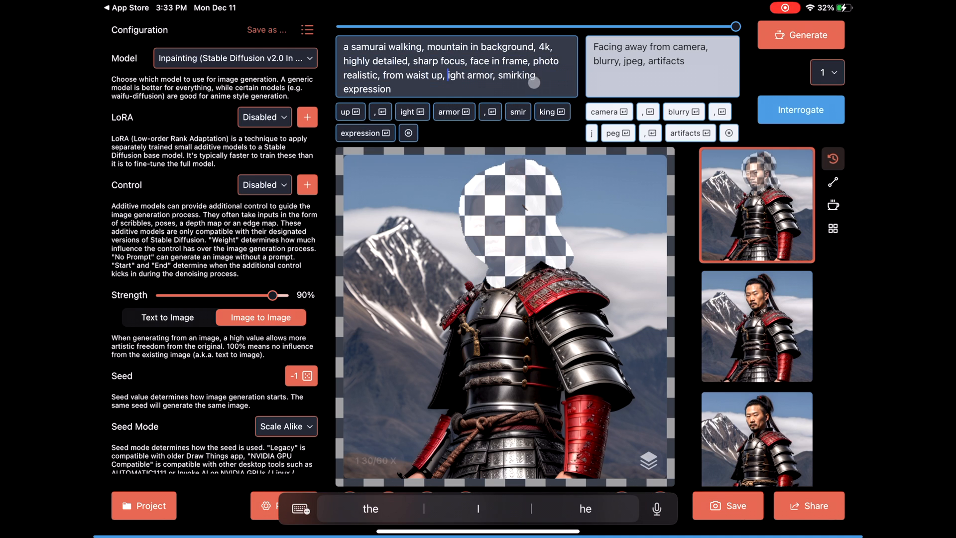
{"action": "scroll", "scroll_direction": "down", "scroll_amount": 3}
{"action": "type", "text": " smirking expression"}
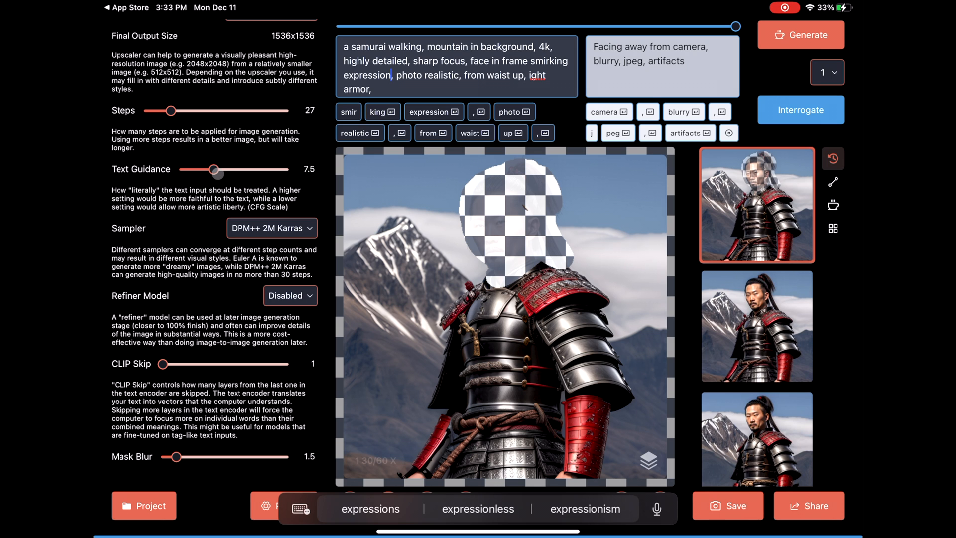
{"action": "left_click_drag", "start_coordinate": [211, 169], "coordinate": [224, 169]}
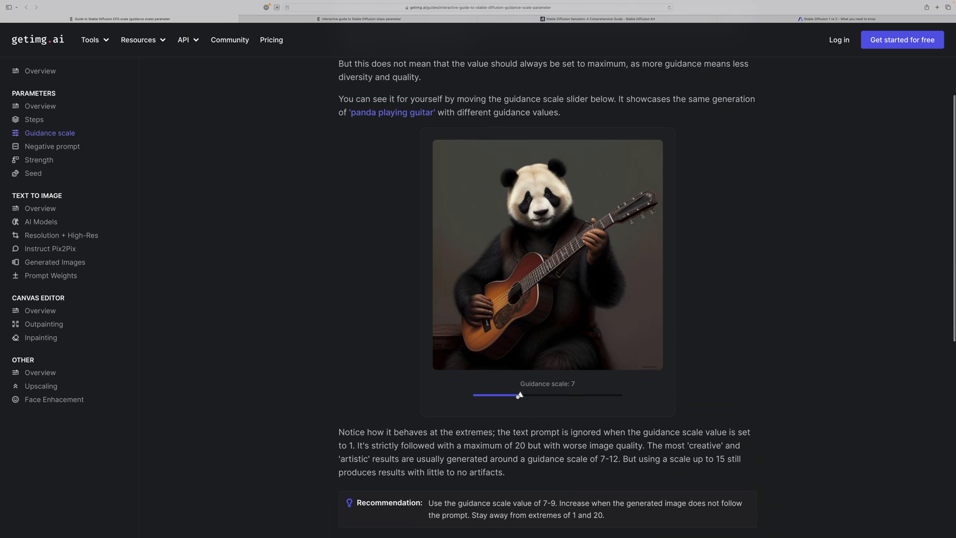
- Move the panda example's guidance scale to 1, then 5, then 15 and beyond
{"action": "left_click_drag", "start_coordinate": [520, 396], "coordinate": [473, 395]}
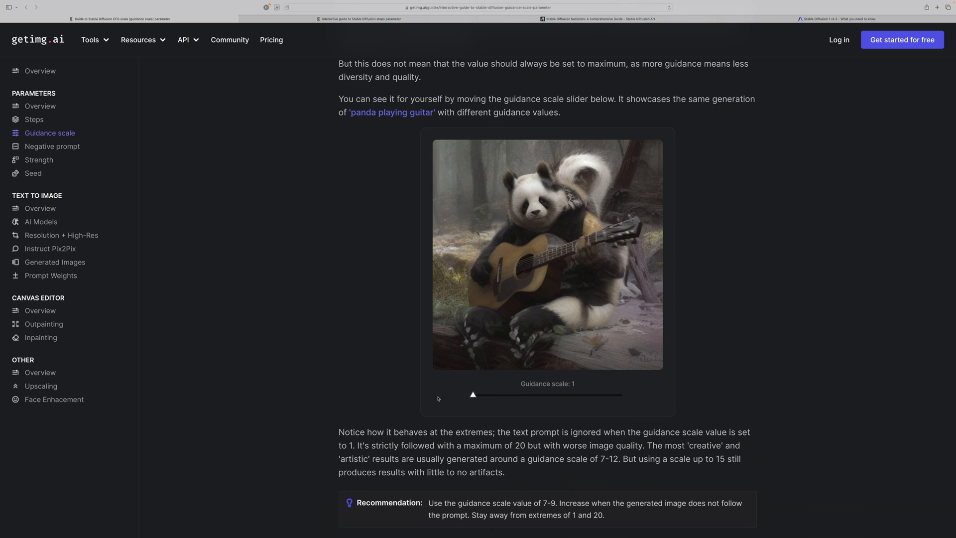
{"action": "left_click_drag", "start_coordinate": [472, 394], "coordinate": [504, 395]}
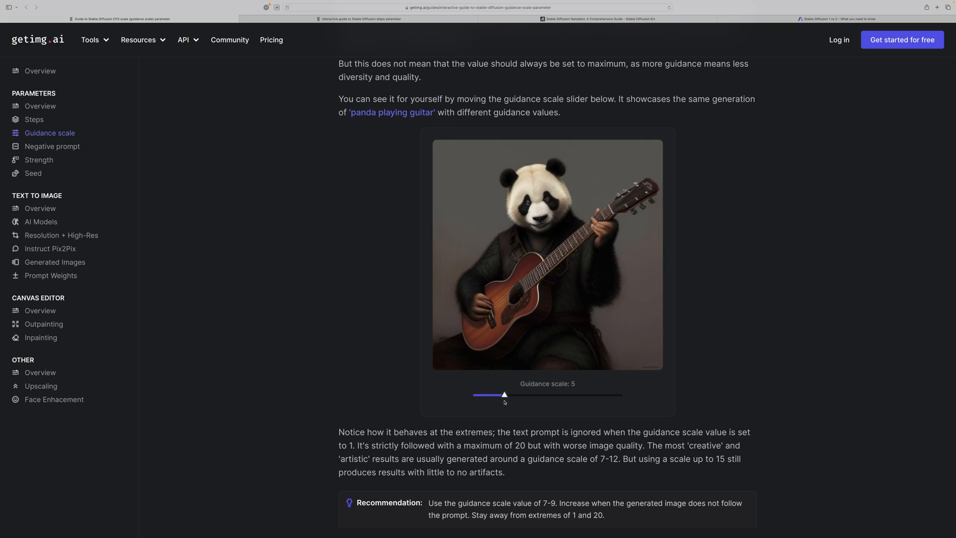
{"action": "left_click_drag", "start_coordinate": [504, 395], "coordinate": [582, 394]}
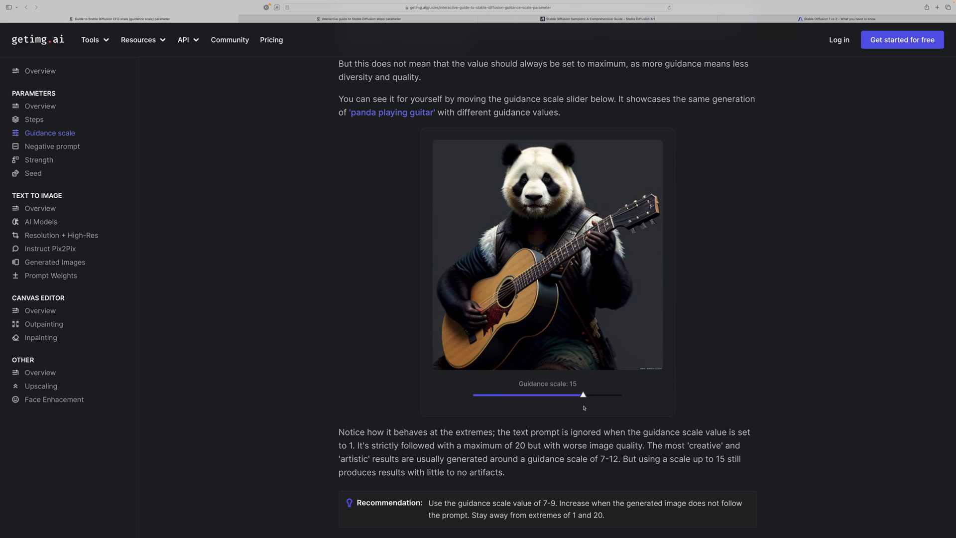
{"action": "left_click_drag", "start_coordinate": [583, 394], "coordinate": [622, 394]}
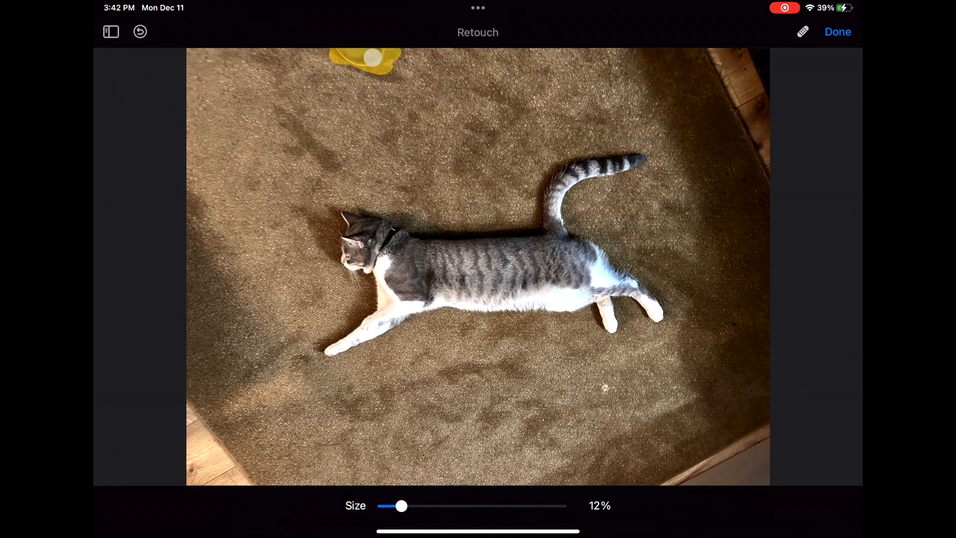
- Apply the retouch removing the yellow object and finish editing with Done
{"action": "left_click", "coordinate": [838, 32]}
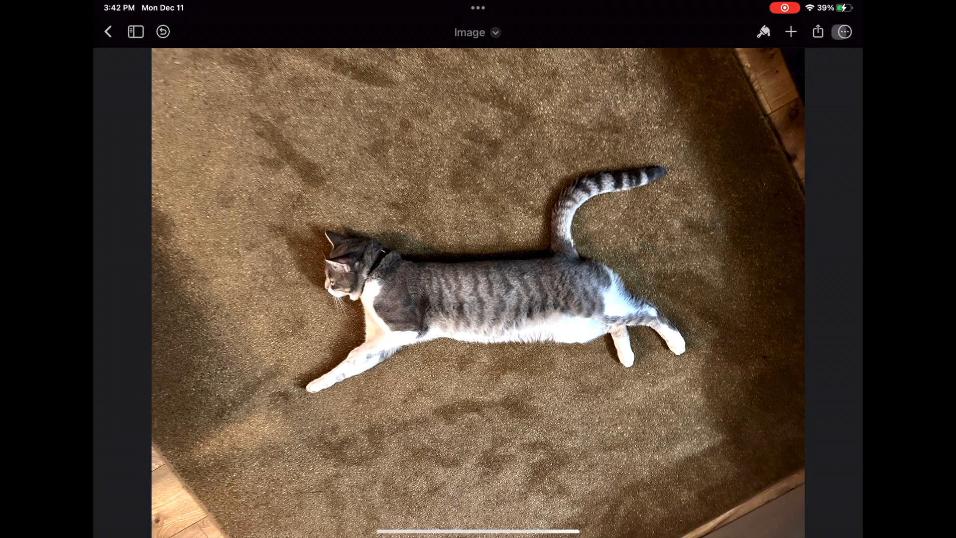
{"action": "left_click", "coordinate": [818, 32]}
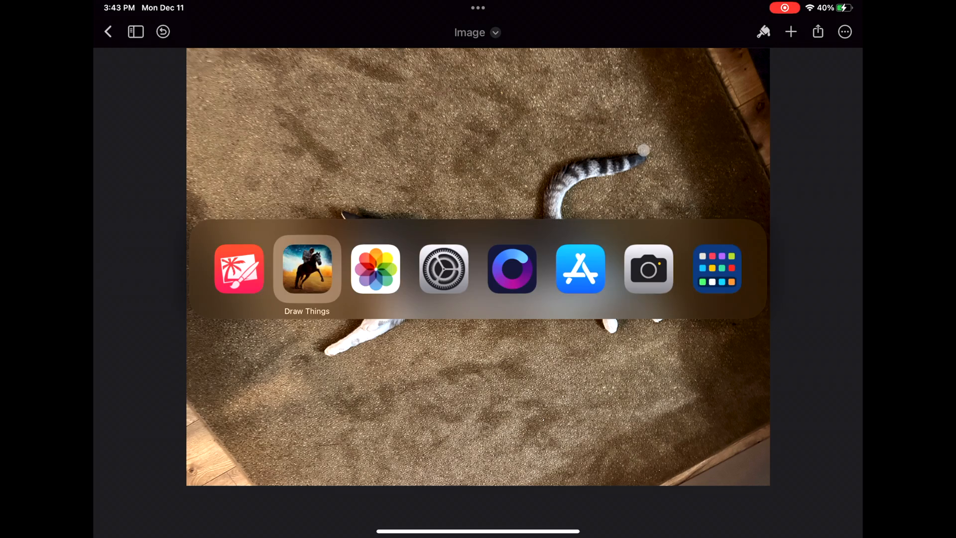
- Return to Draw Things and import the cat photo onto the canvas
{"action": "left_click", "coordinate": [307, 268]}
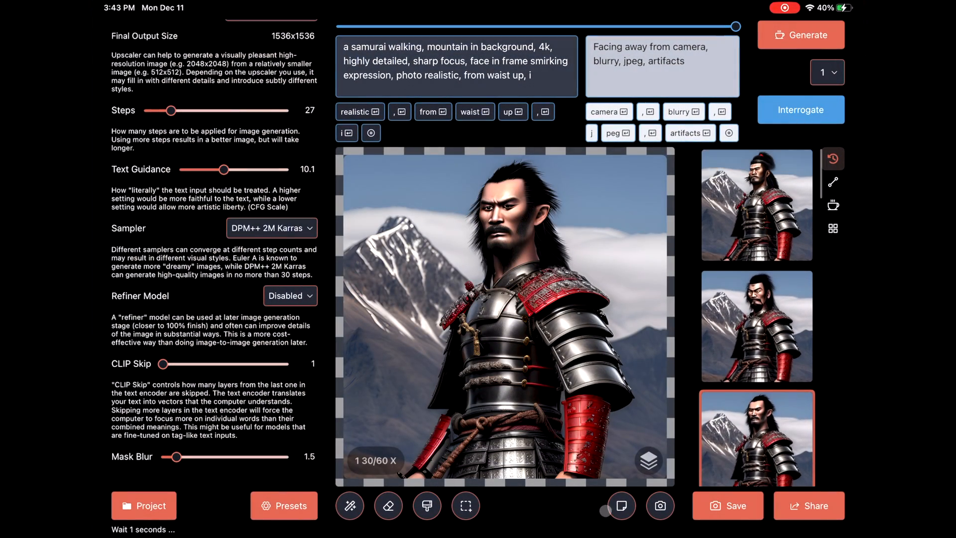
{"action": "left_click", "coordinate": [660, 506]}
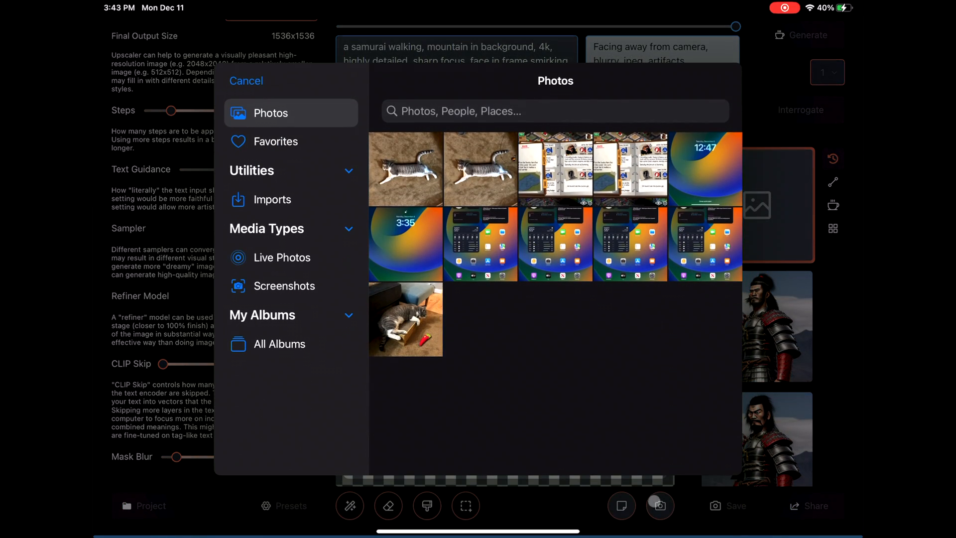
{"action": "left_click", "coordinate": [246, 81]}
{"action": "type", "text": "Blurry, unfocused, dog"}
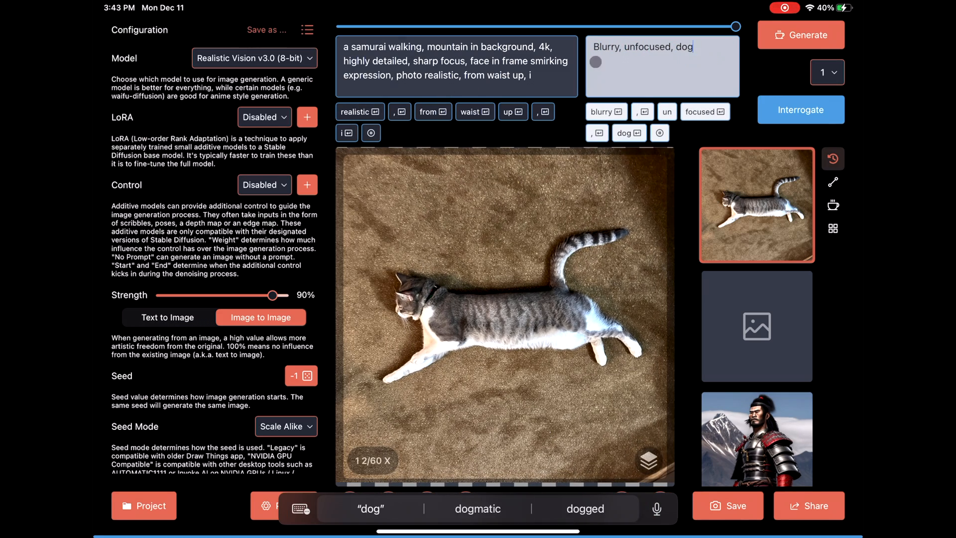
- Enter the prompt 'Grey and white cat lying down, stretched out,'
{"action": "type", "text": "Grey and white cat lying down, stretched out, comfortable, 3D rendered"}
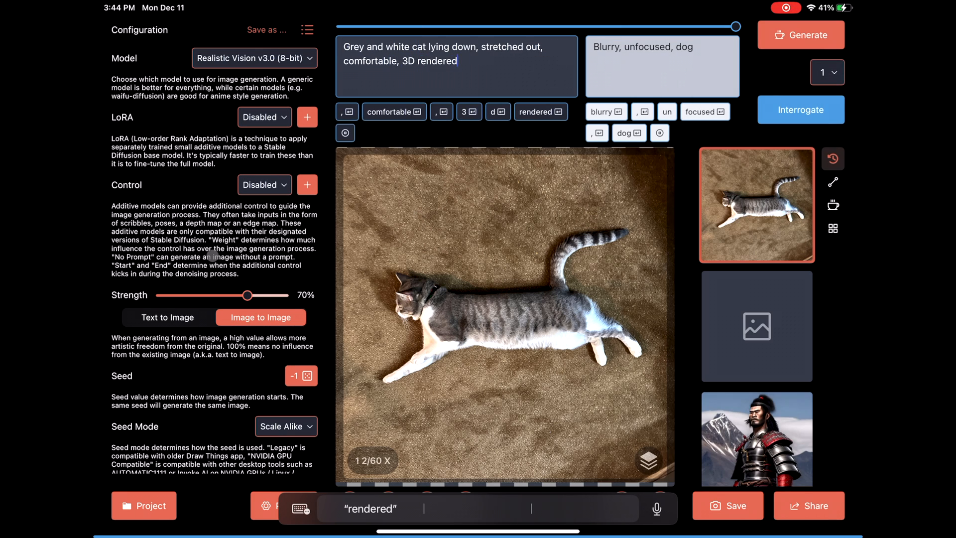
{"action": "scroll", "scroll_direction": "down", "scroll_amount": 3}
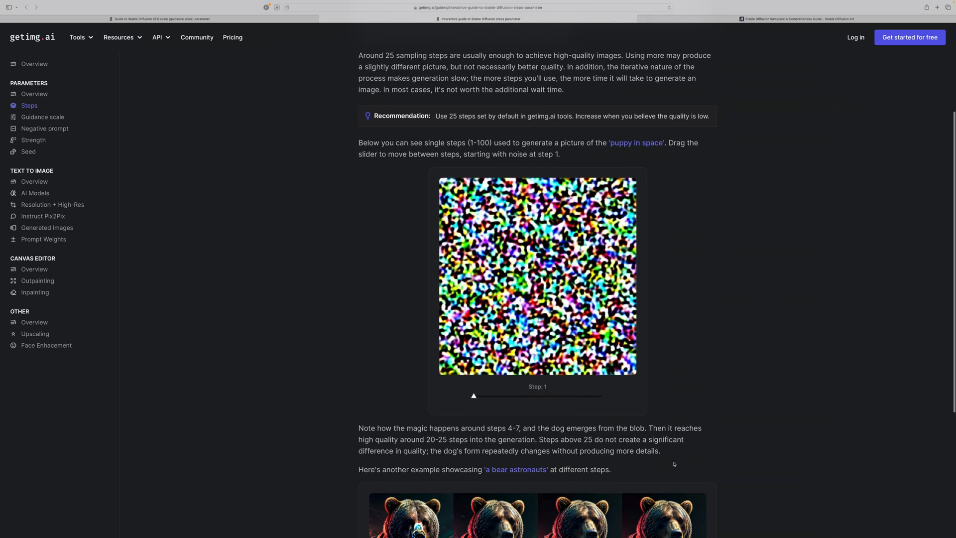
- Sweep the puppy-in-space demo slider from pure noise up through 4, 8, 25, 44, 61, 84 to 100 steps
{"action": "left_click_drag", "start_coordinate": [473, 395], "coordinate": [477, 396]}
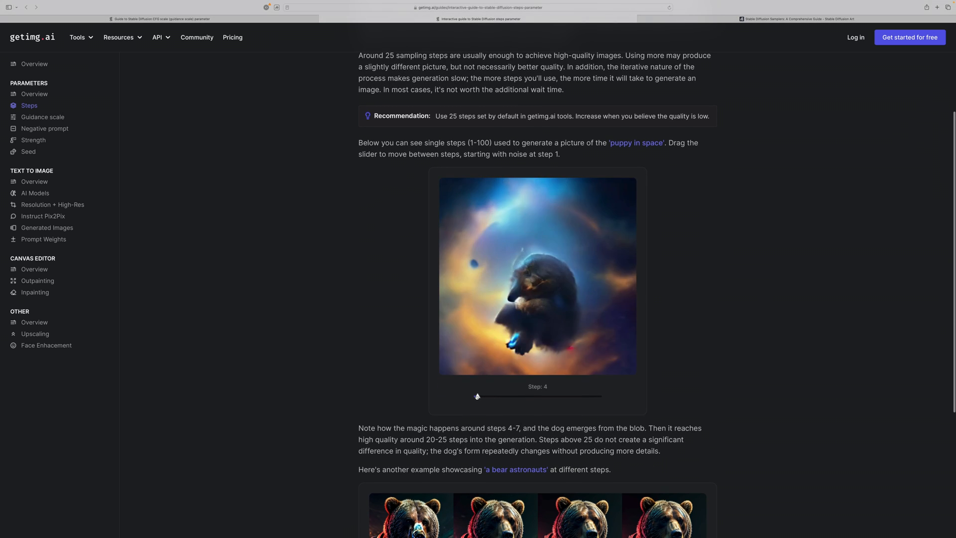
{"action": "left_click_drag", "start_coordinate": [477, 397], "coordinate": [482, 396]}
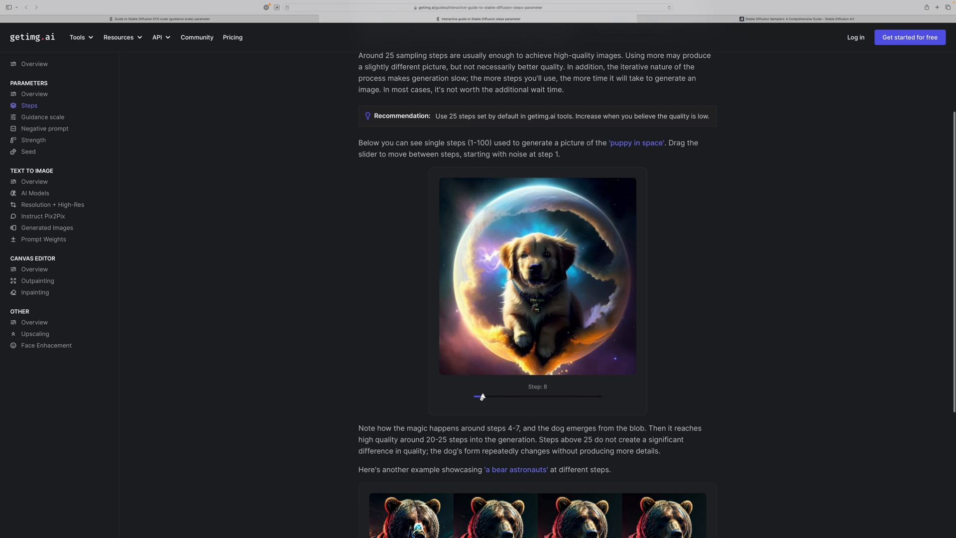
{"action": "left_click_drag", "start_coordinate": [482, 395], "coordinate": [504, 395]}
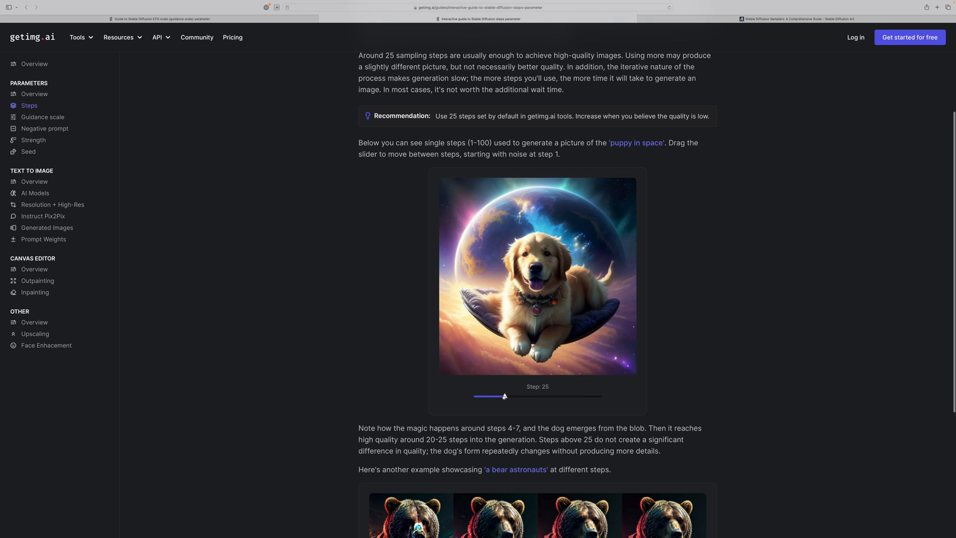
{"action": "left_click_drag", "start_coordinate": [504, 396], "coordinate": [528, 396]}
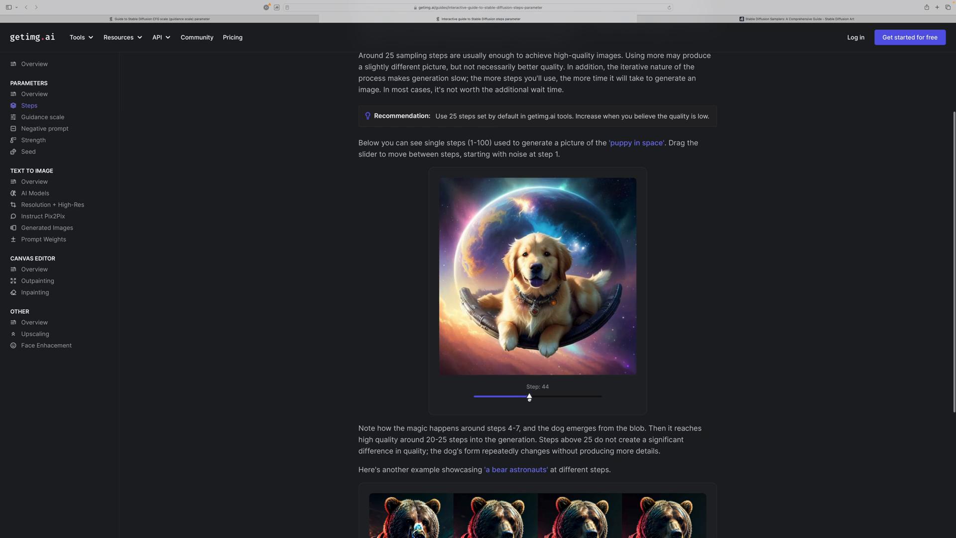
{"action": "left_click_drag", "start_coordinate": [529, 397], "coordinate": [551, 397]}
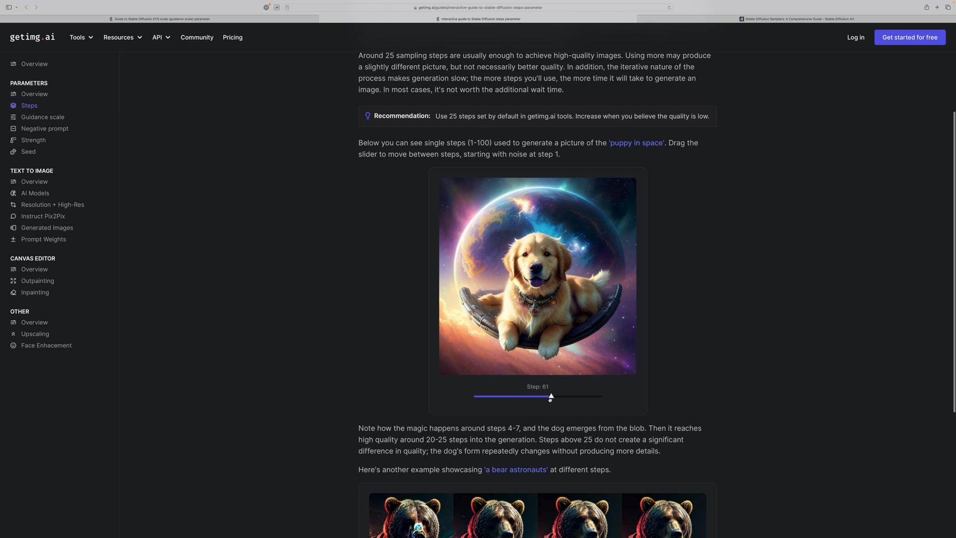
{"action": "left_click_drag", "start_coordinate": [549, 397], "coordinate": [581, 397]}
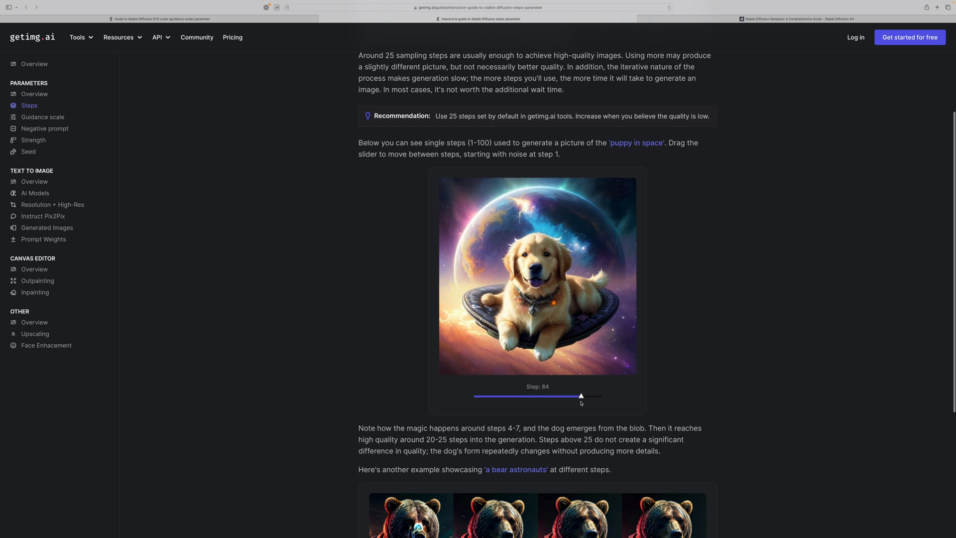
{"action": "left_click_drag", "start_coordinate": [581, 395], "coordinate": [601, 395]}
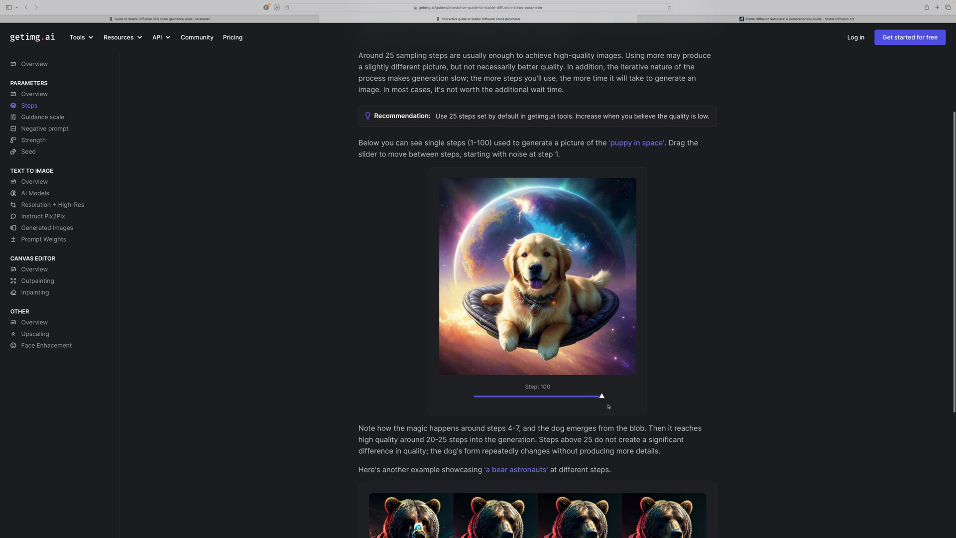
- Bring the demo slider back down through 45, 30, 24, 20 to about 17 steps
{"action": "left_click_drag", "start_coordinate": [601, 395], "coordinate": [529, 396]}
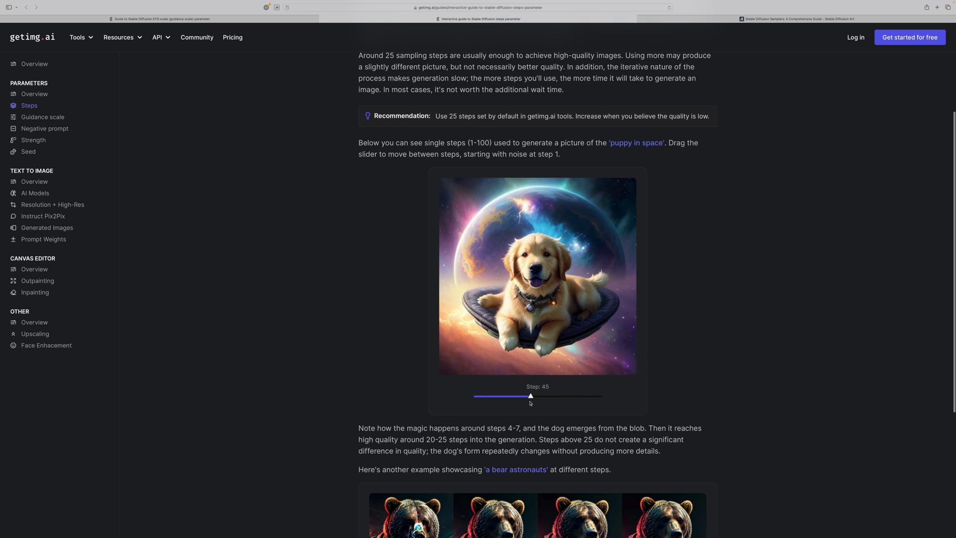
{"action": "left_click_drag", "start_coordinate": [530, 395], "coordinate": [511, 398]}
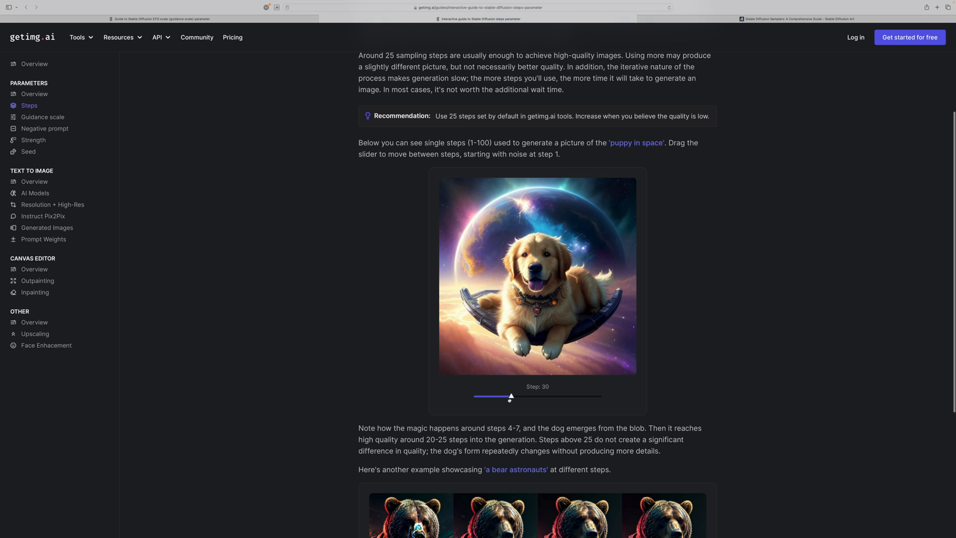
{"action": "left_click_drag", "start_coordinate": [511, 397], "coordinate": [501, 399]}
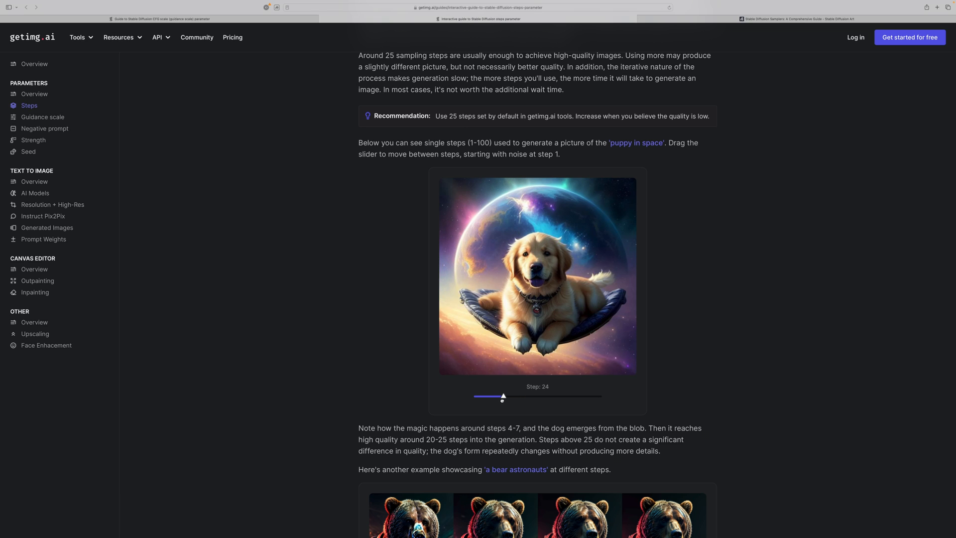
{"action": "left_click_drag", "start_coordinate": [503, 397], "coordinate": [498, 396]}
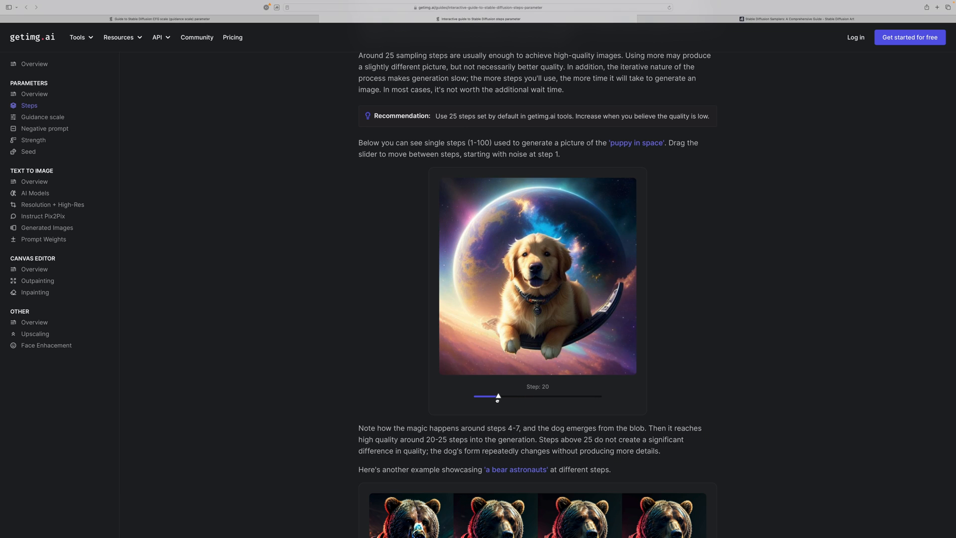
{"action": "left_click_drag", "start_coordinate": [497, 396], "coordinate": [493, 397]}
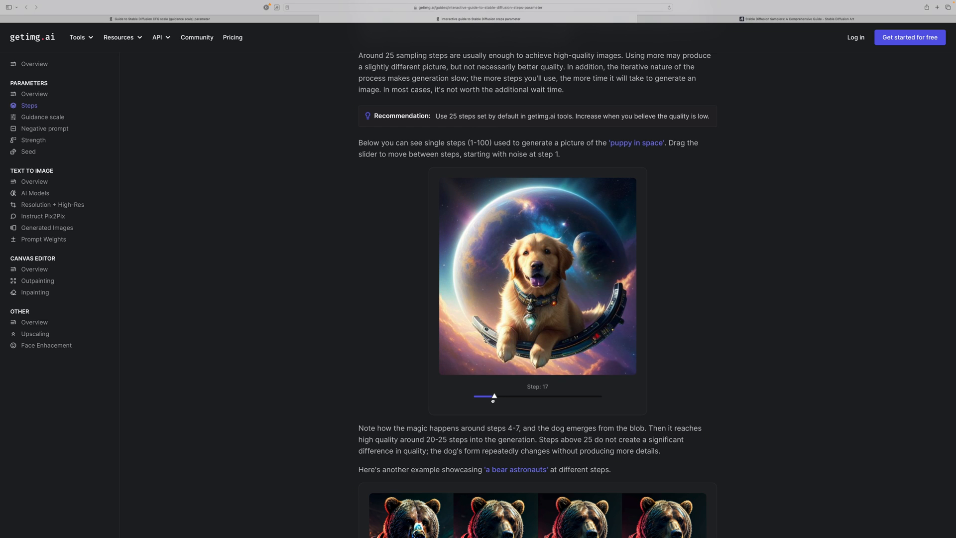
{"action": "left_click_drag", "start_coordinate": [495, 398], "coordinate": [487, 398]}
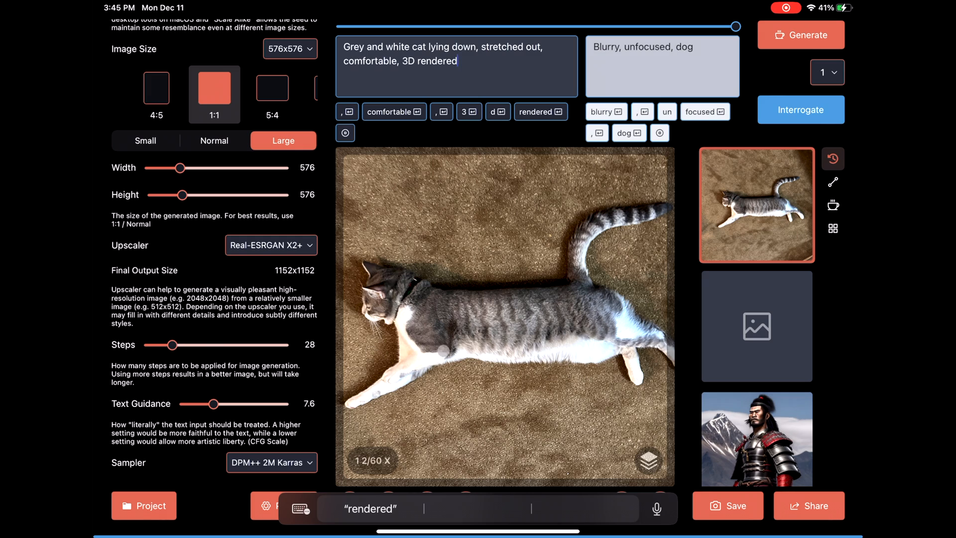
- Choose the image count and generate 3D-rendered side-view cats from the cat photo
{"action": "left_click", "coordinate": [827, 72]}
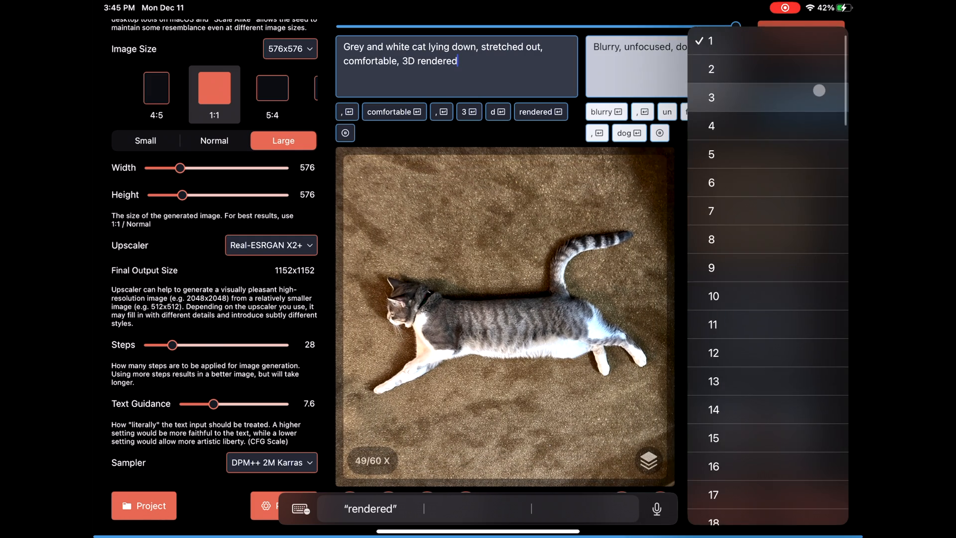
{"action": "left_click", "coordinate": [711, 98]}
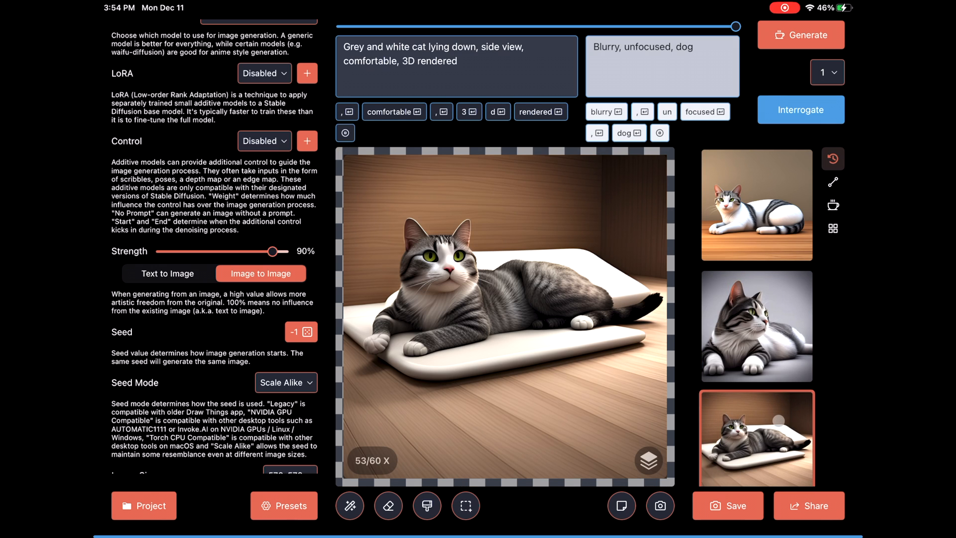
{"action": "left_click", "coordinate": [756, 324]}
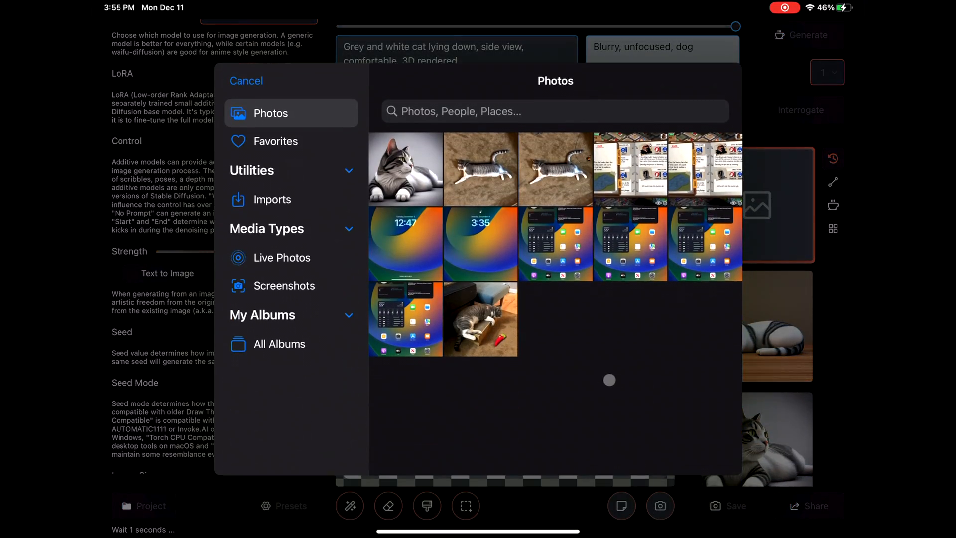
- Import the 3D cat from Photos, answer the metadata prompt, and widen the output to 768×576
{"action": "left_click", "coordinate": [406, 170]}
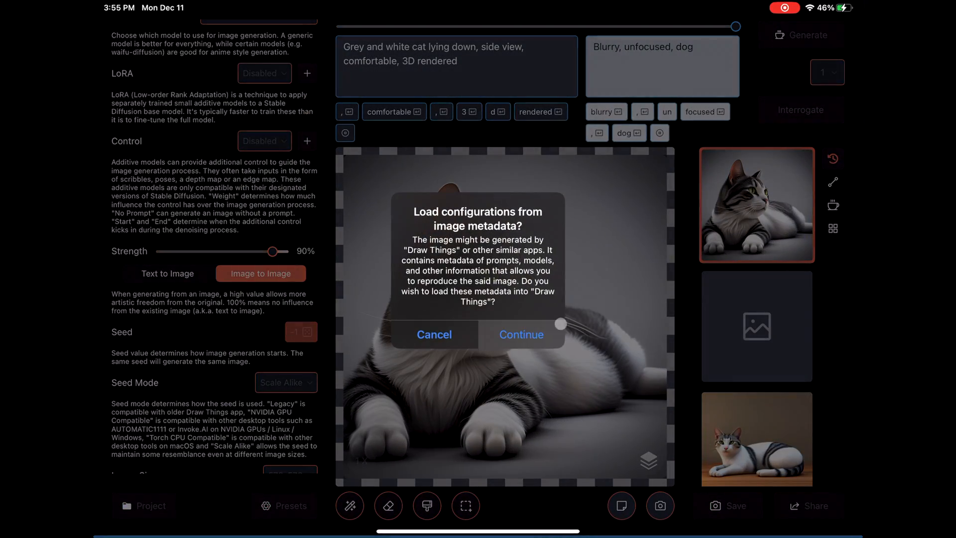
{"action": "left_click", "coordinate": [521, 335]}
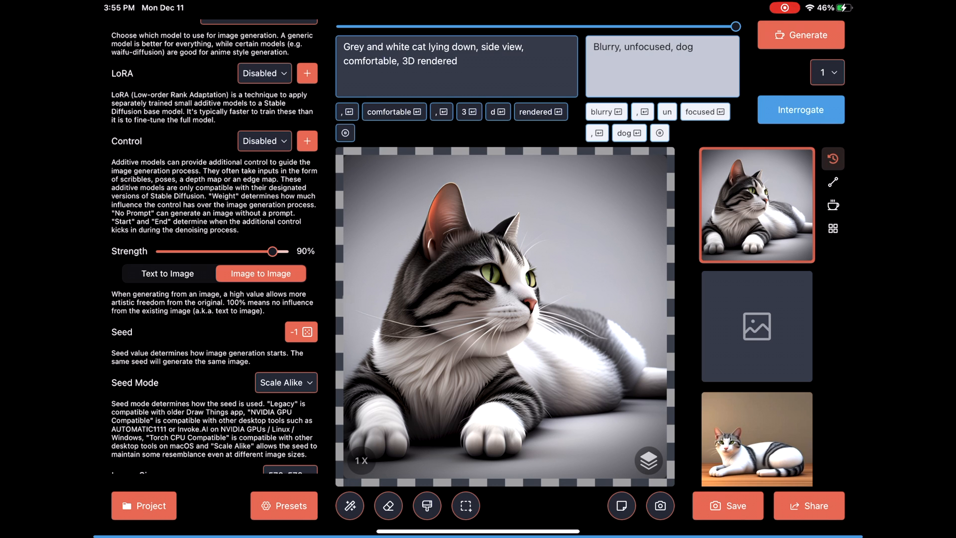
{"action": "scroll", "scroll_direction": "down", "scroll_amount": 3}
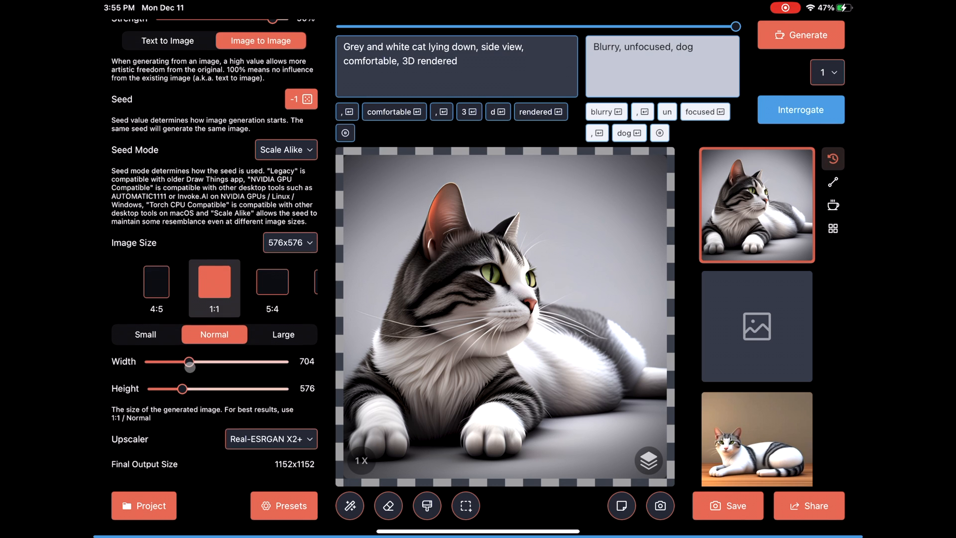
{"action": "left_click_drag", "start_coordinate": [189, 362], "coordinate": [195, 361]}
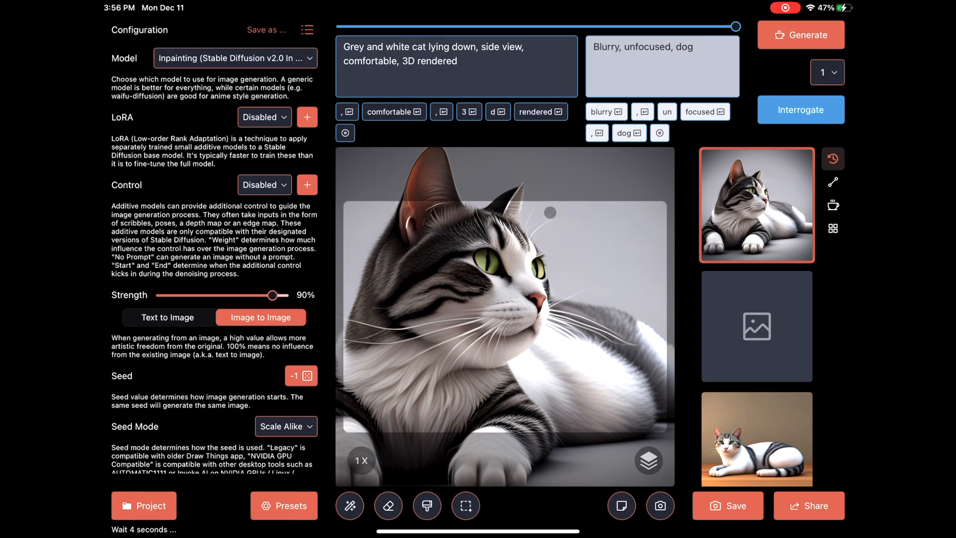
{"action": "scroll", "scroll_direction": "down", "scroll_amount": 3}
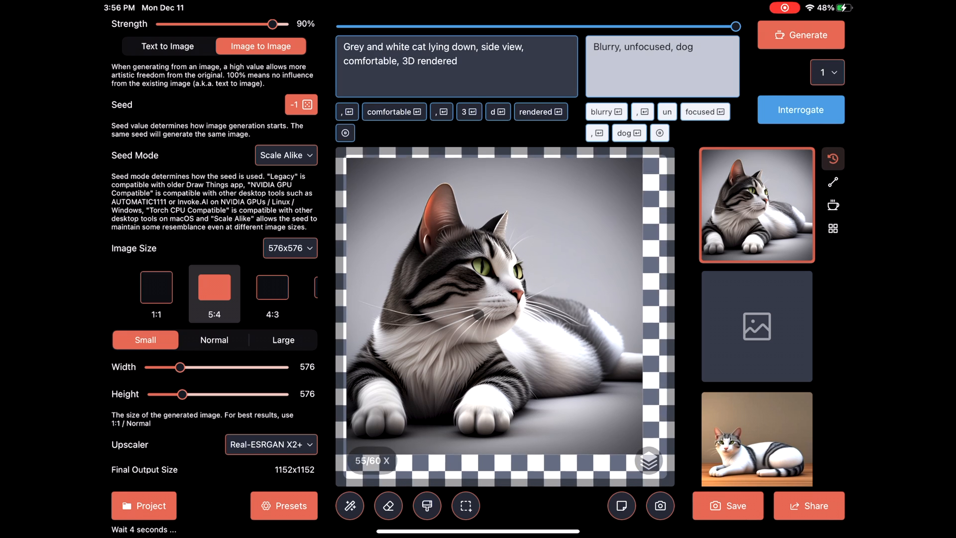
{"action": "left_click_drag", "start_coordinate": [179, 367], "coordinate": [194, 367]}
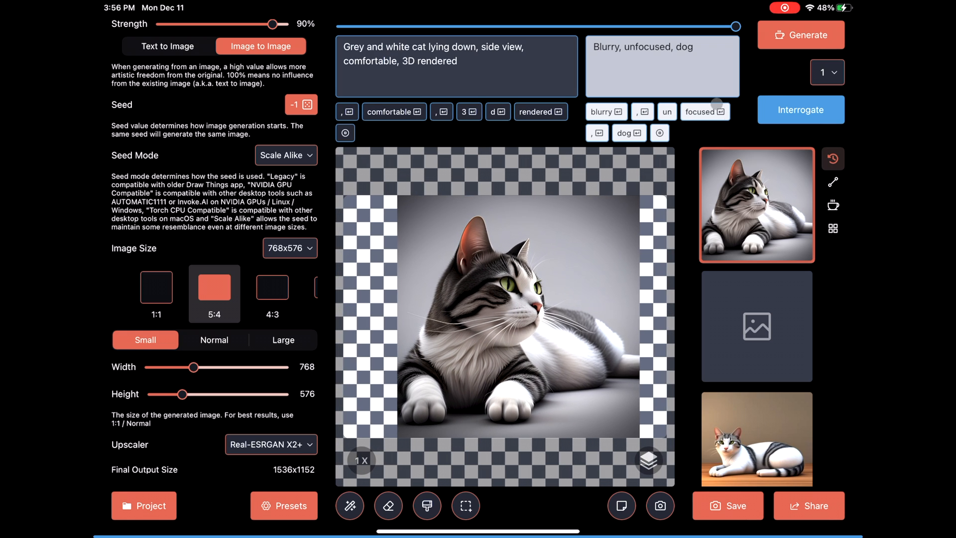
{"action": "scroll", "scroll_direction": "down", "scroll_amount": 3}
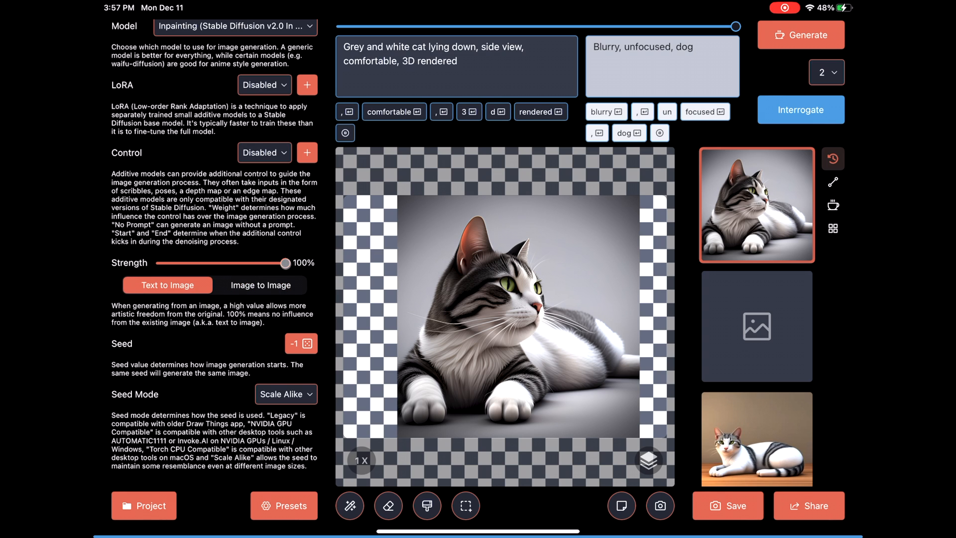
- Generate the outpainted cat images and review another result in history
{"action": "left_click", "coordinate": [800, 35]}
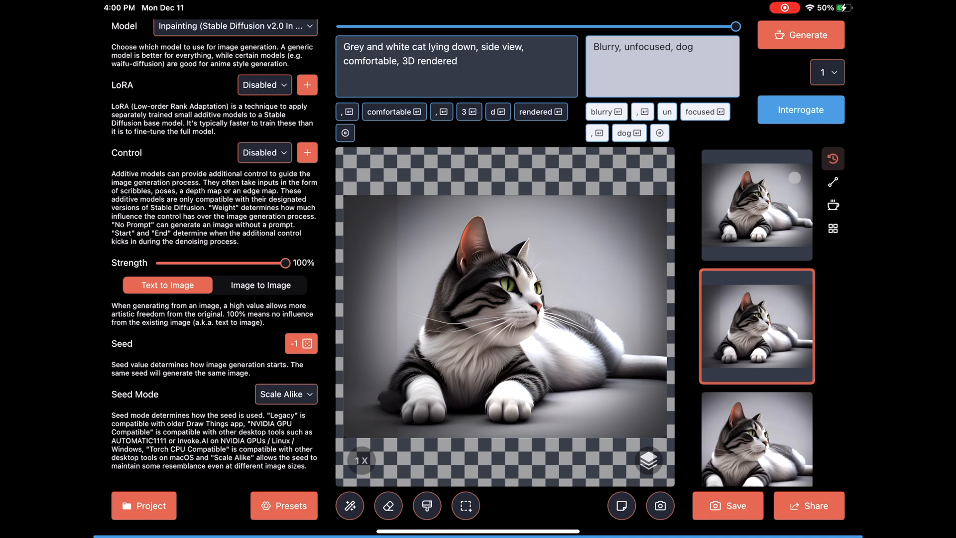
{"action": "left_click", "coordinate": [756, 204]}
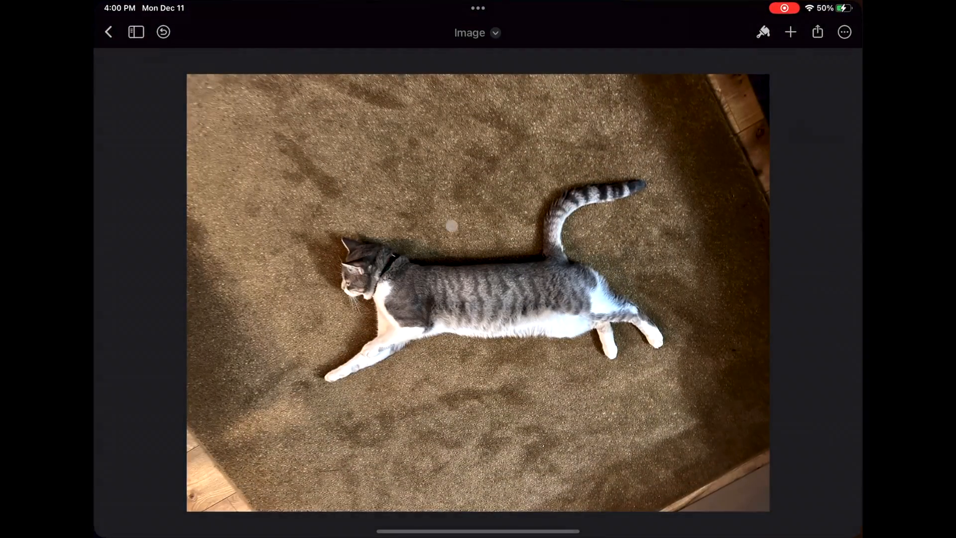
- Reopen the 3D cat in Pixelmator, switch from Retouch to Distort at 80% size and apply it
{"action": "left_click", "coordinate": [107, 32]}
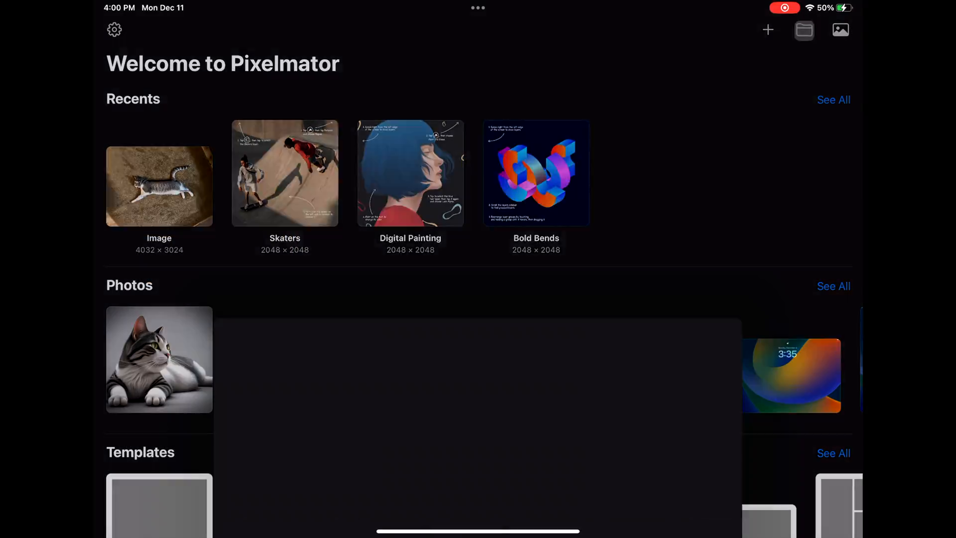
{"action": "left_click", "coordinate": [158, 358]}
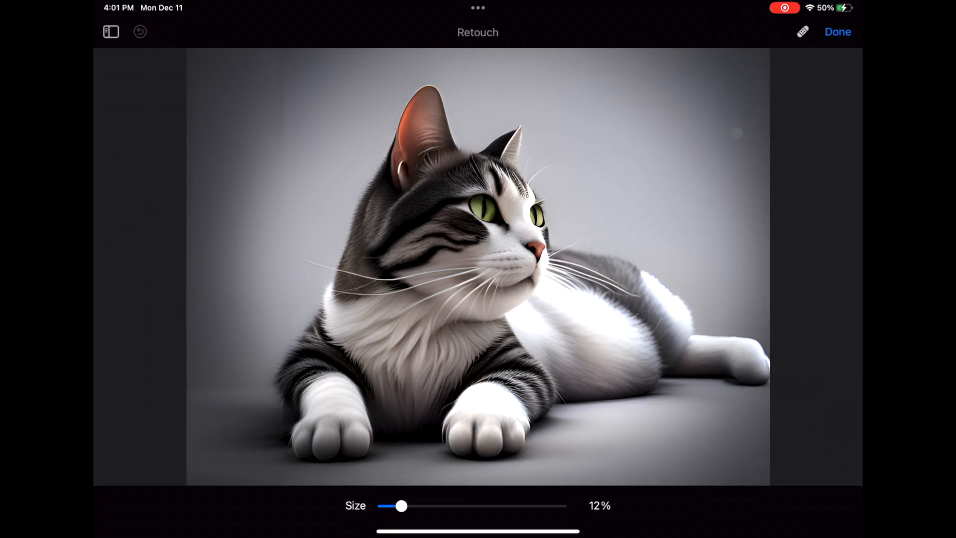
{"action": "left_click", "coordinate": [803, 32]}
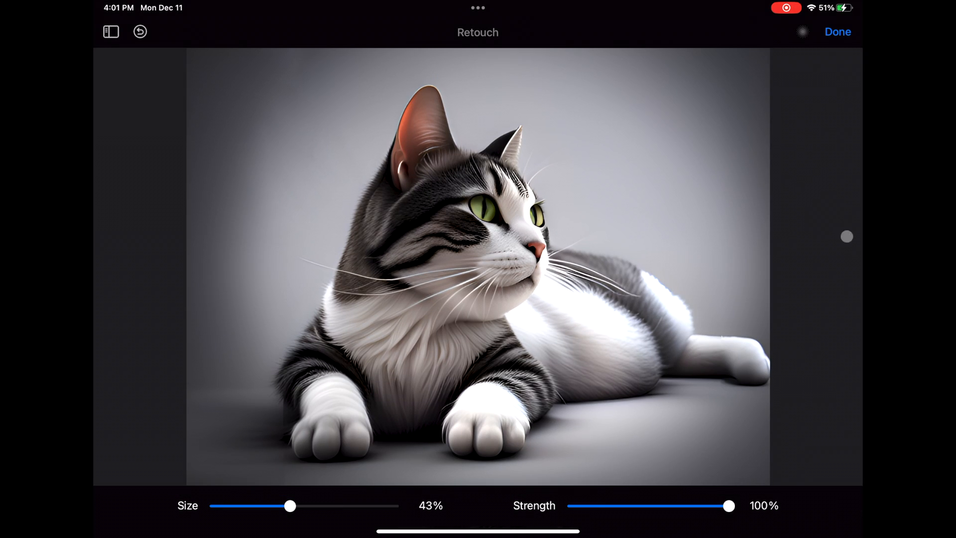
{"action": "left_click", "coordinate": [803, 32]}
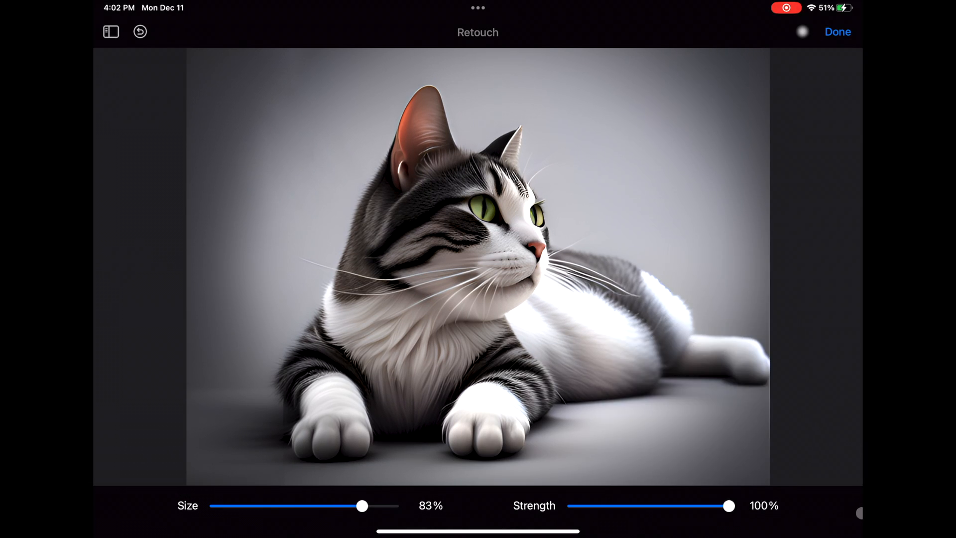
{"action": "left_click_drag", "start_coordinate": [362, 506], "coordinate": [319, 506]}
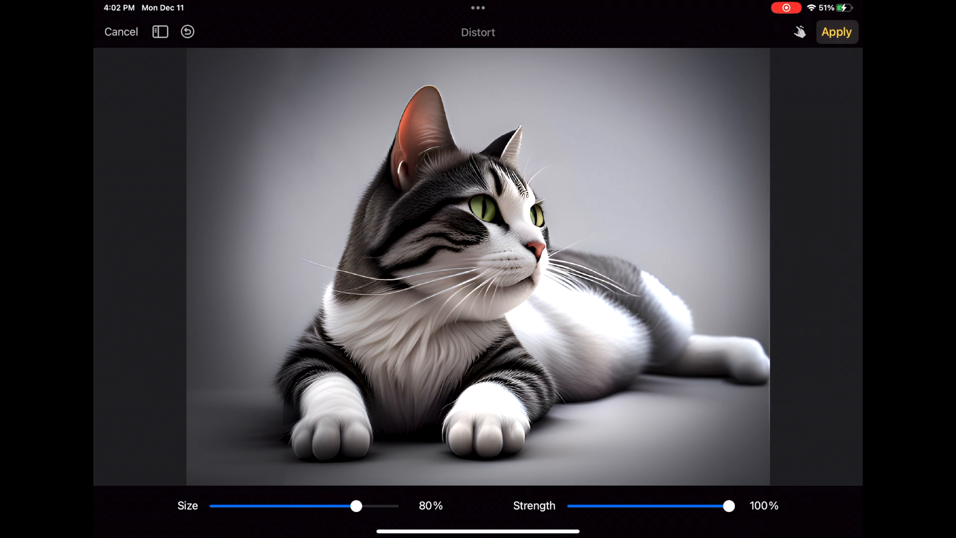
{"action": "left_click", "coordinate": [817, 32]}
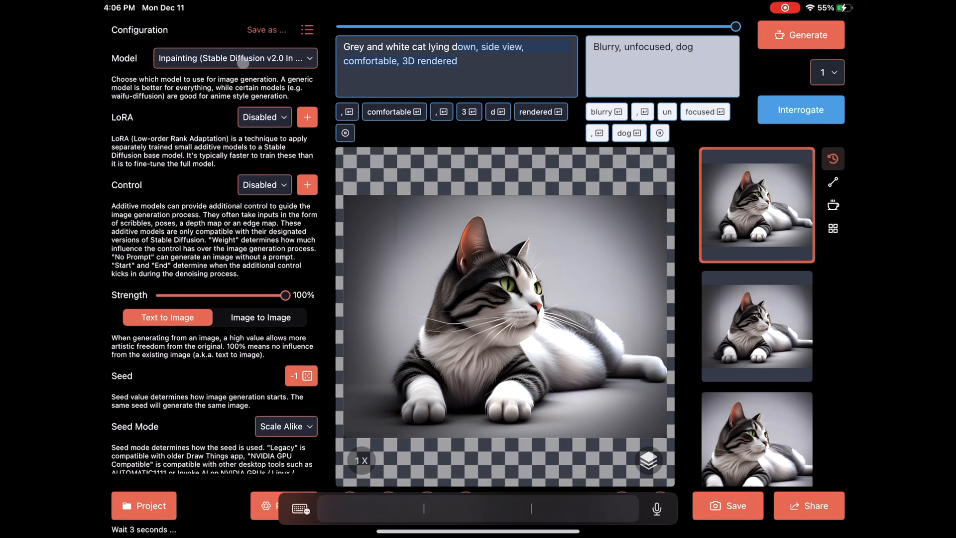
- In Manage models, delete Realistic Vision v3.0 (8-bit) and bring up the custom import form
{"action": "left_click", "coordinate": [235, 58]}
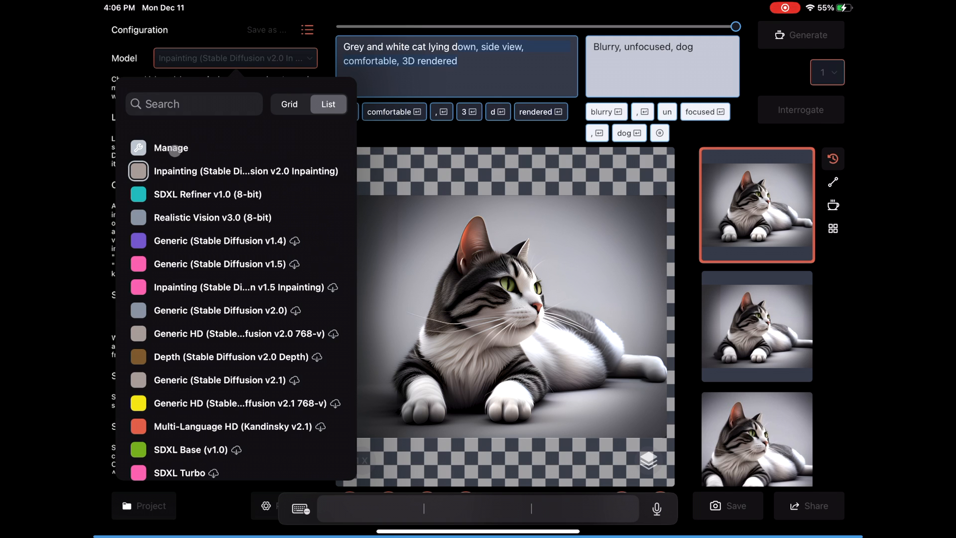
{"action": "left_click", "coordinate": [170, 148]}
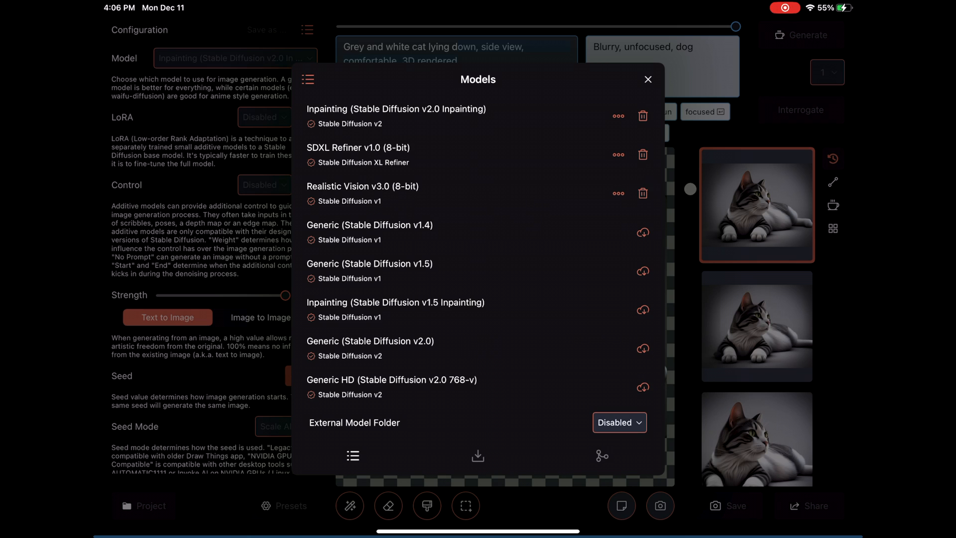
{"action": "left_click", "coordinate": [643, 192]}
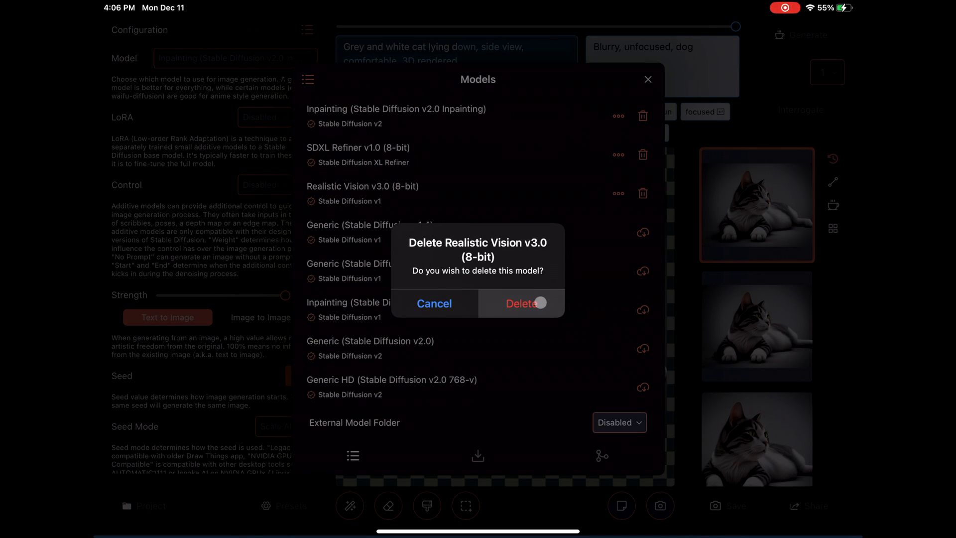
{"action": "left_click", "coordinate": [521, 302]}
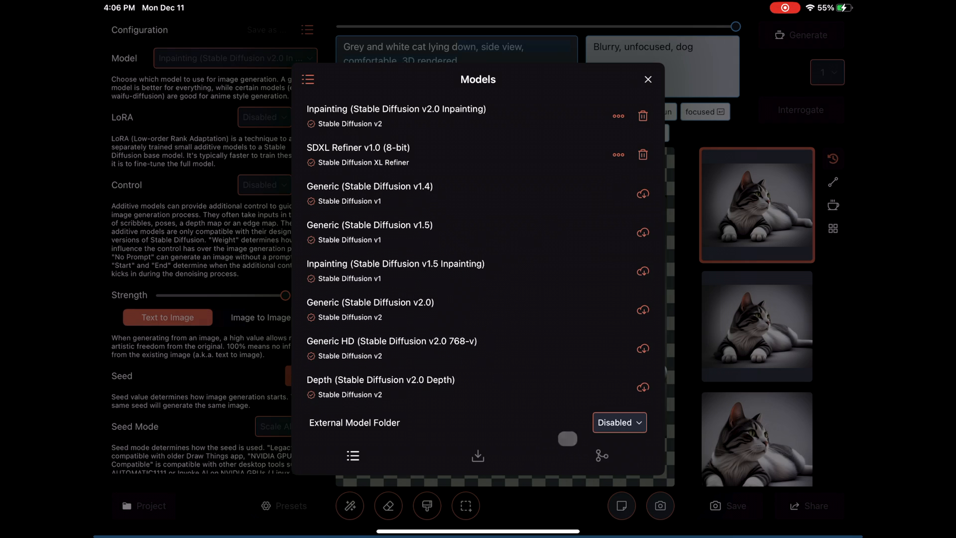
{"action": "left_click", "coordinate": [478, 456]}
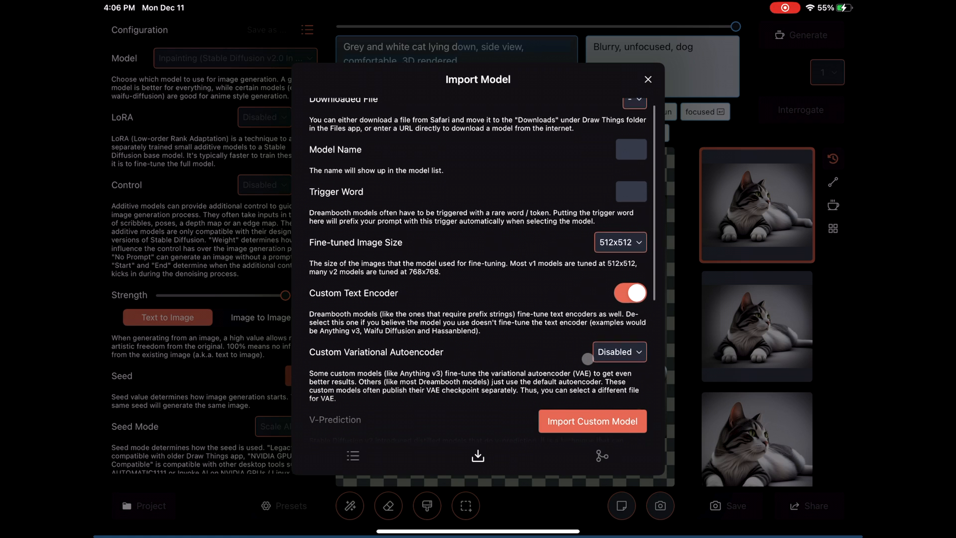
- Set the import's Downloaded File source to Enter URL… and focus the URL field
{"action": "scroll", "scroll_direction": "down", "scroll_amount": 3}
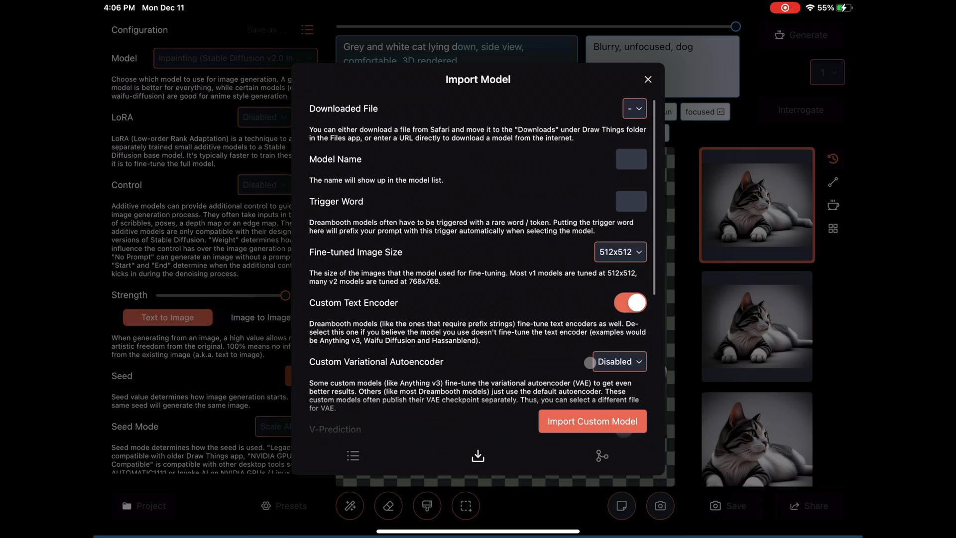
{"action": "left_click", "coordinate": [634, 107]}
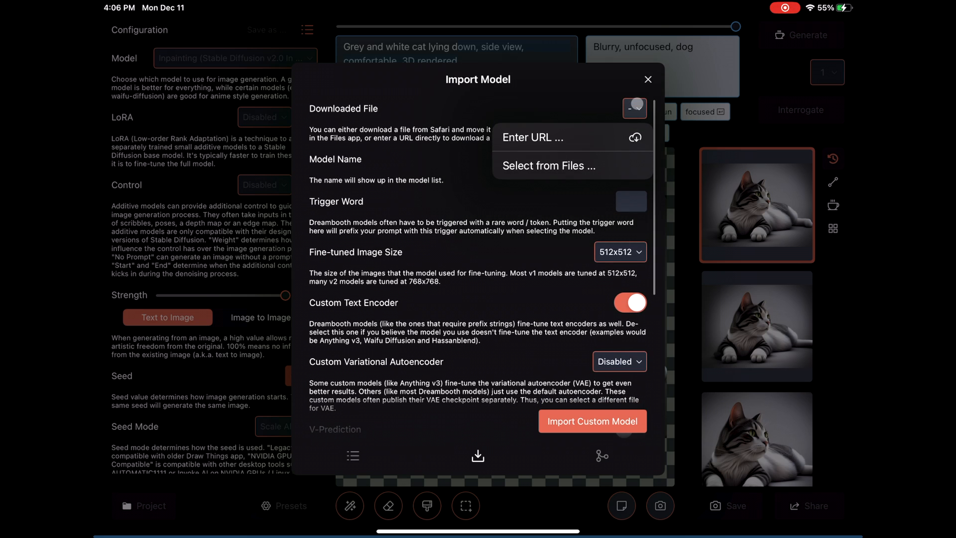
{"action": "left_click", "coordinate": [532, 138]}
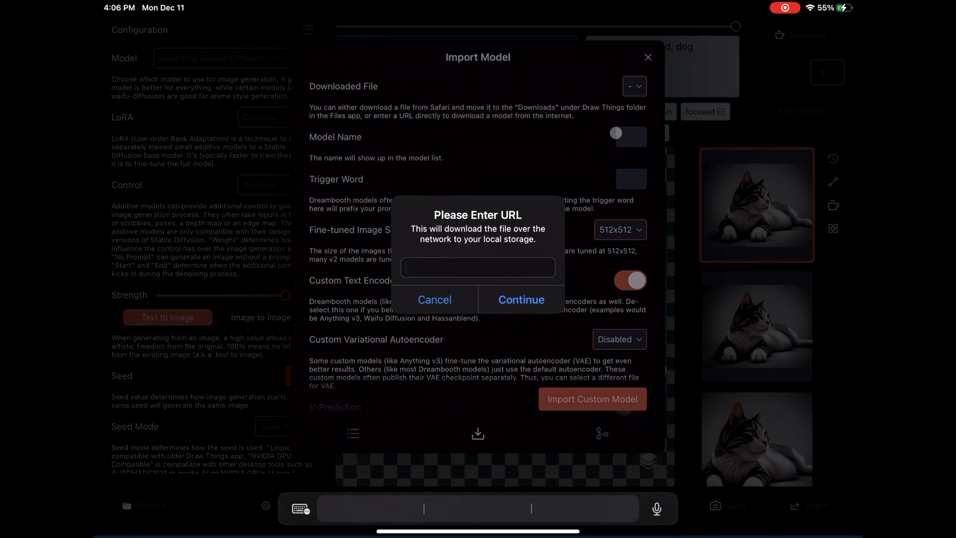
{"action": "left_click", "coordinate": [629, 137]}
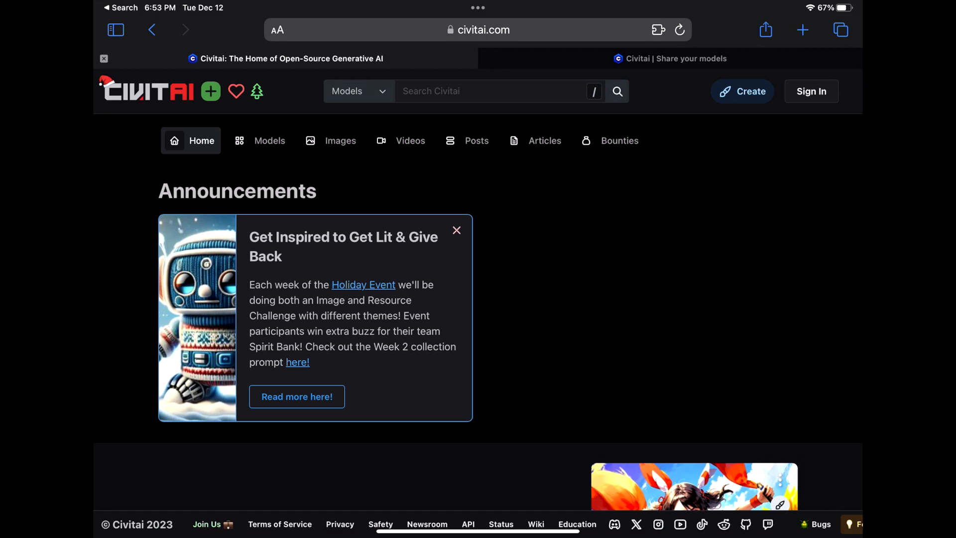
- Search Civitai for 'Realistic', reach Realistic Vision V6.0 B1 and show its SafeTensor download choices
{"action": "scroll", "scroll_direction": "down", "scroll_amount": 3}
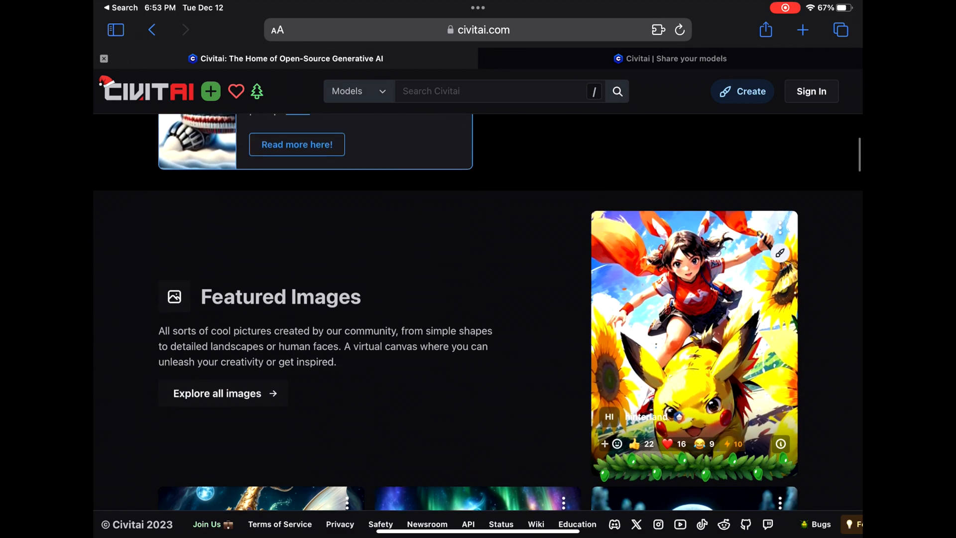
{"action": "scroll", "scroll_direction": "down", "scroll_amount": 3}
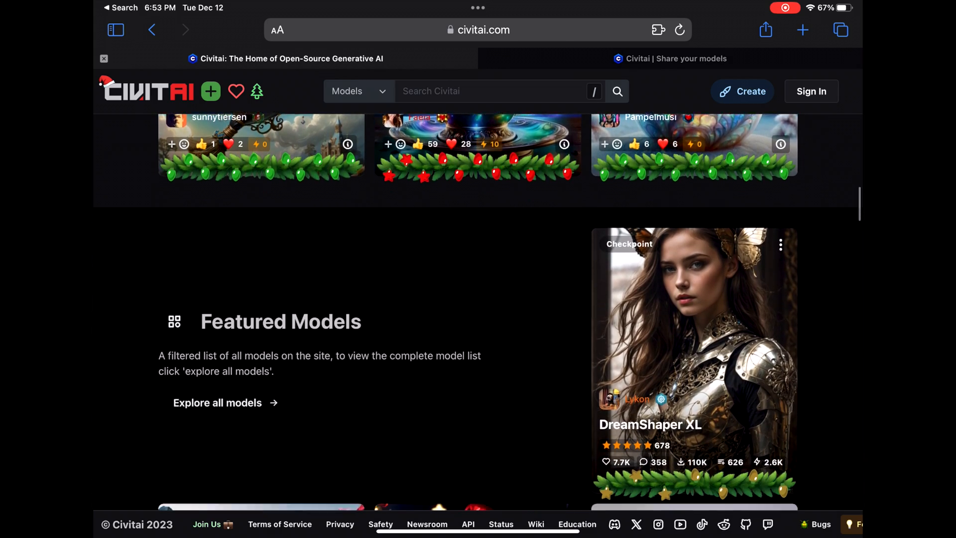
{"action": "scroll", "scroll_direction": "up", "scroll_amount": 3}
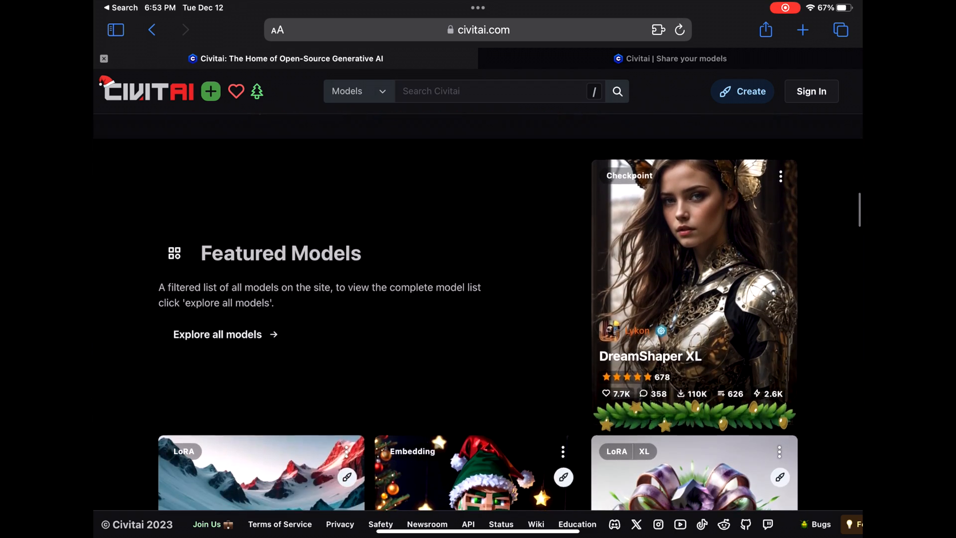
{"action": "type", "text": "Realistic Vision V6.0 B1"}
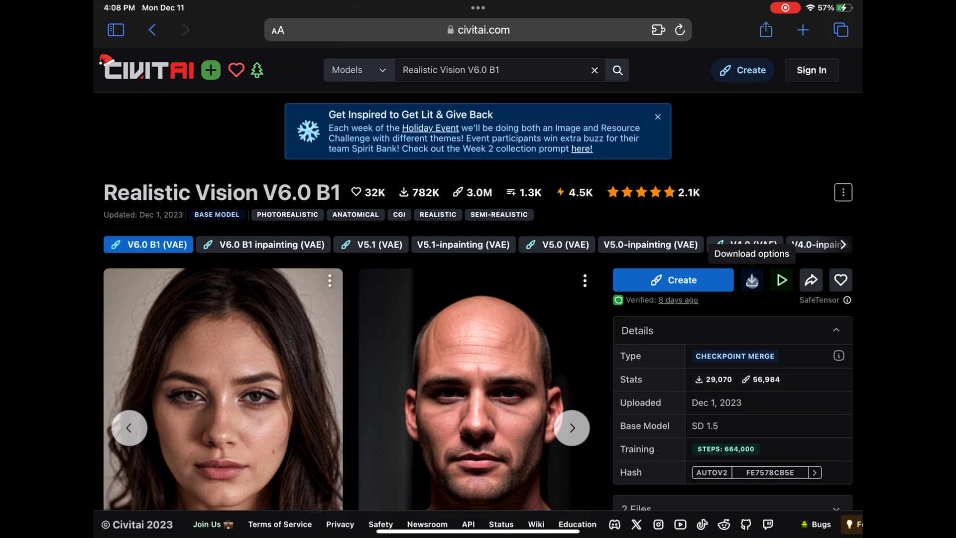
{"action": "left_click", "coordinate": [751, 280]}
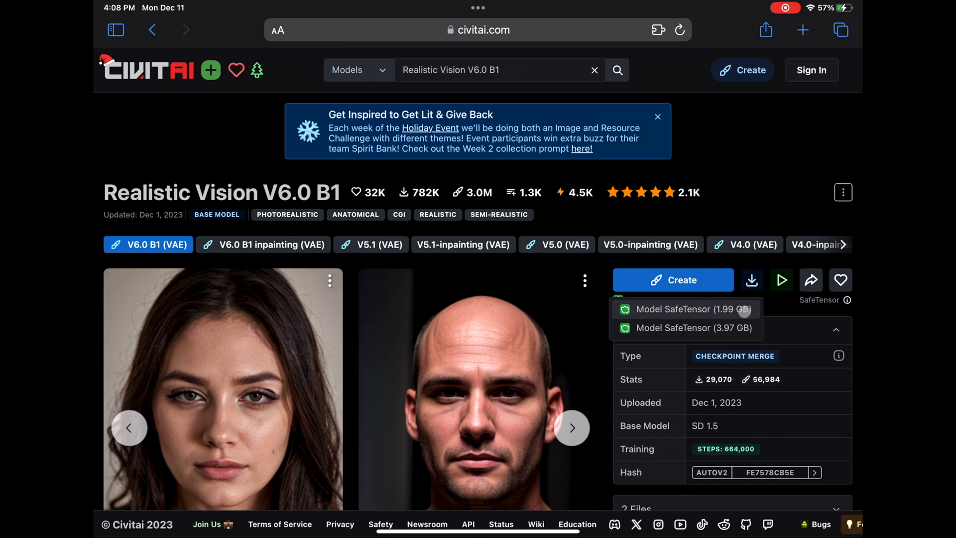
{"action": "mouse_move", "coordinate": [772, 462]}
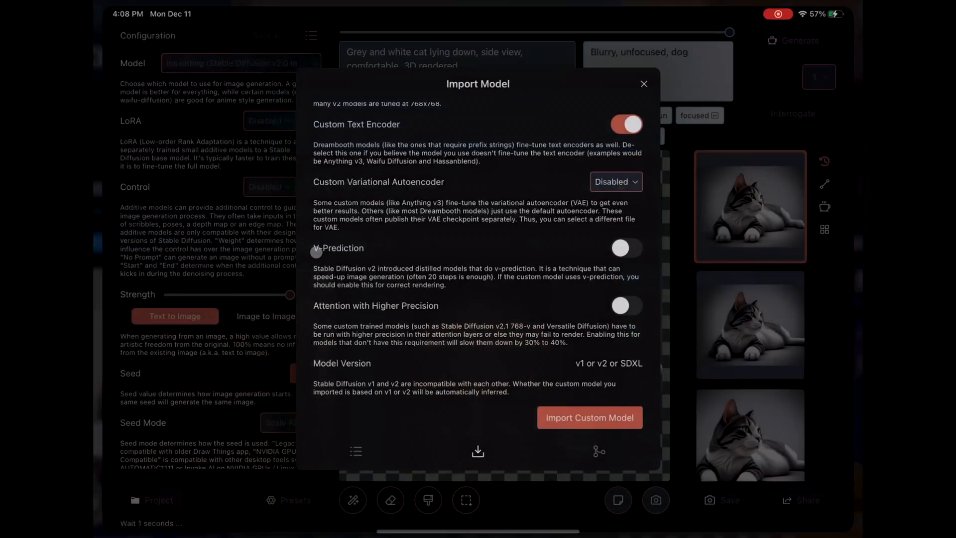
- Submit the Civitai SafeTensor link and continue past the Data Usage alert to download it
{"action": "scroll", "scroll_direction": "down", "scroll_amount": 3}
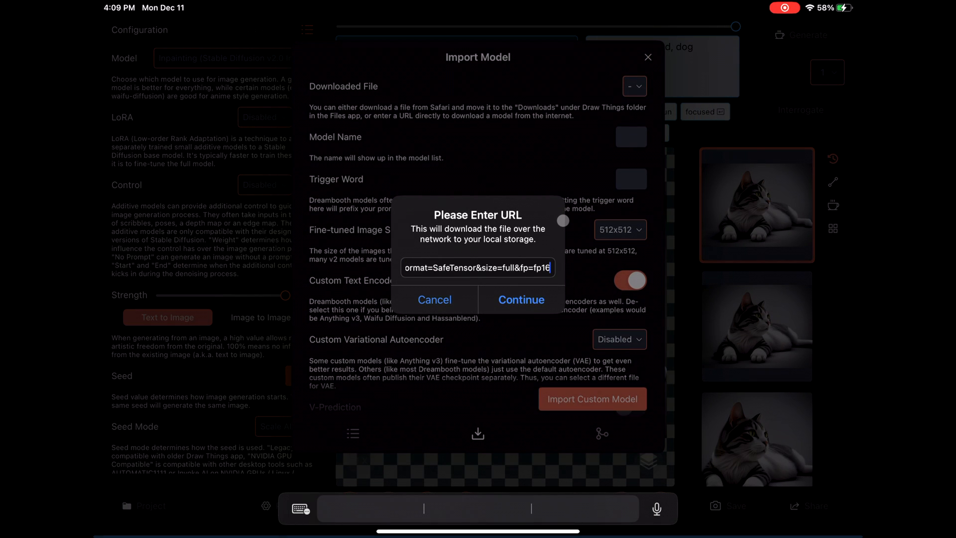
{"action": "left_click", "coordinate": [521, 300]}
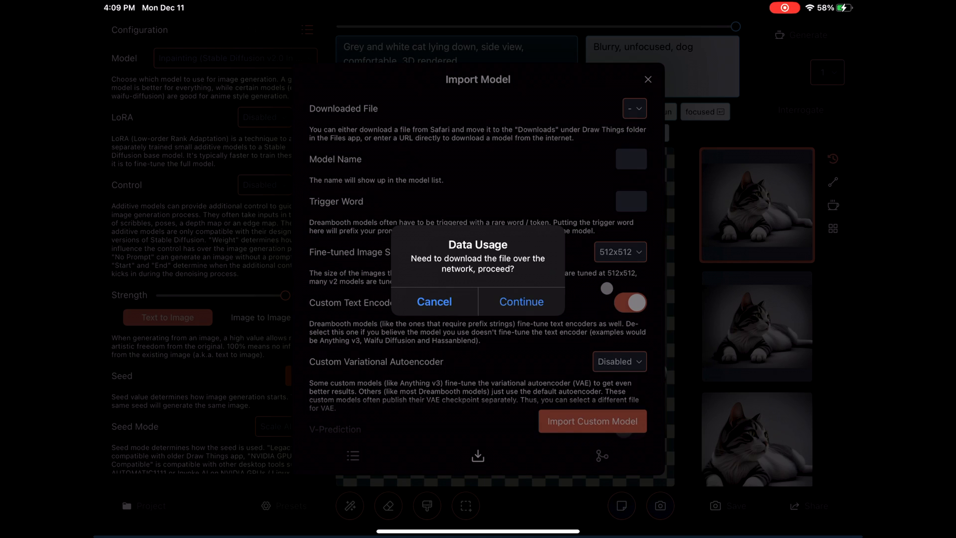
{"action": "left_click", "coordinate": [521, 300]}
{"action": "type", "text": "Woman reading book in"}
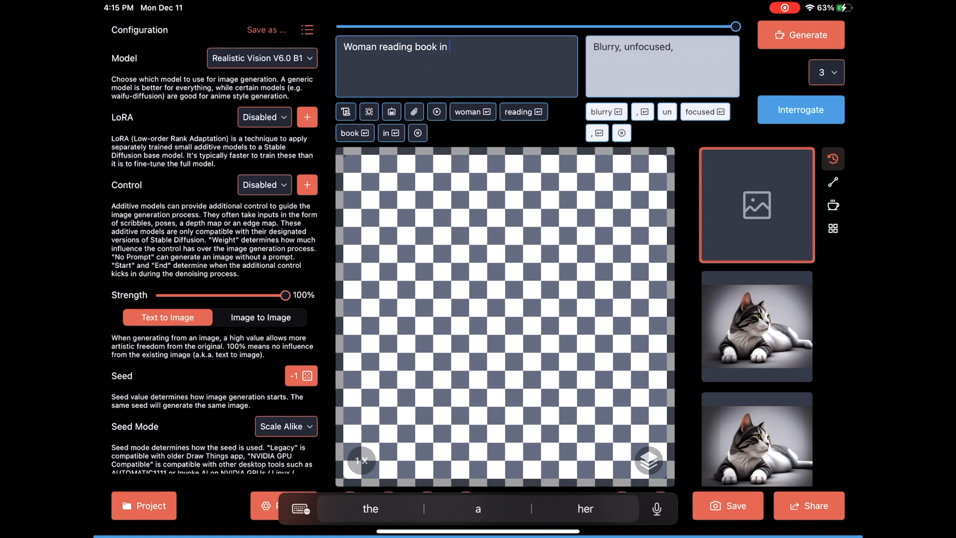
- Prompt Realistic Vision V6.0 B1 with 'coffee shop, night, alone' and generate images
{"action": "type", "text": "coffee shop, night"}
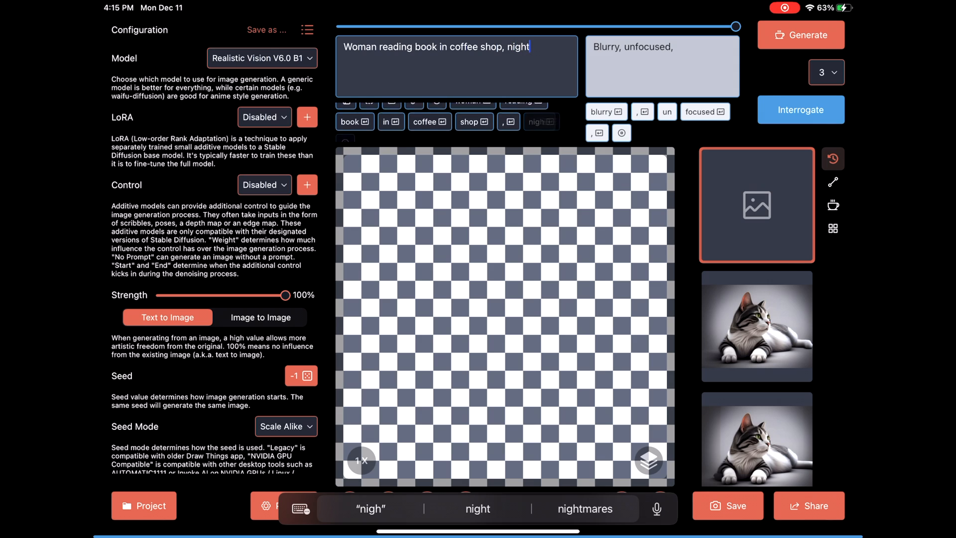
{"action": "type", "text": ", alone, p"}
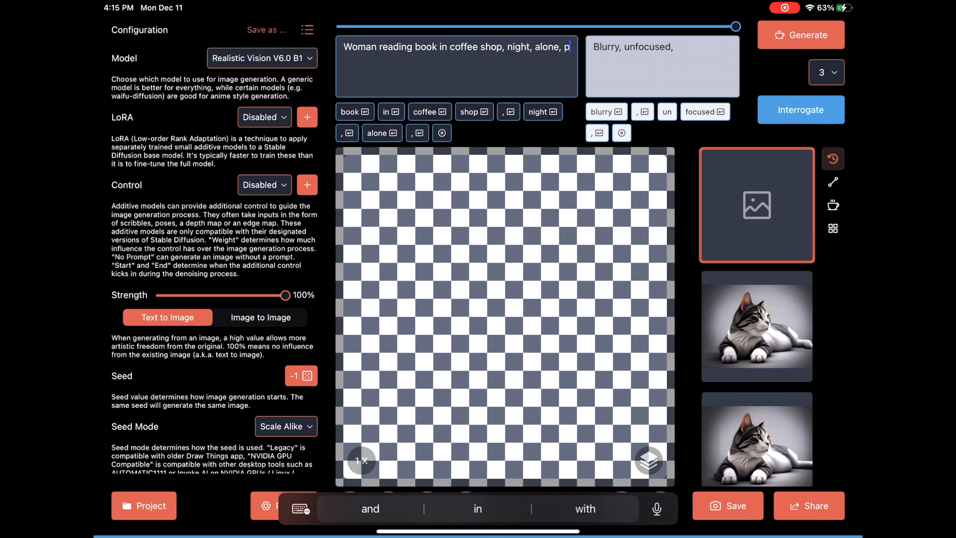
{"action": "left_click", "coordinate": [800, 35]}
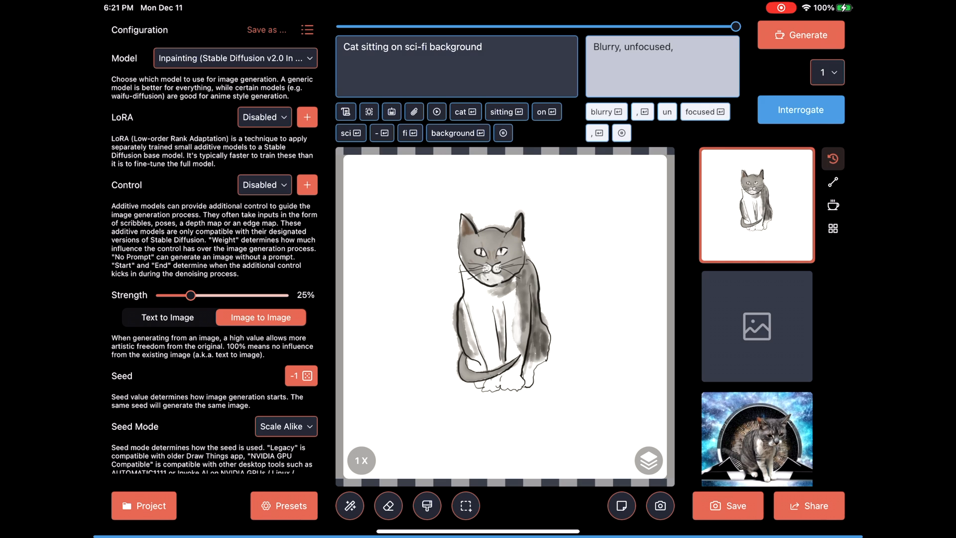
- Generate grey-and-white sitting cat images from the ink sketch with SDXL Refiner v1.0 (8-bit) at 80% strength and review them
{"action": "left_click", "coordinate": [235, 58]}
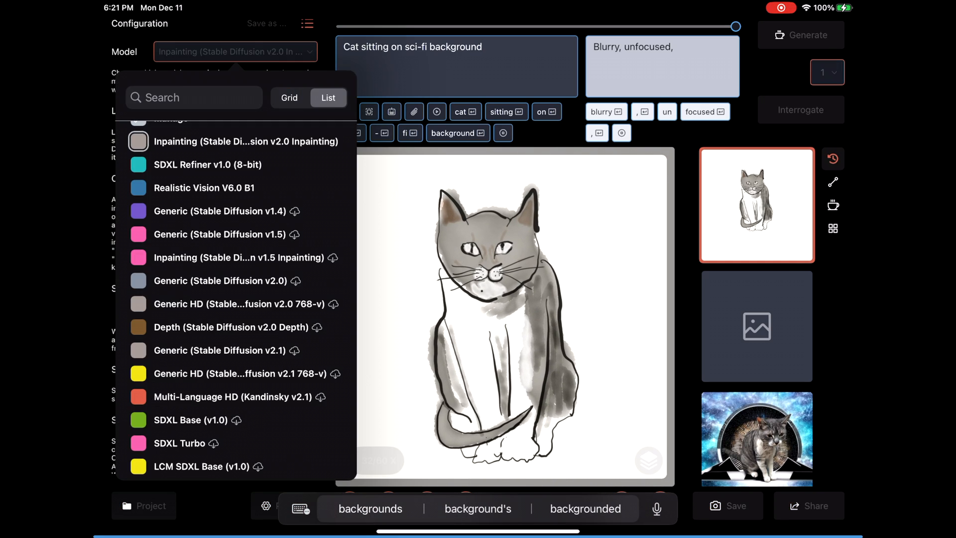
{"action": "left_click", "coordinate": [206, 164]}
{"action": "type", "text": "Grey and white Cat sitting"}
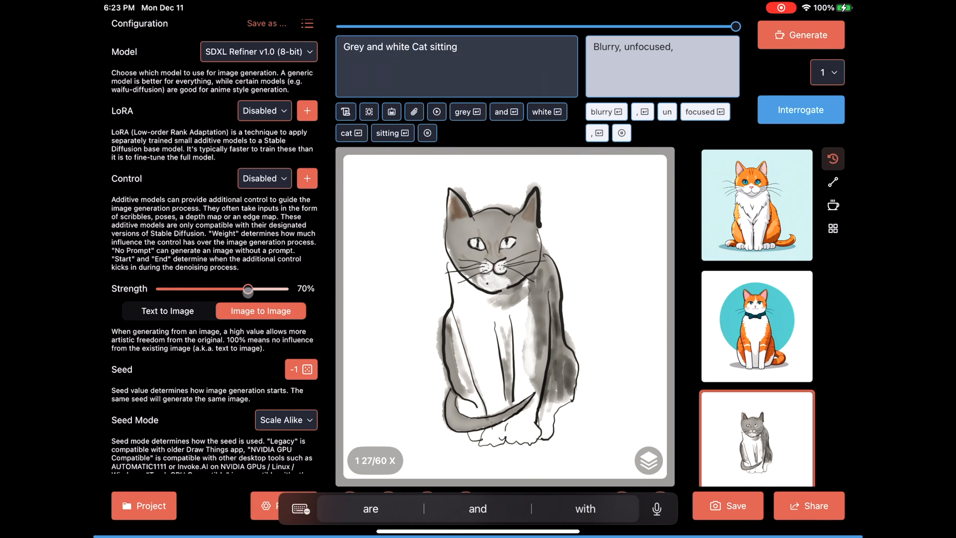
{"action": "left_click_drag", "start_coordinate": [245, 289], "coordinate": [259, 295]}
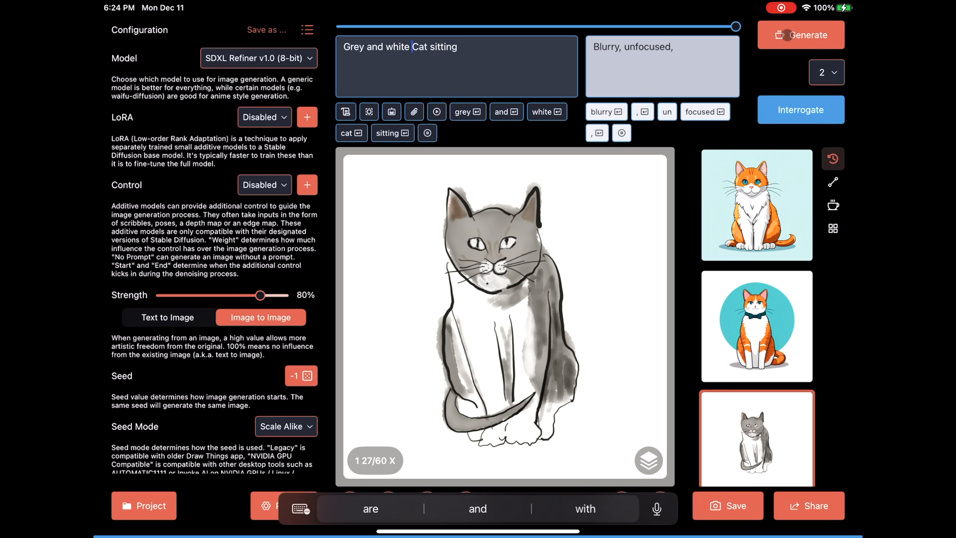
{"action": "left_click", "coordinate": [801, 34]}
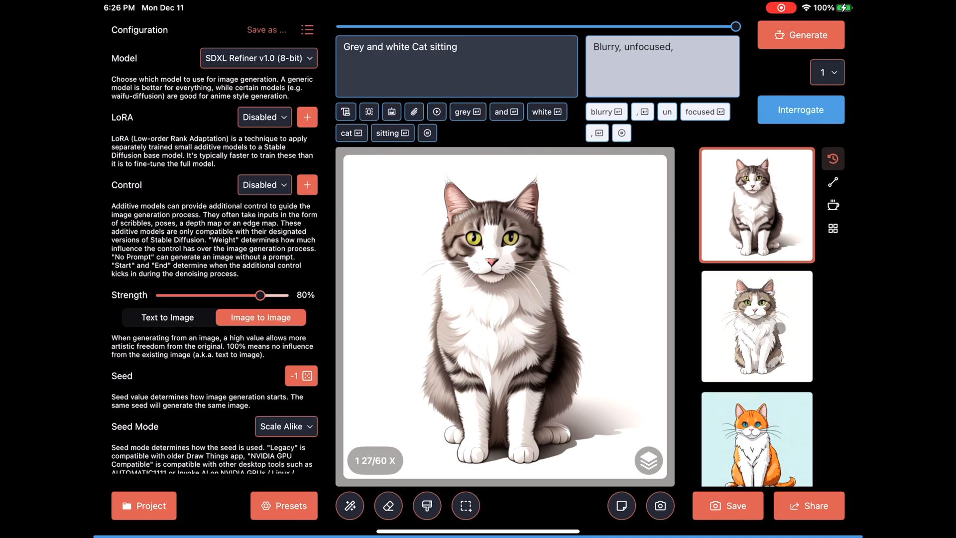
{"action": "left_click", "coordinate": [756, 326]}
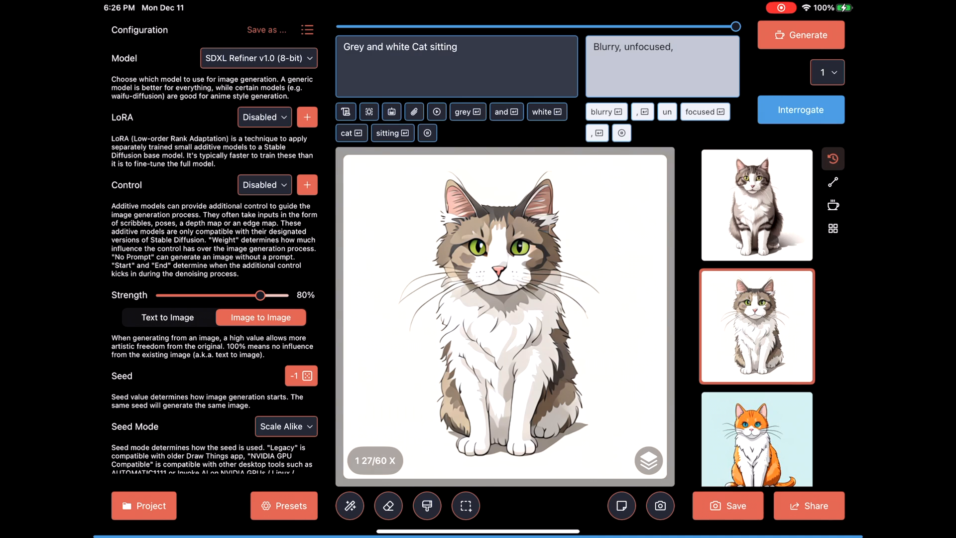
{"action": "left_click", "coordinate": [756, 203]}
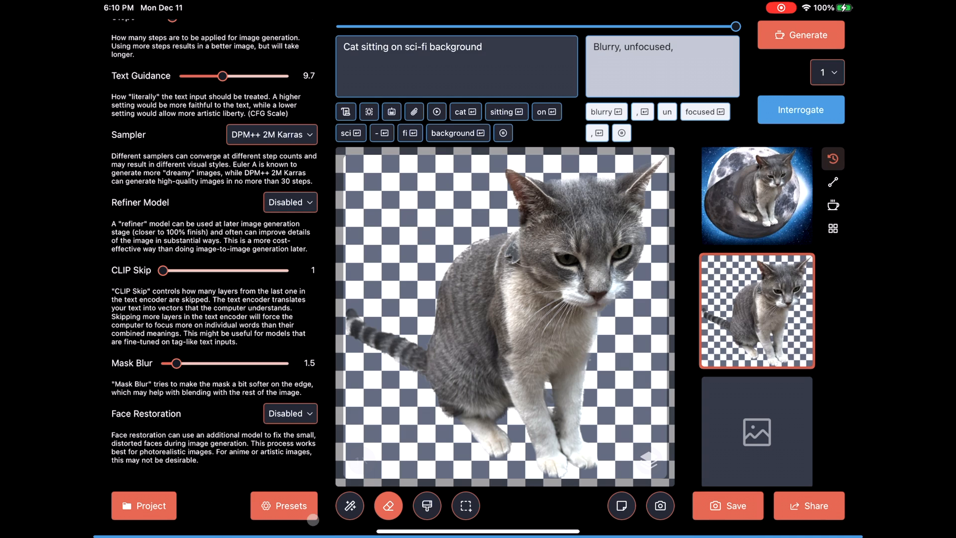
- Restore the cat cutout from history onto a cleared canvas and erase patches across its body for inpainting
{"action": "left_click", "coordinate": [389, 505]}
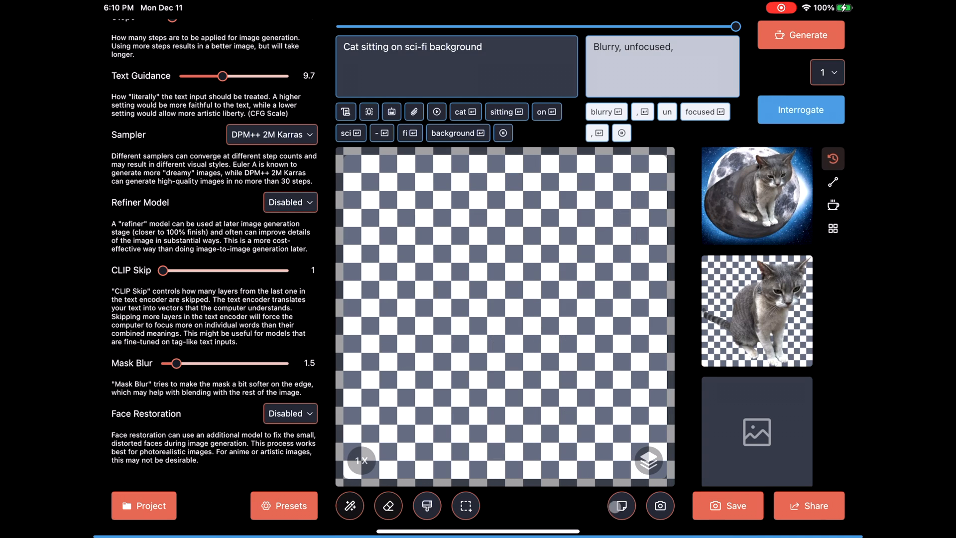
{"action": "left_click", "coordinate": [756, 310]}
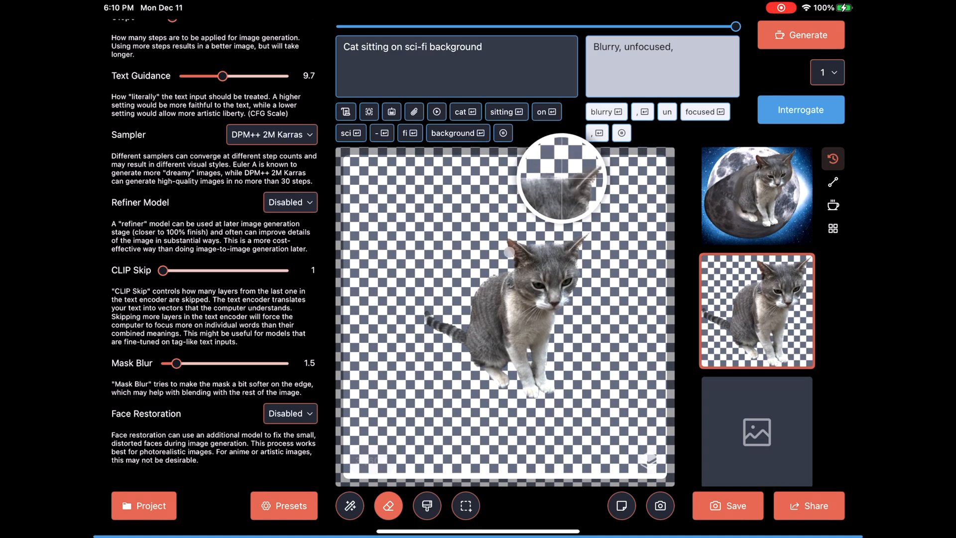
{"action": "left_click_drag", "start_coordinate": [561, 177], "coordinate": [433, 262]}
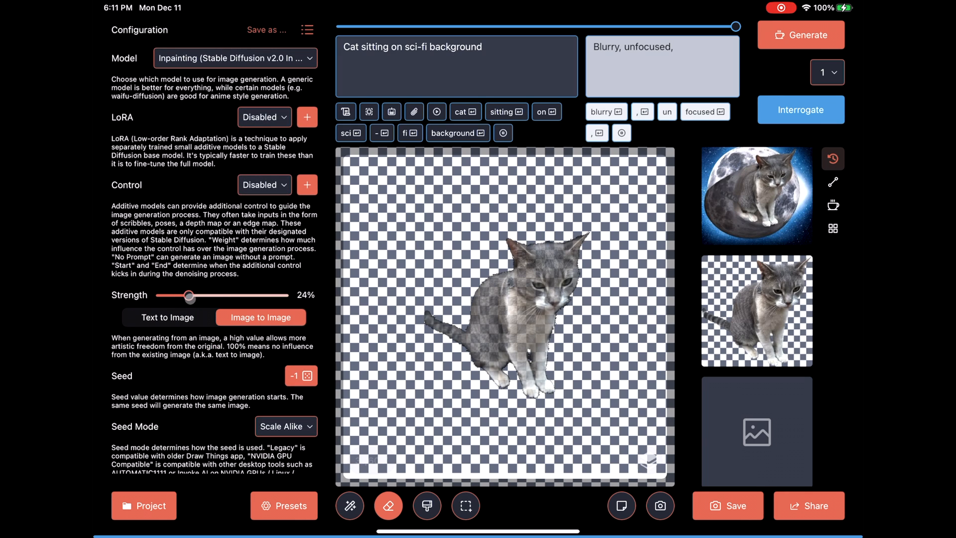
{"action": "left_click", "coordinate": [800, 35]}
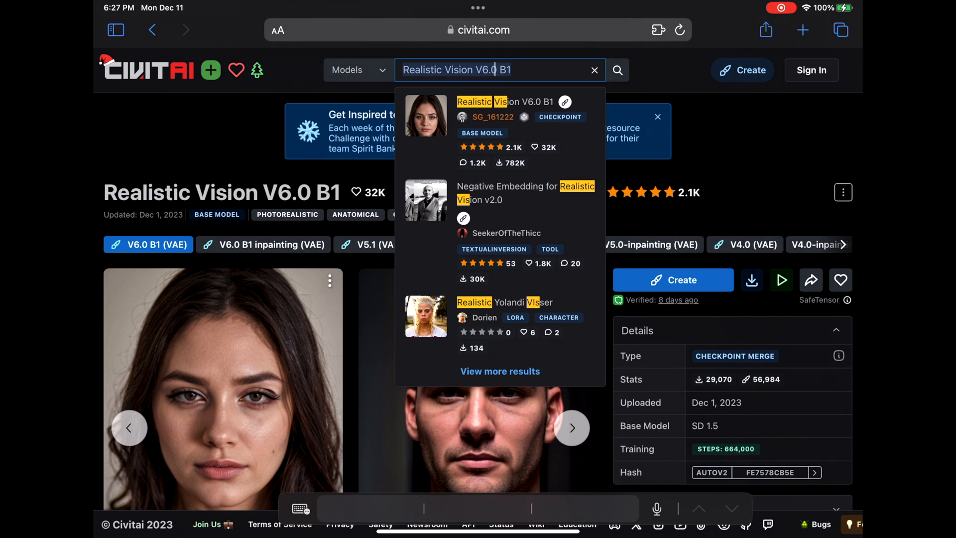
- Search Civitai for 'Vector art' and open the Vector illustration LoRA result
{"action": "type", "text": "Vector art"}
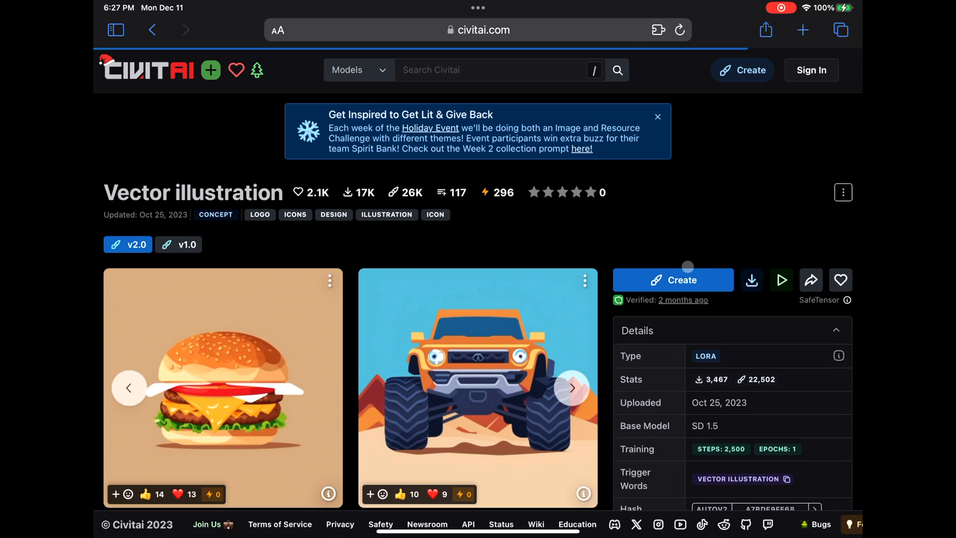
{"action": "left_click", "coordinate": [584, 192]}
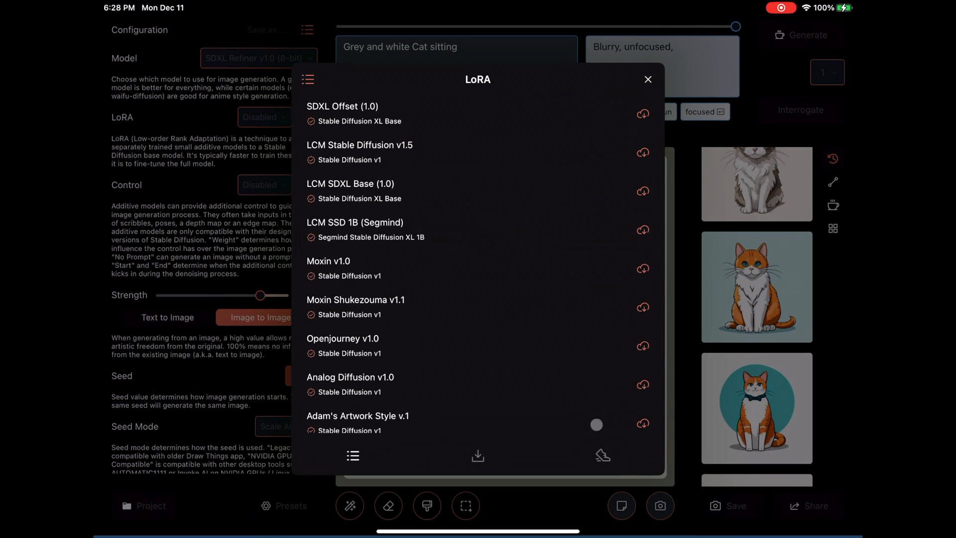
- Import the downloaded vector_illustration file as a LoRA alongside Realistic Vision V6.0 B1
{"action": "left_click", "coordinate": [478, 456]}
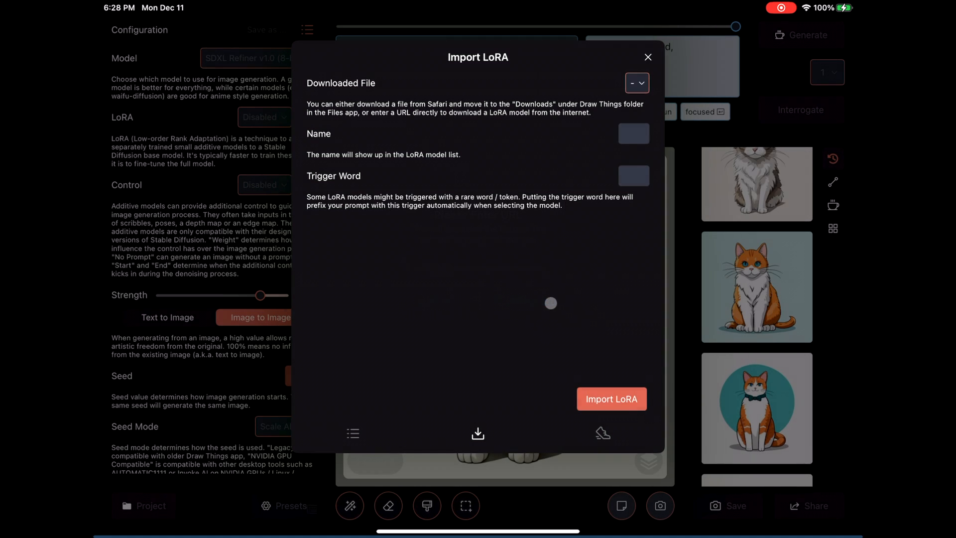
{"action": "left_click", "coordinate": [610, 398]}
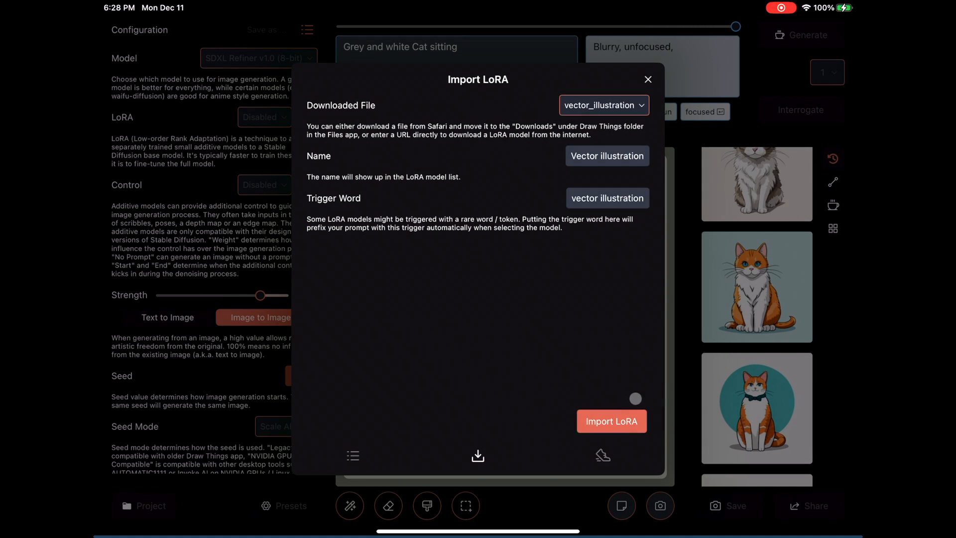
{"action": "left_click", "coordinate": [611, 422]}
{"action": "type", "text": "Palm tree,"}
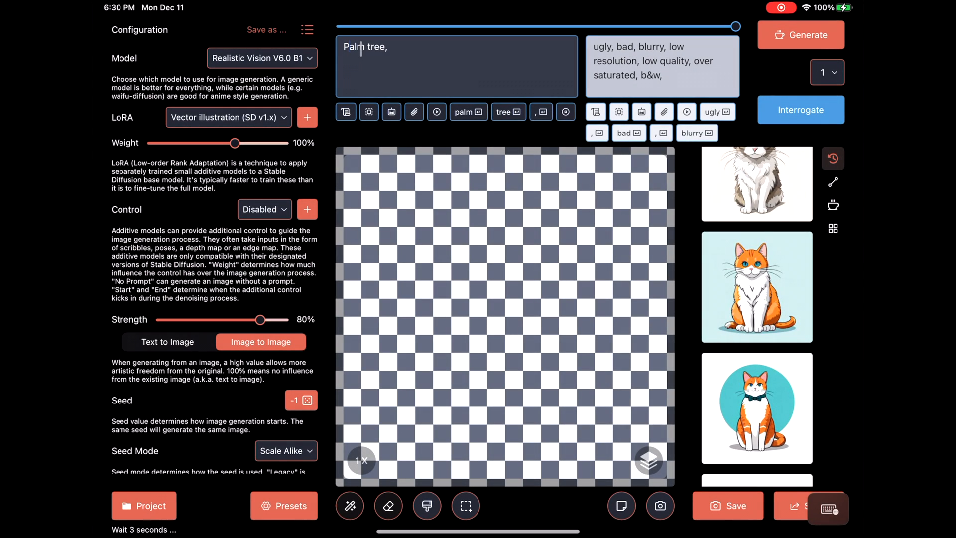
- Prefix the palm tree prompt with the trigger words 'Vector illustration'
{"action": "type", "text": "Vector"}
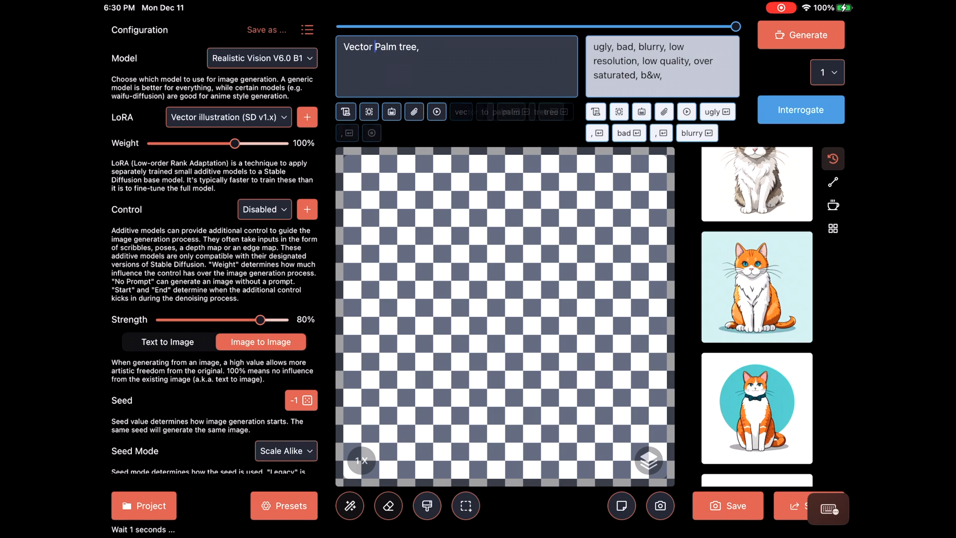
{"action": "type", "text": "illustration"}
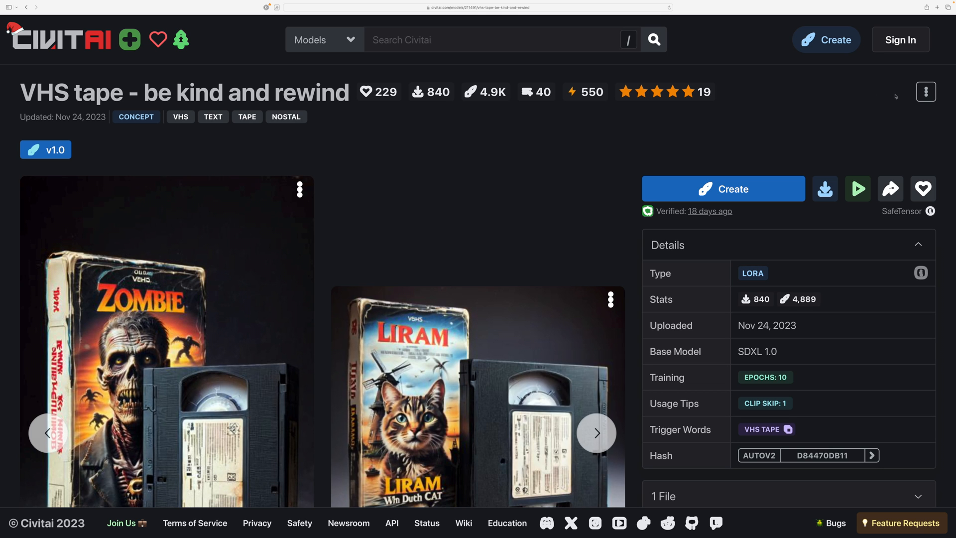
{"action": "scroll", "scroll_direction": "down", "scroll_amount": 3}
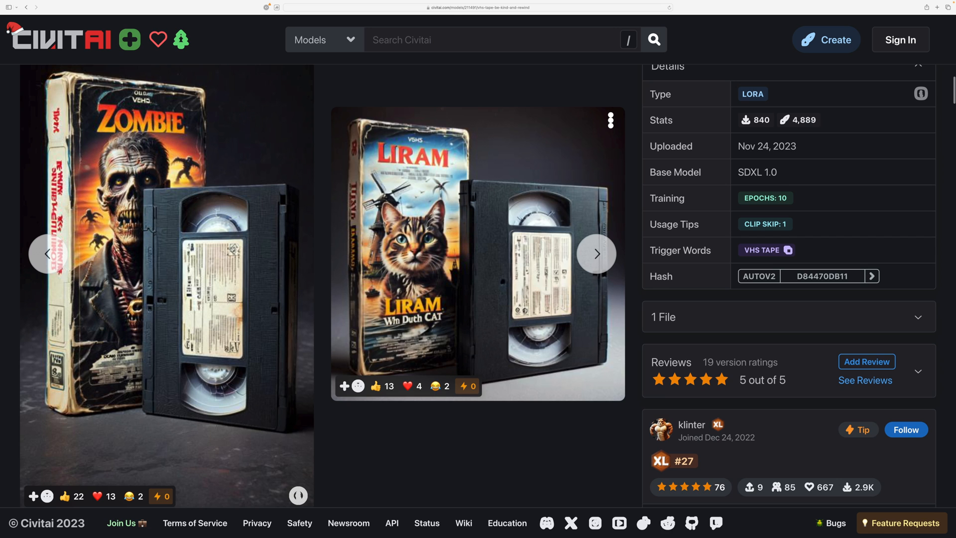
{"action": "left_click", "coordinate": [597, 254]}
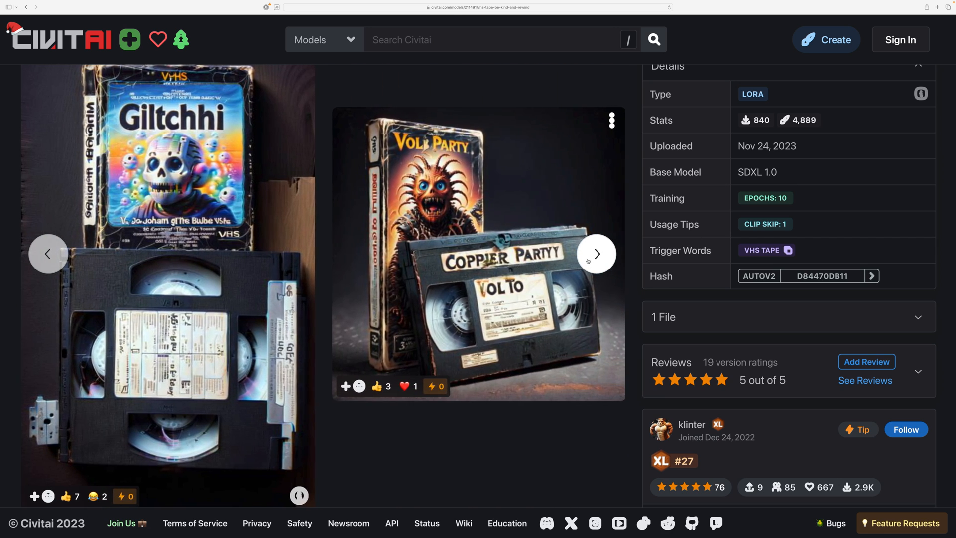
{"action": "left_click", "coordinate": [596, 253]}
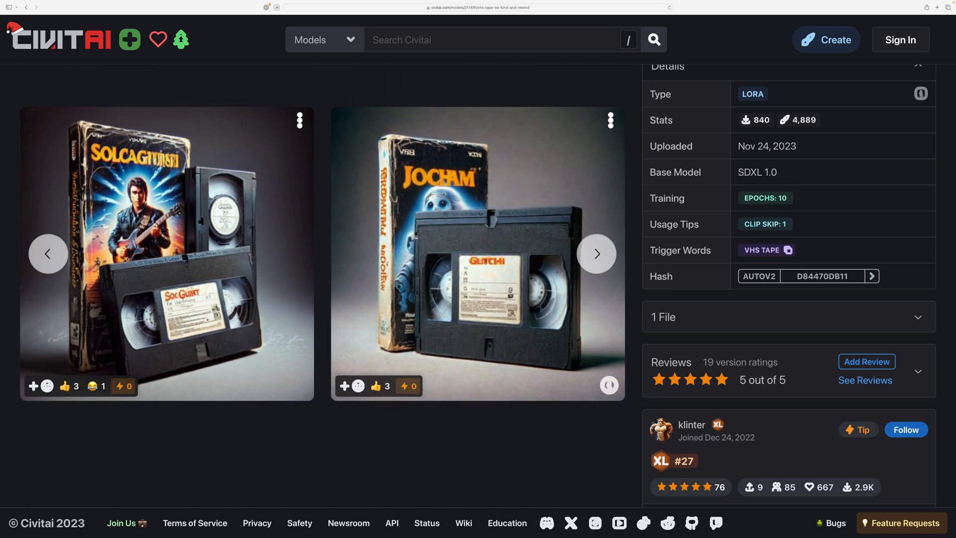
{"action": "scroll", "scroll_direction": "down", "scroll_amount": 3}
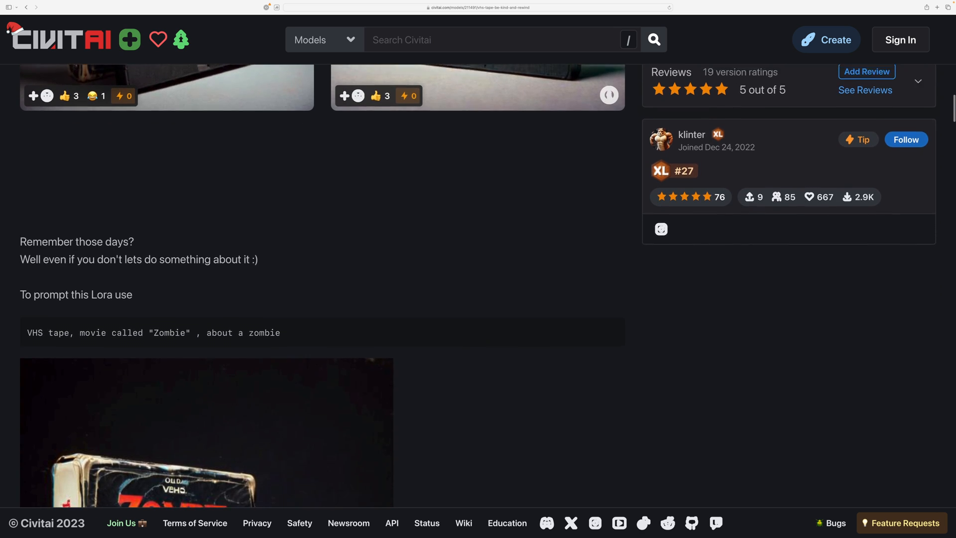
{"action": "scroll", "scroll_direction": "down", "scroll_amount": 3}
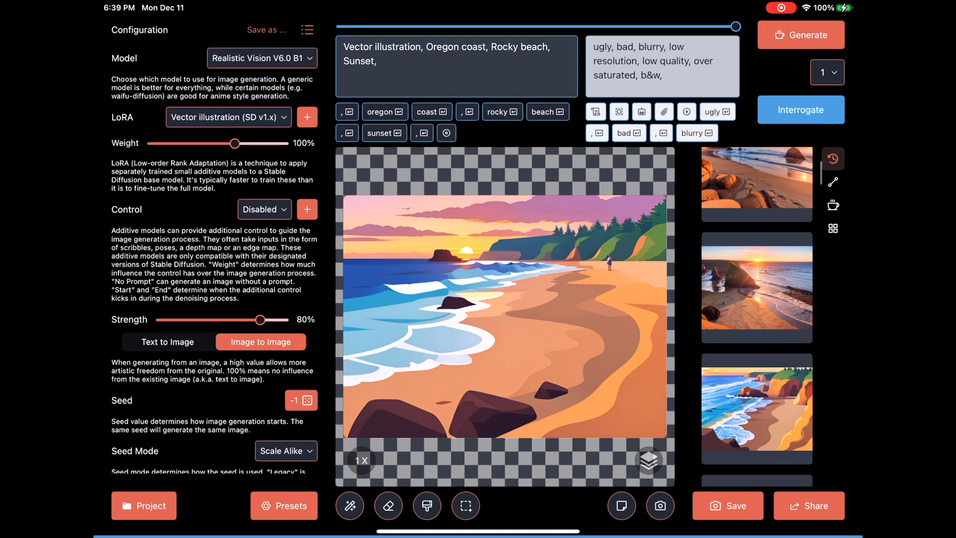
{"action": "left_click", "coordinate": [756, 287]}
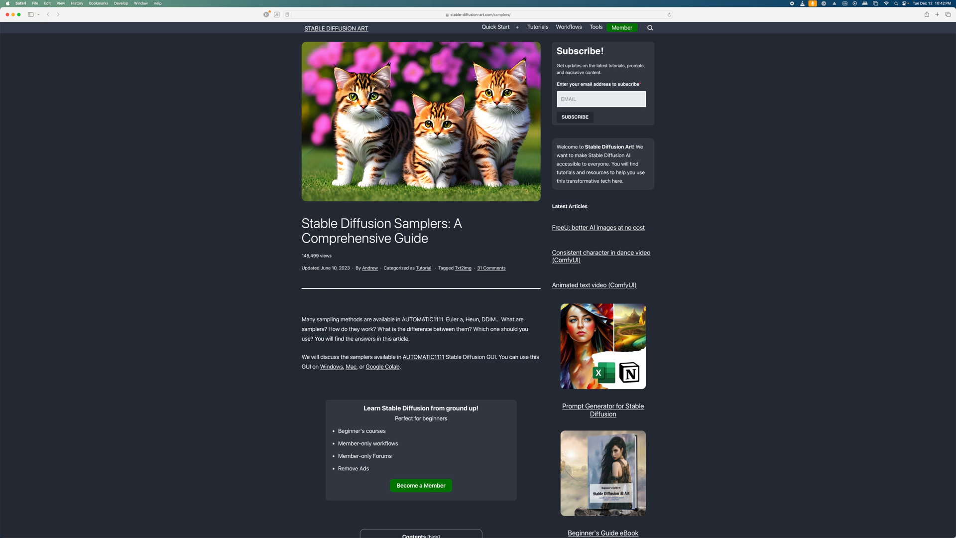
{"action": "scroll", "scroll_direction": "down", "scroll_amount": 3}
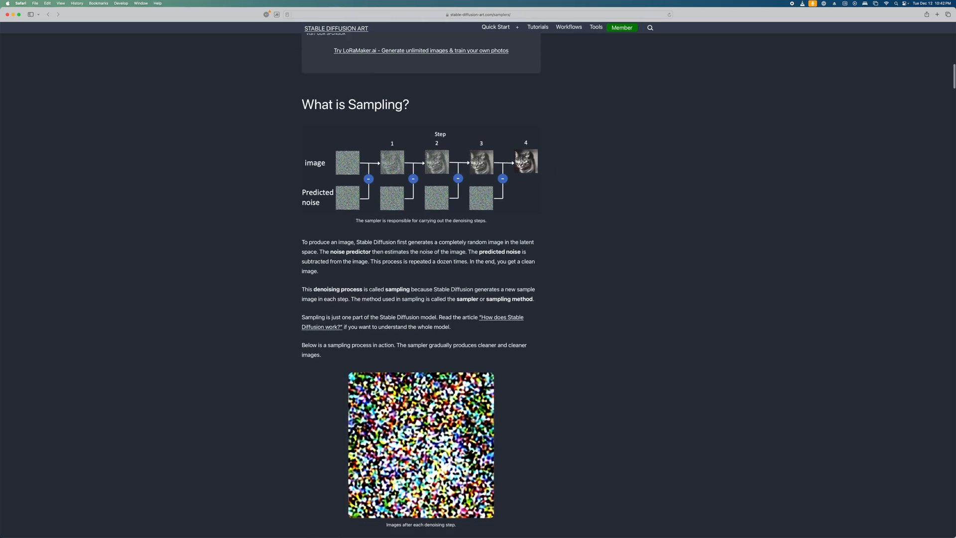
{"action": "scroll", "scroll_direction": "down", "scroll_amount": 3}
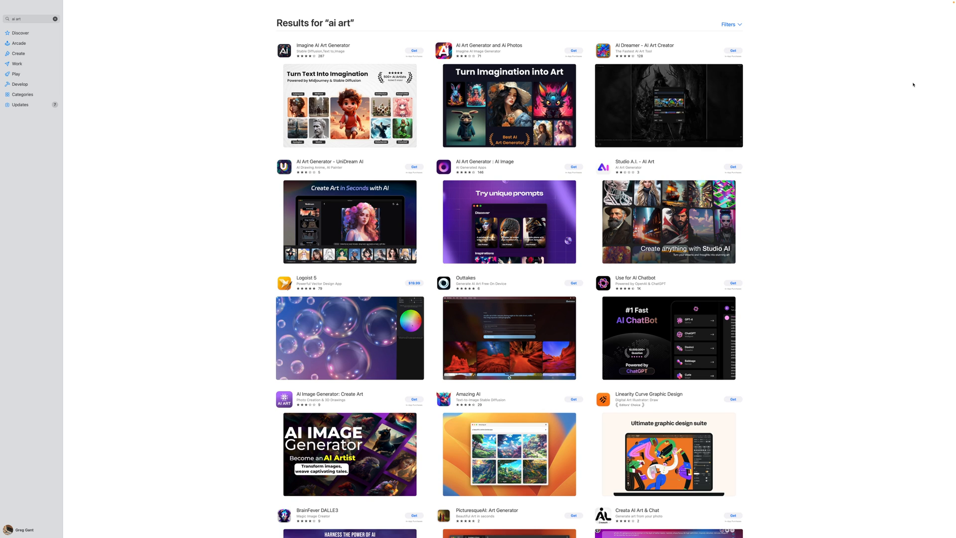
{"action": "scroll", "scroll_direction": "down", "scroll_amount": 3}
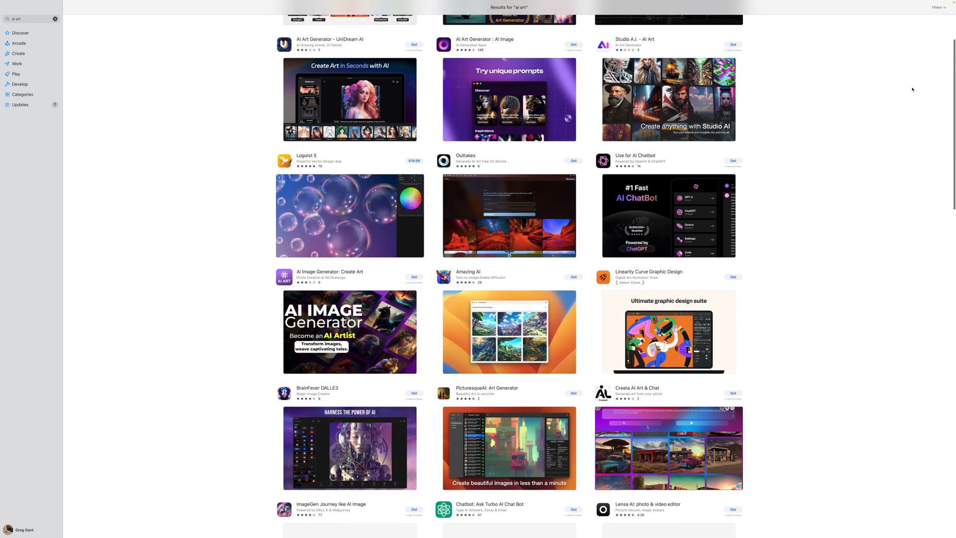
{"action": "scroll", "scroll_direction": "down", "scroll_amount": 3}
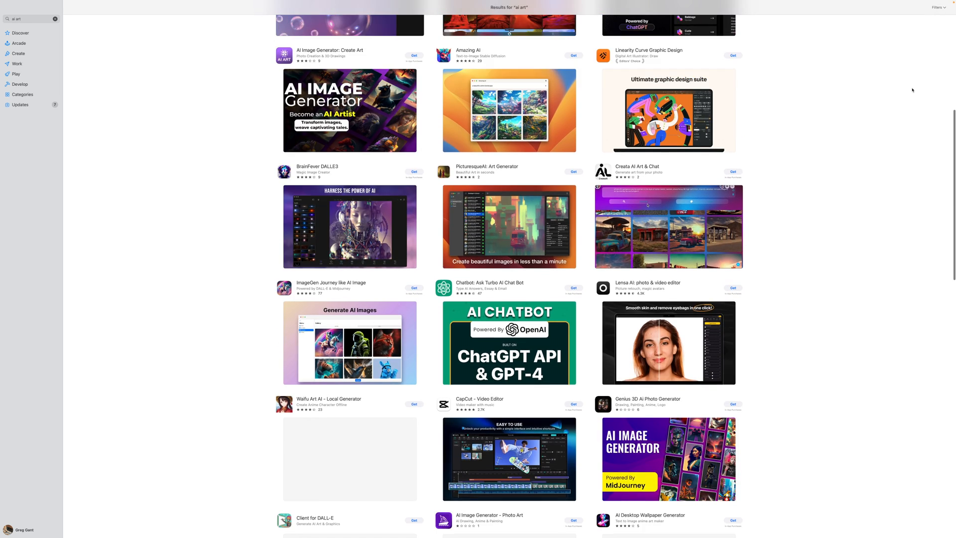
{"action": "scroll", "scroll_direction": "down", "scroll_amount": 3}
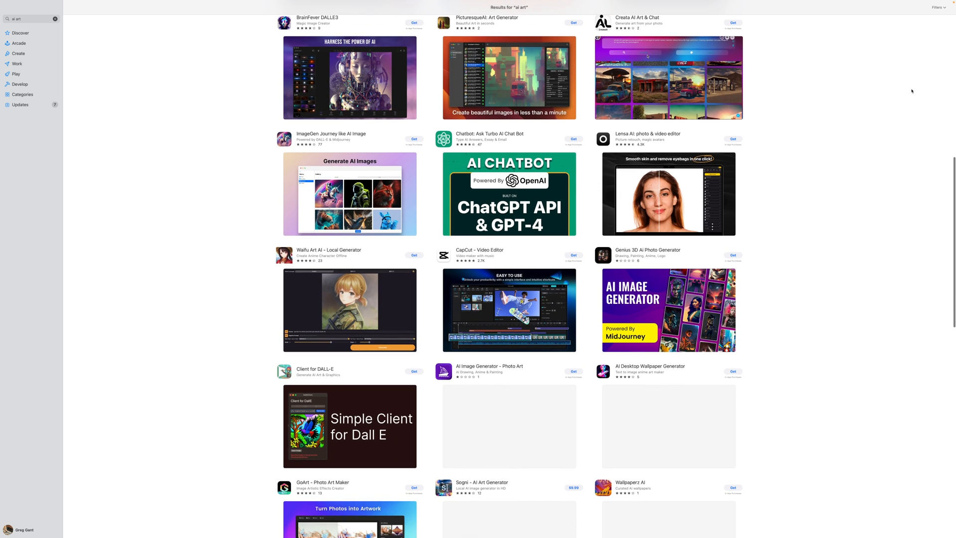
{"action": "scroll", "scroll_direction": "down", "scroll_amount": 3}
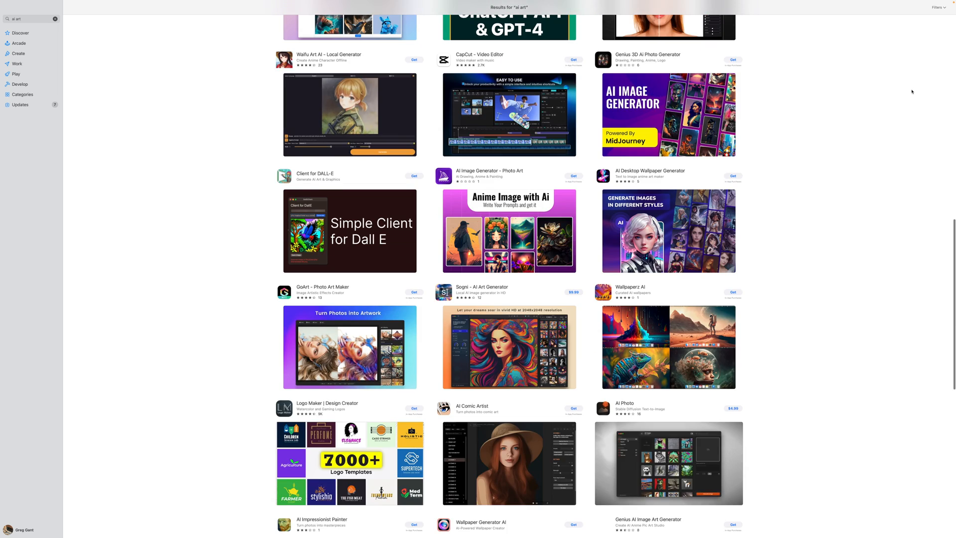